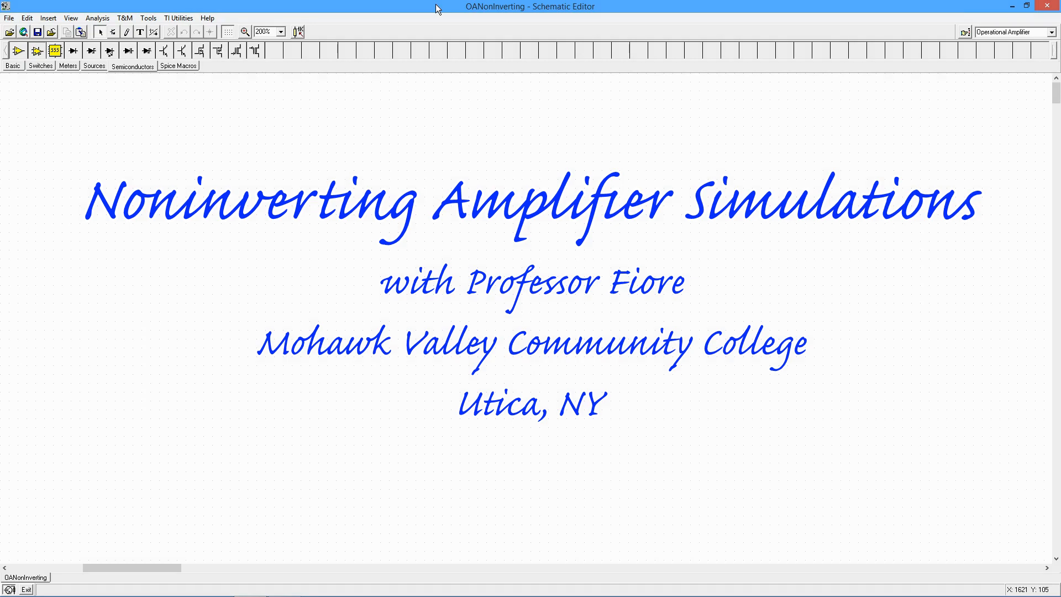
mouse_move(324, 238)
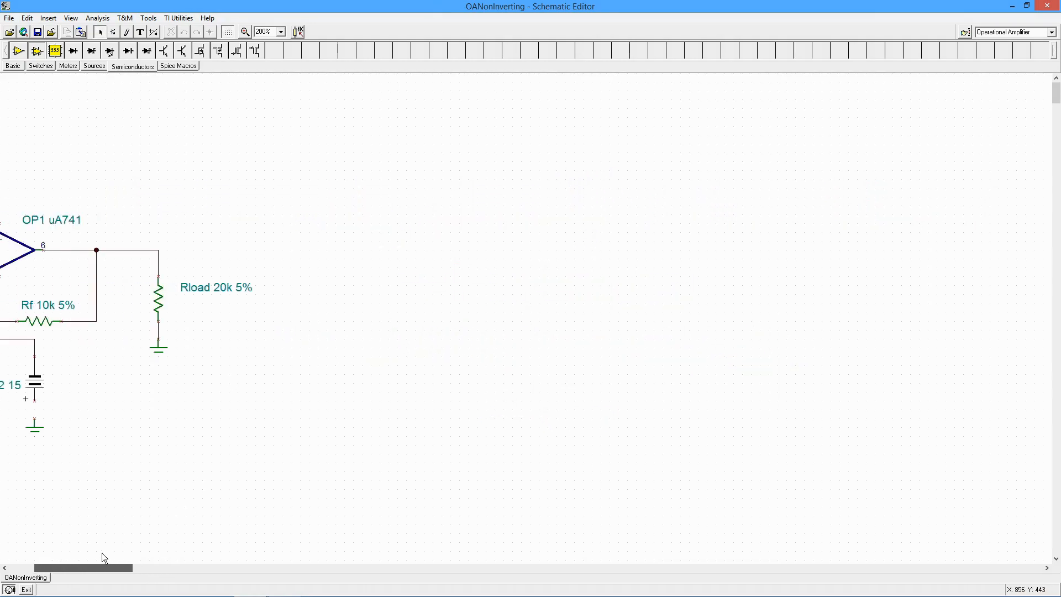
Scroll the schematic left so the full circuit from VG1 to Rload is in view
scroll(left, 3)
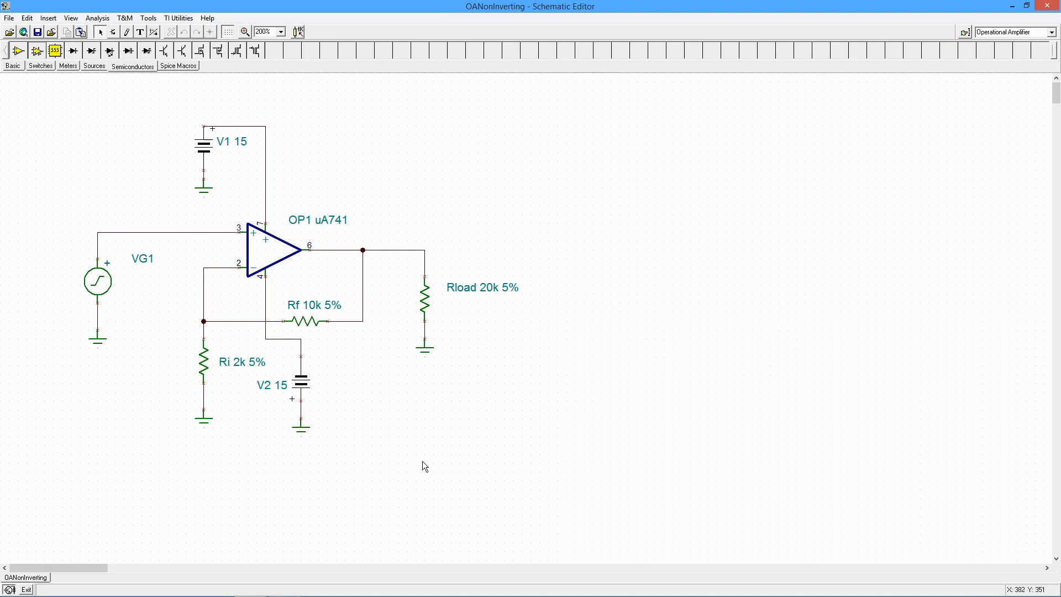
mouse_move(269, 338)
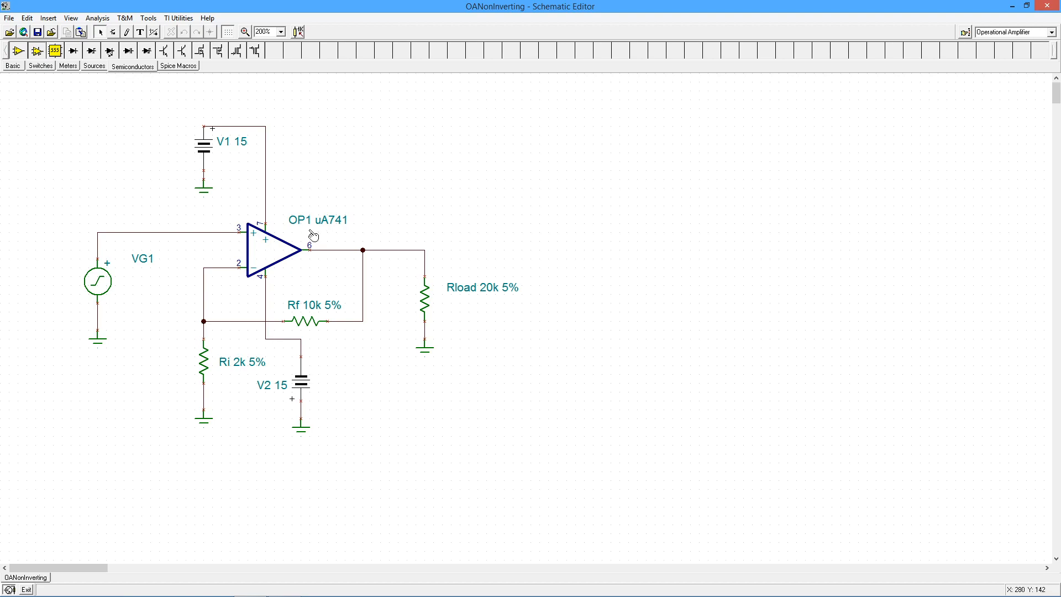
mouse_move(359, 234)
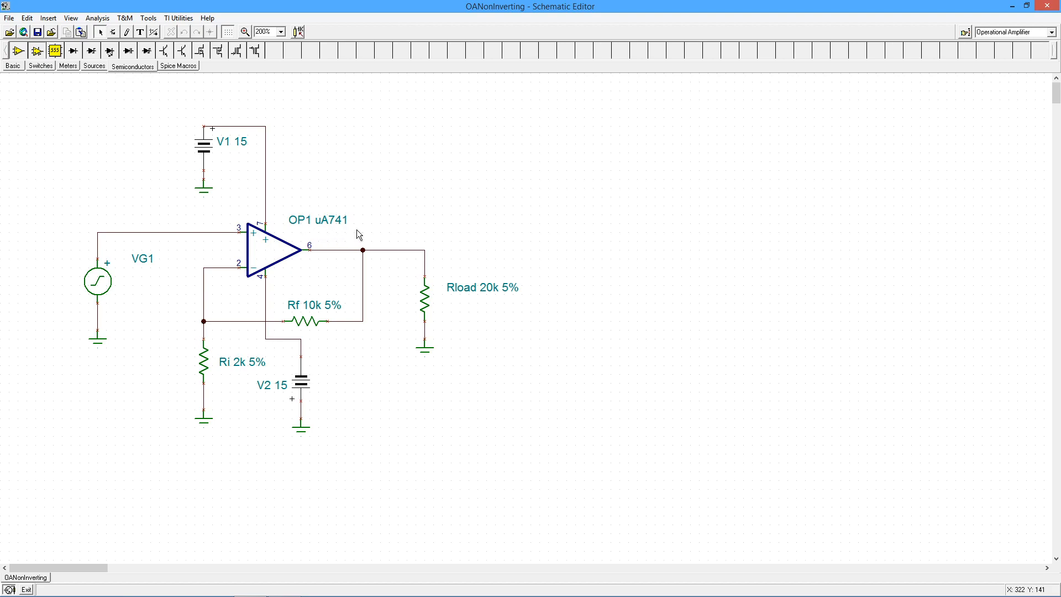
mouse_move(307, 261)
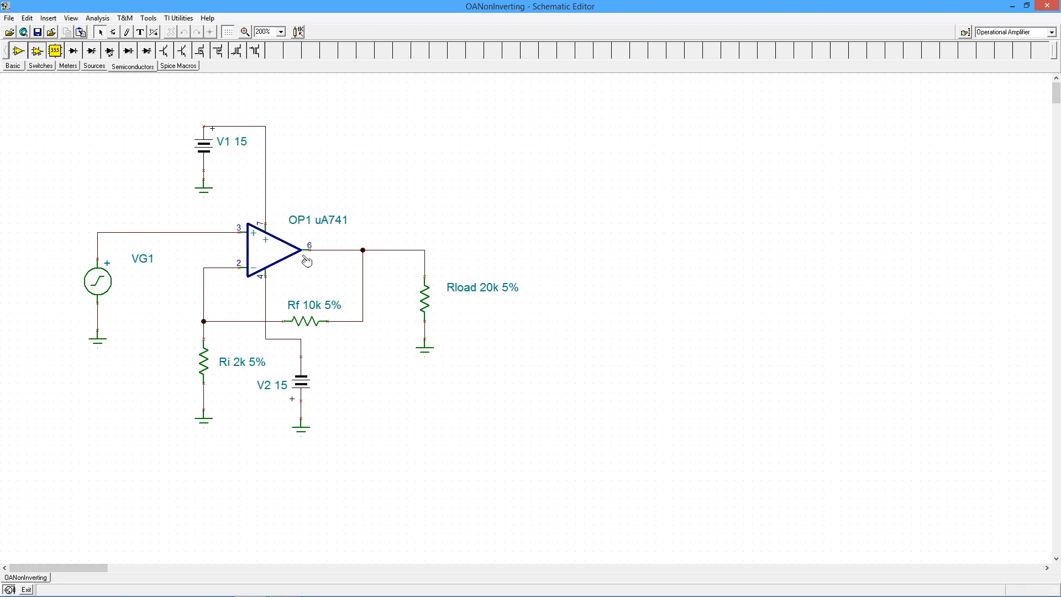
mouse_move(477, 272)
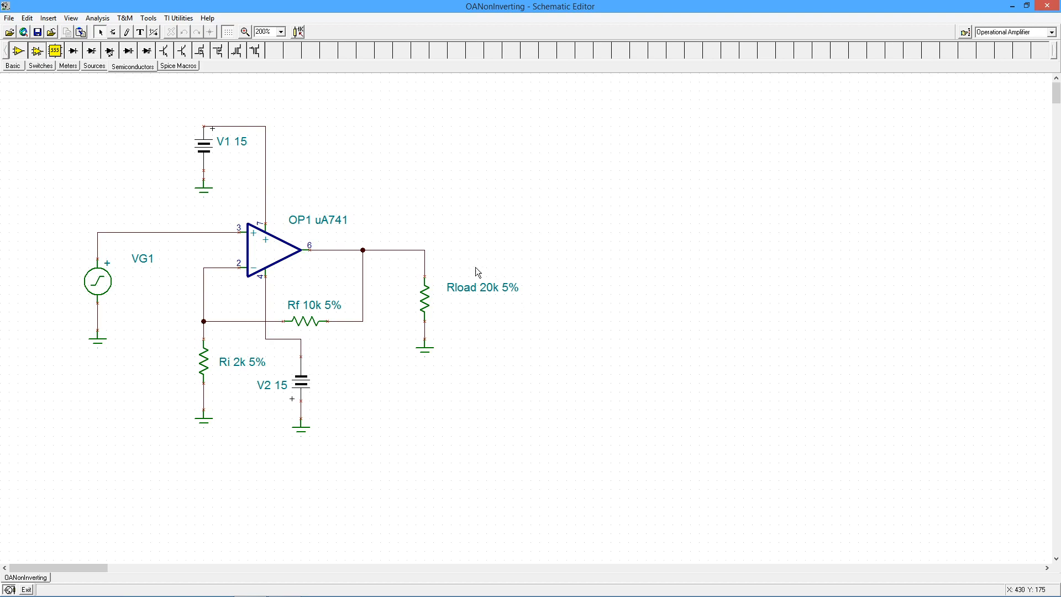
mouse_move(176, 382)
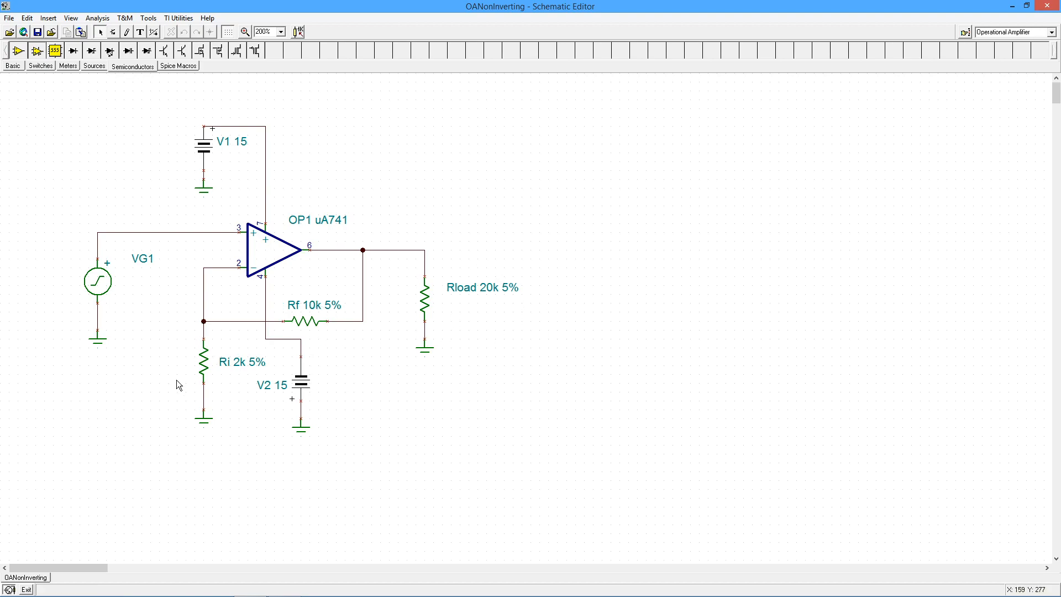
mouse_move(206, 368)
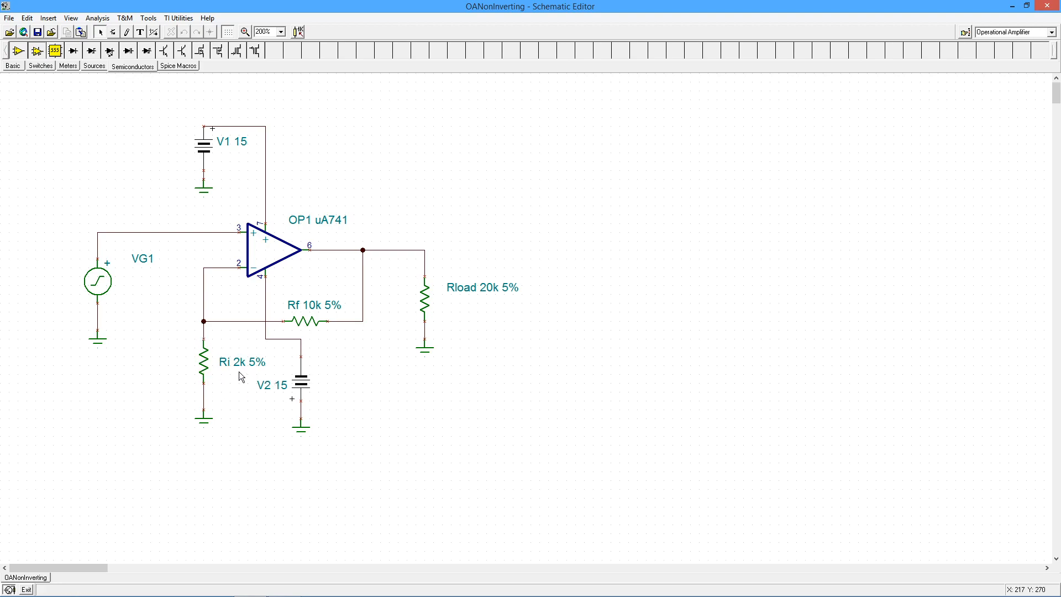
mouse_move(108, 288)
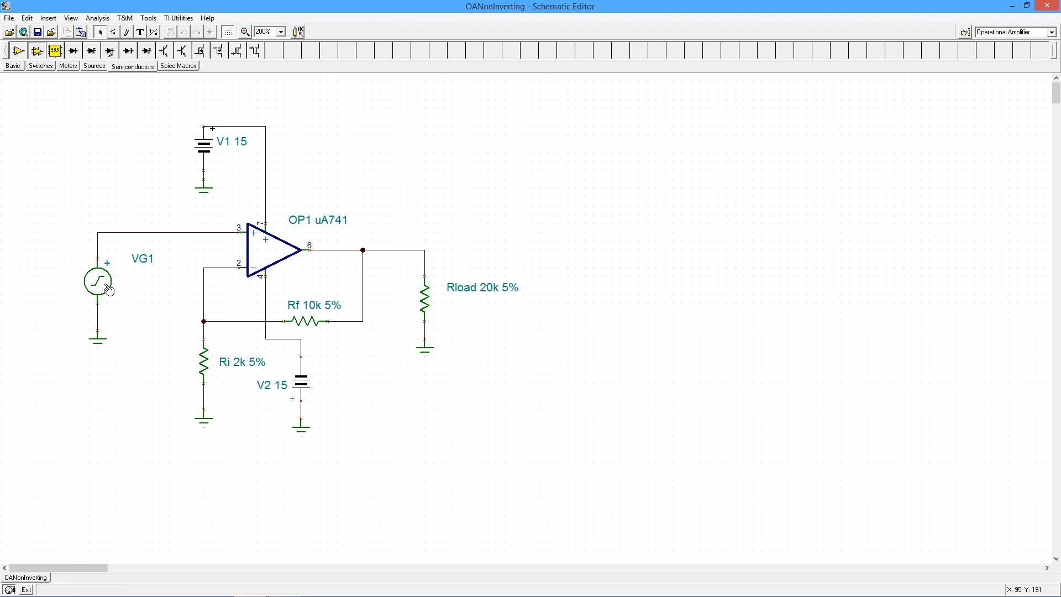
mouse_move(266, 345)
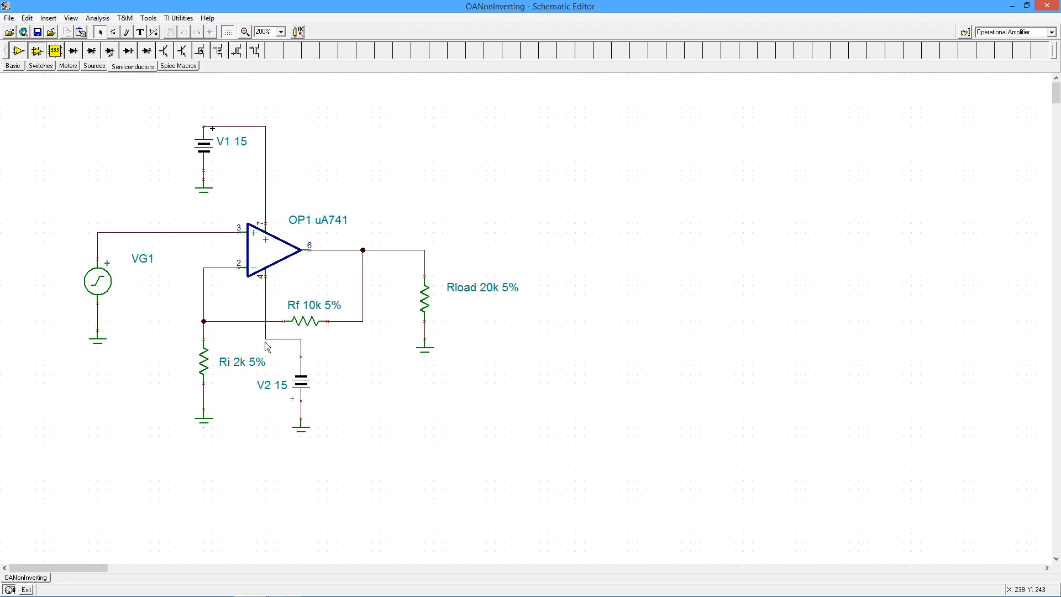
double_click(97, 280)
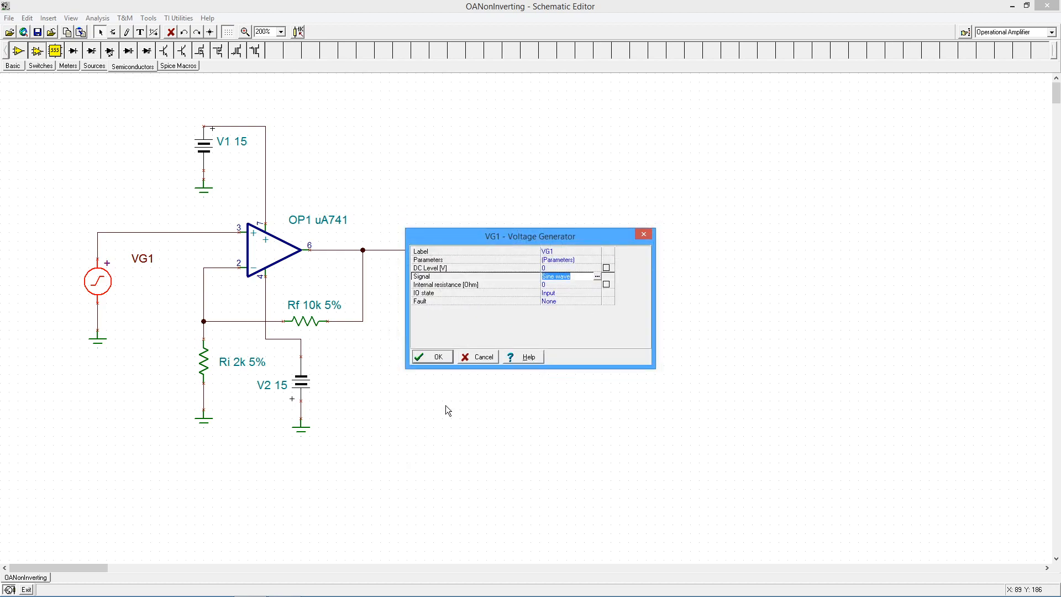
click(438, 355)
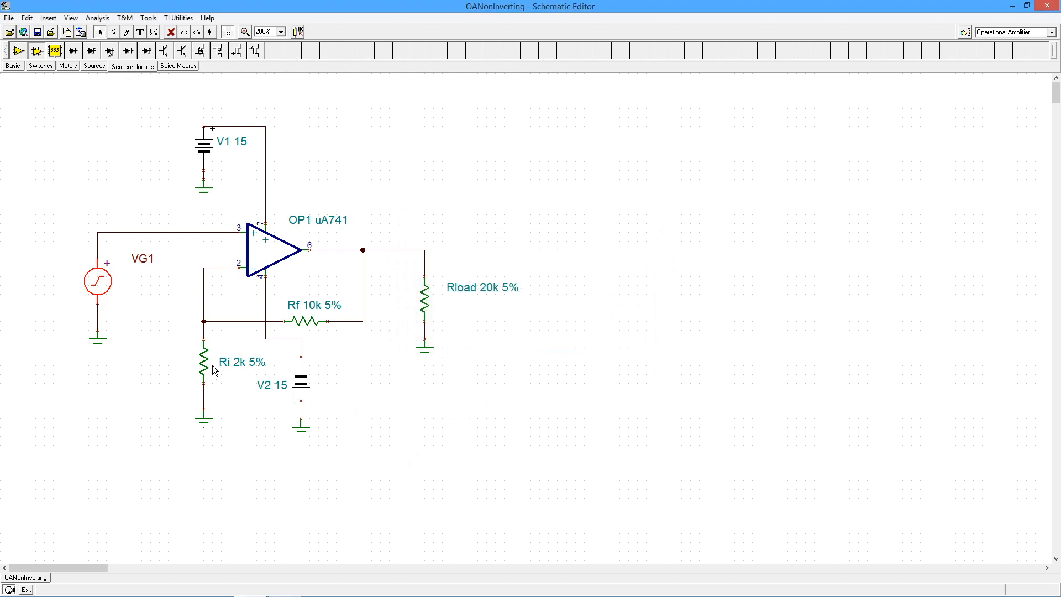
mouse_move(325, 309)
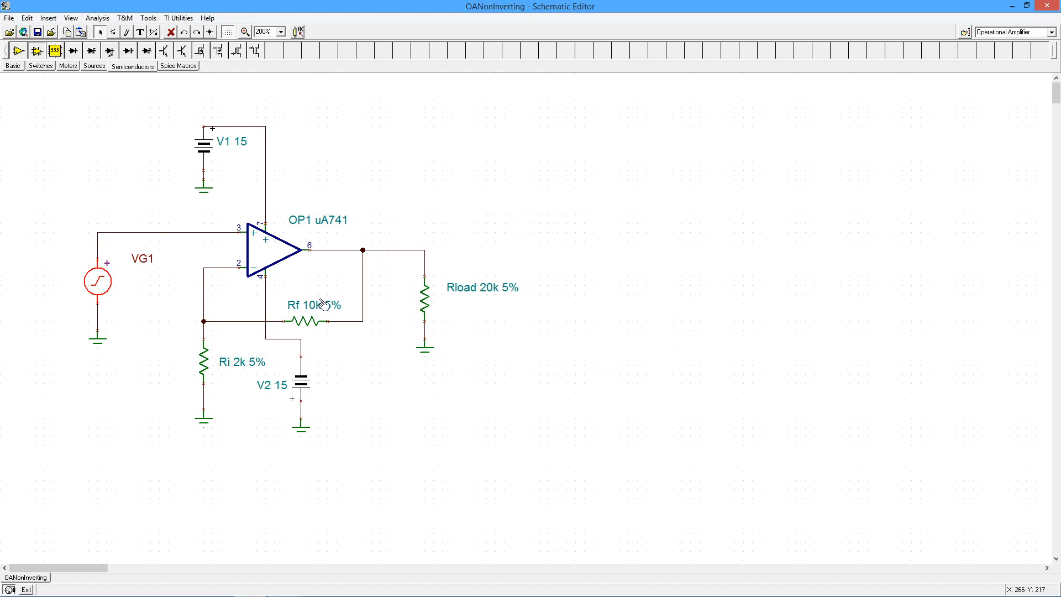
mouse_move(230, 381)
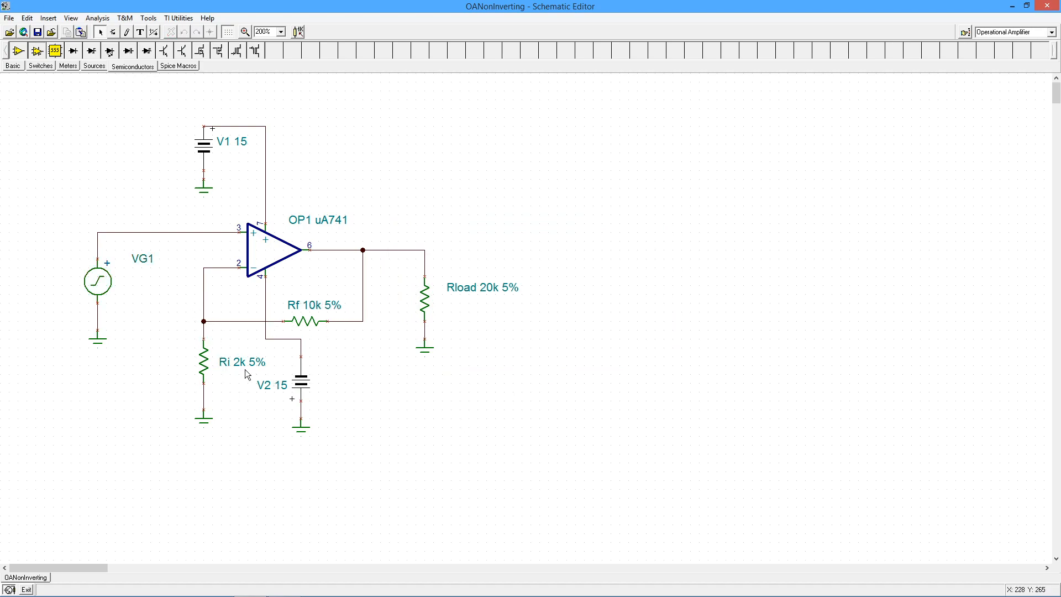
mouse_move(497, 400)
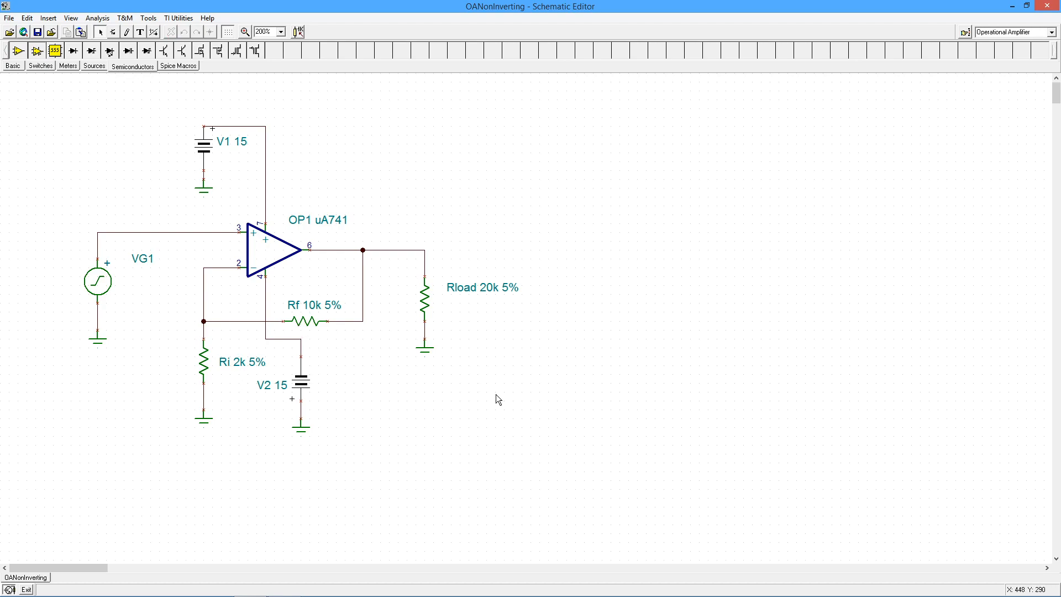
mouse_move(64, 262)
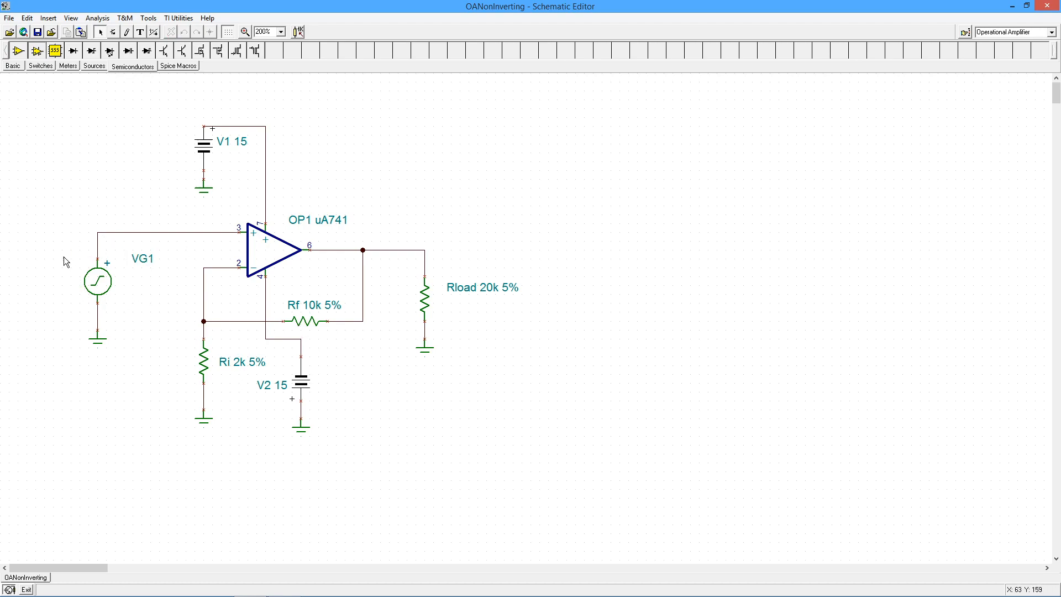
mouse_move(457, 239)
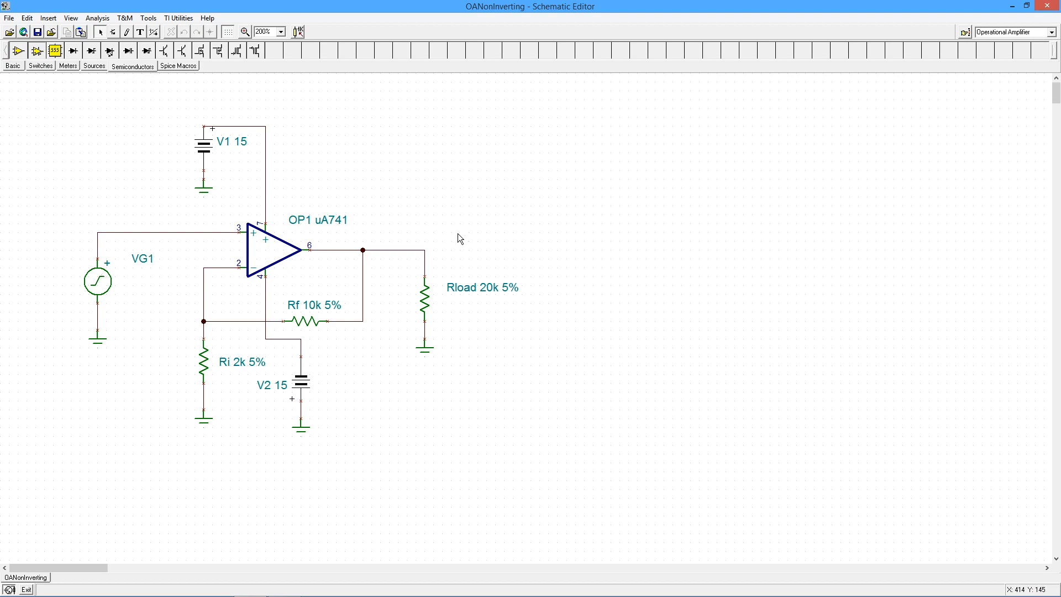
mouse_move(515, 294)
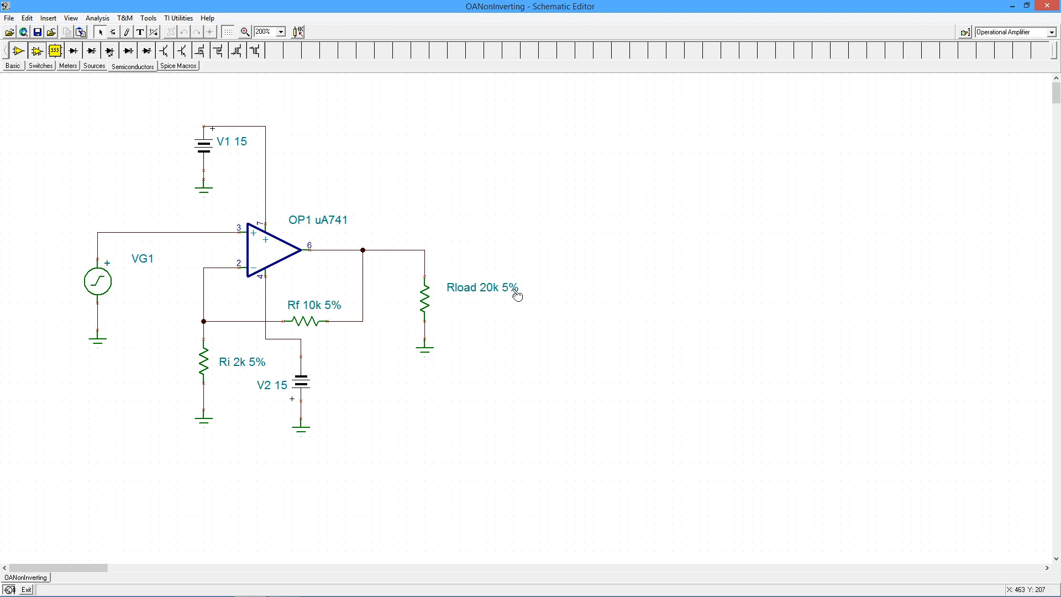
mouse_move(451, 366)
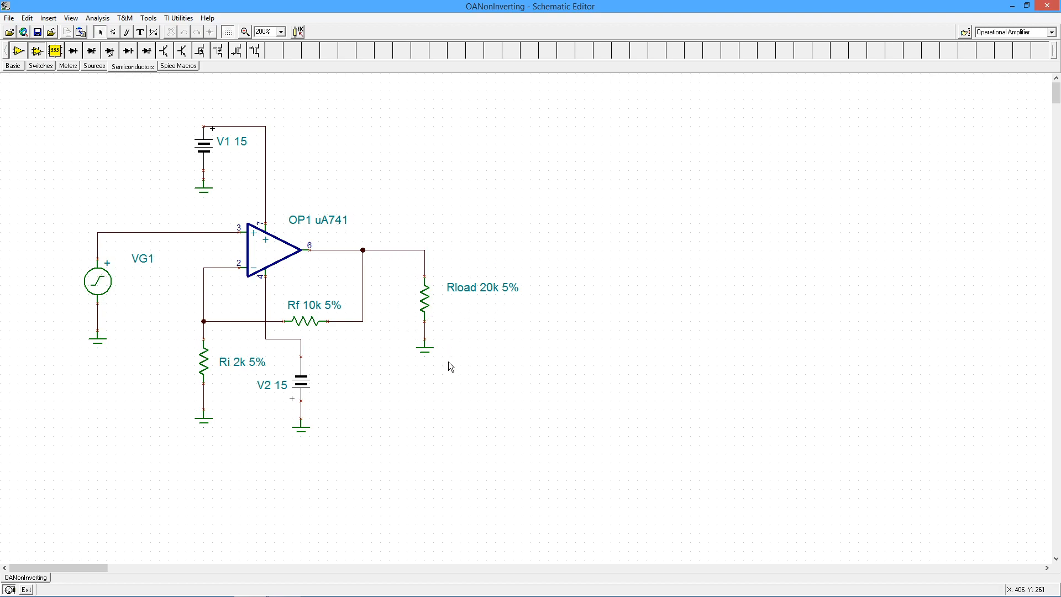
mouse_move(438, 260)
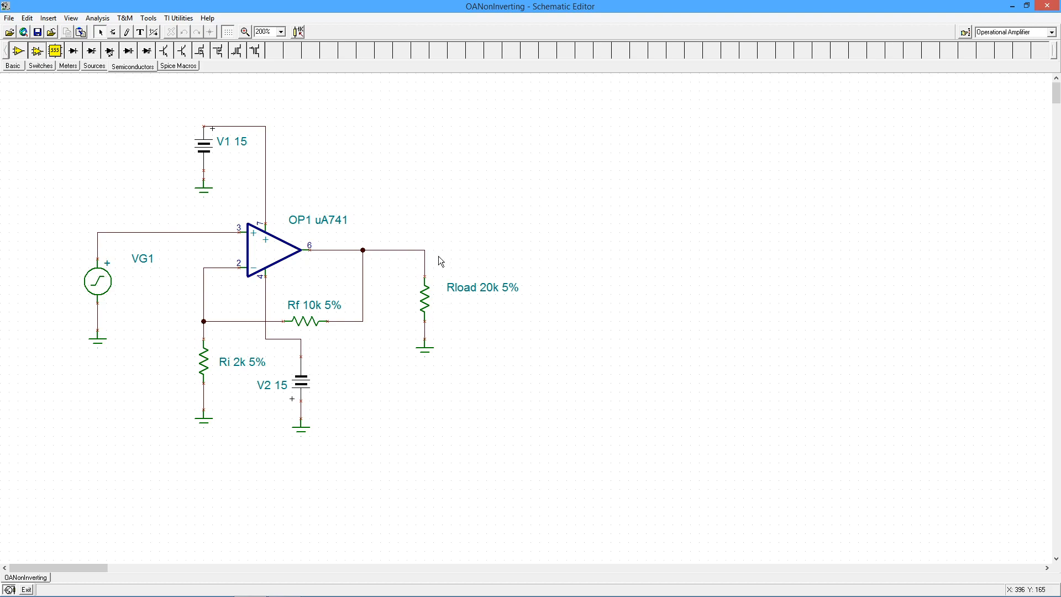
mouse_move(400, 318)
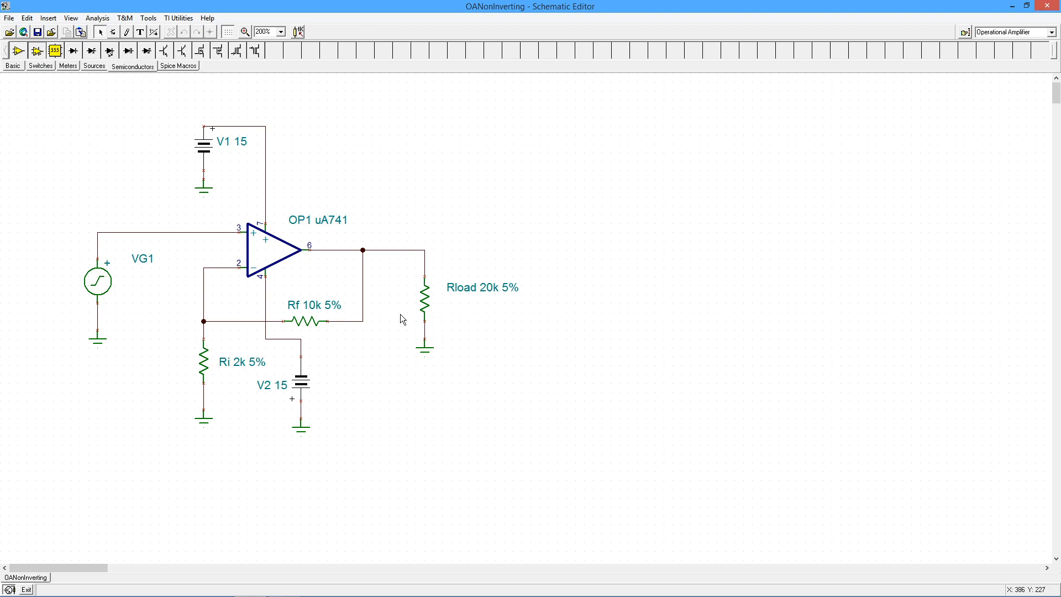
mouse_move(199, 237)
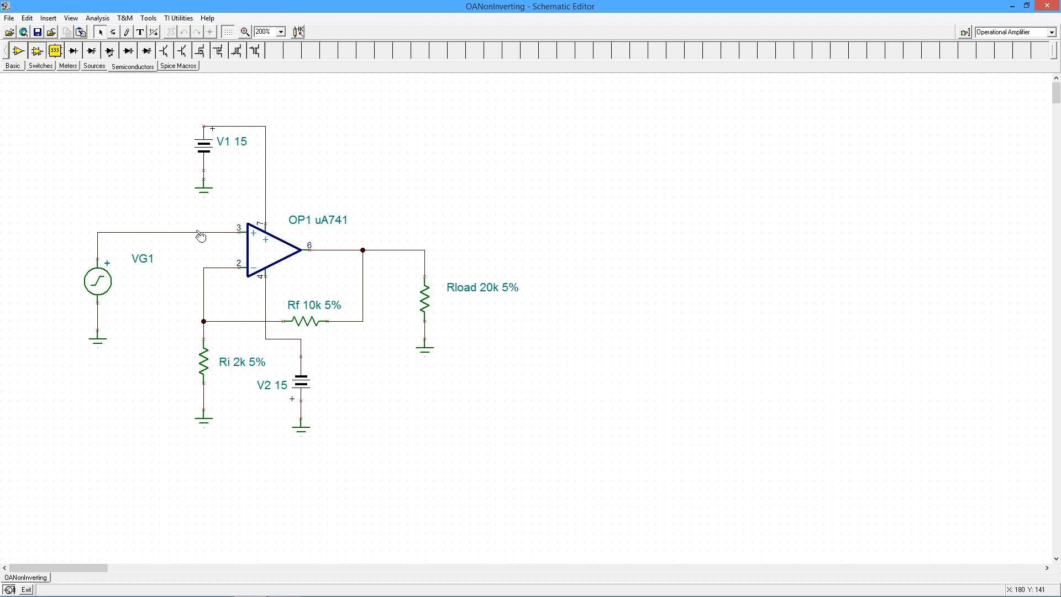
mouse_move(425, 260)
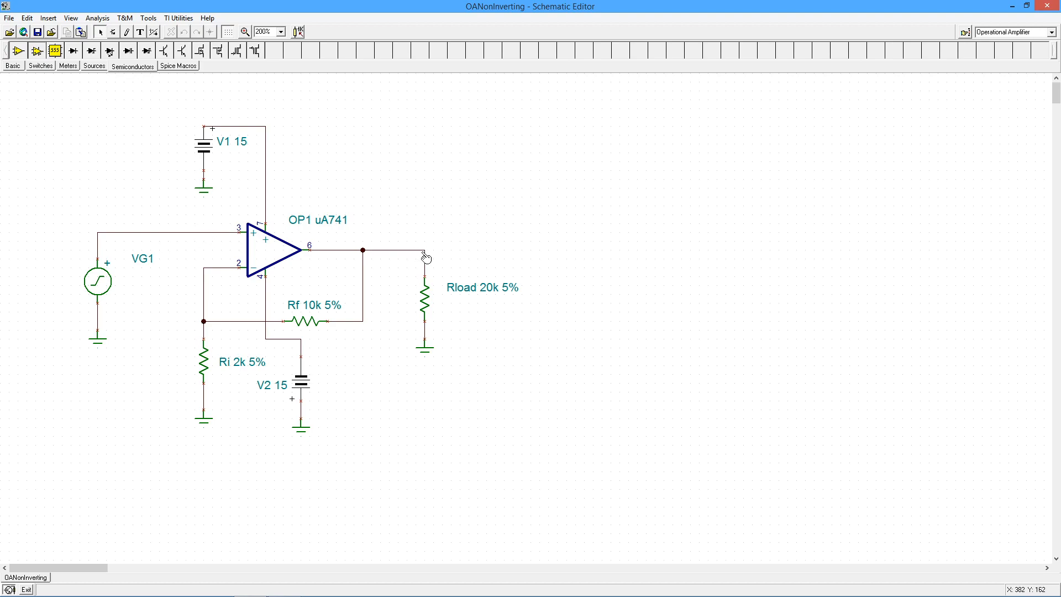
mouse_move(444, 279)
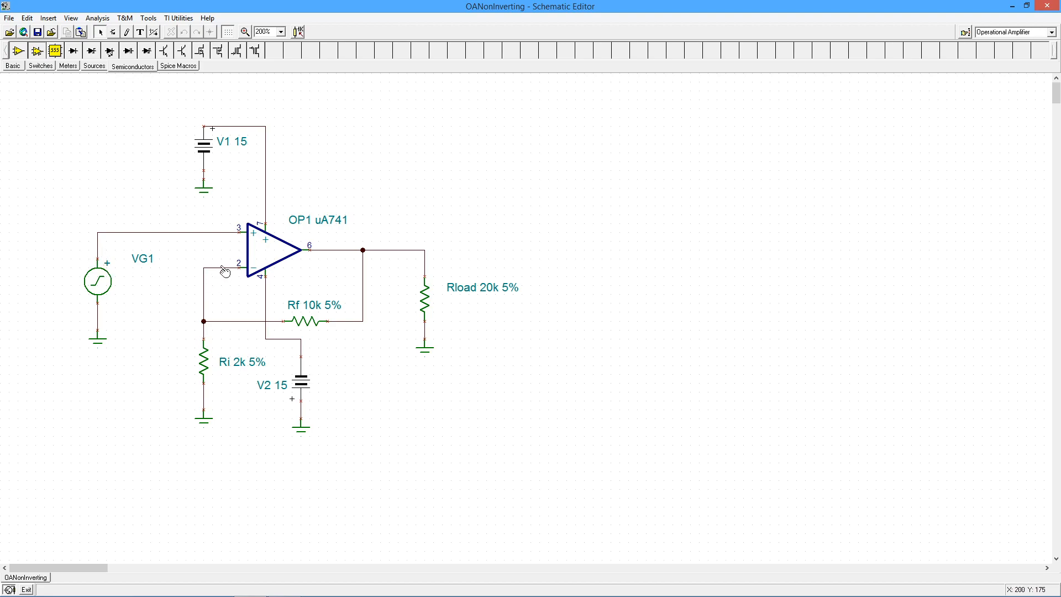
mouse_move(224, 285)
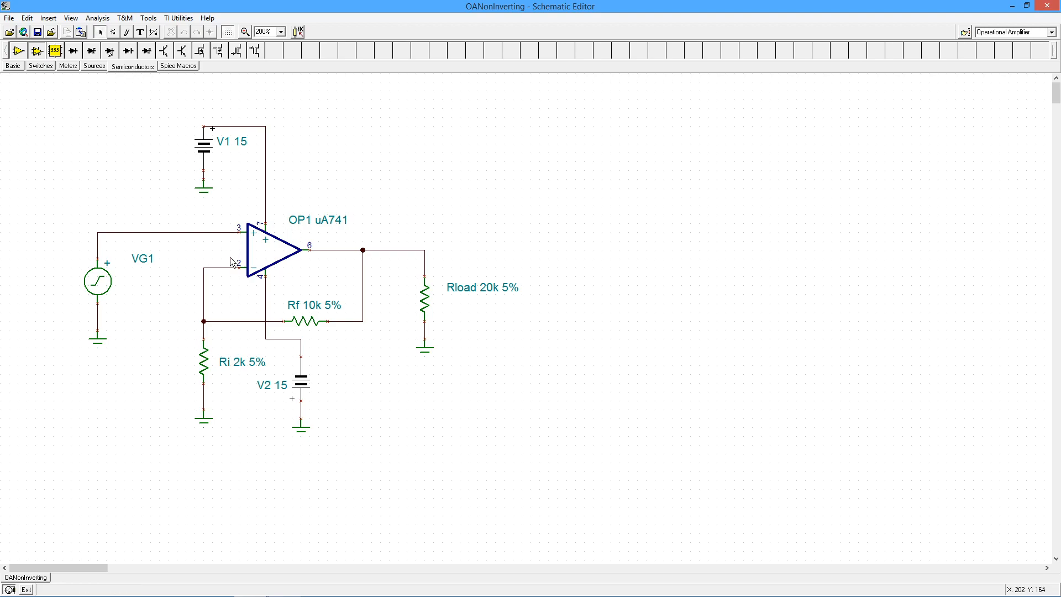
mouse_move(227, 259)
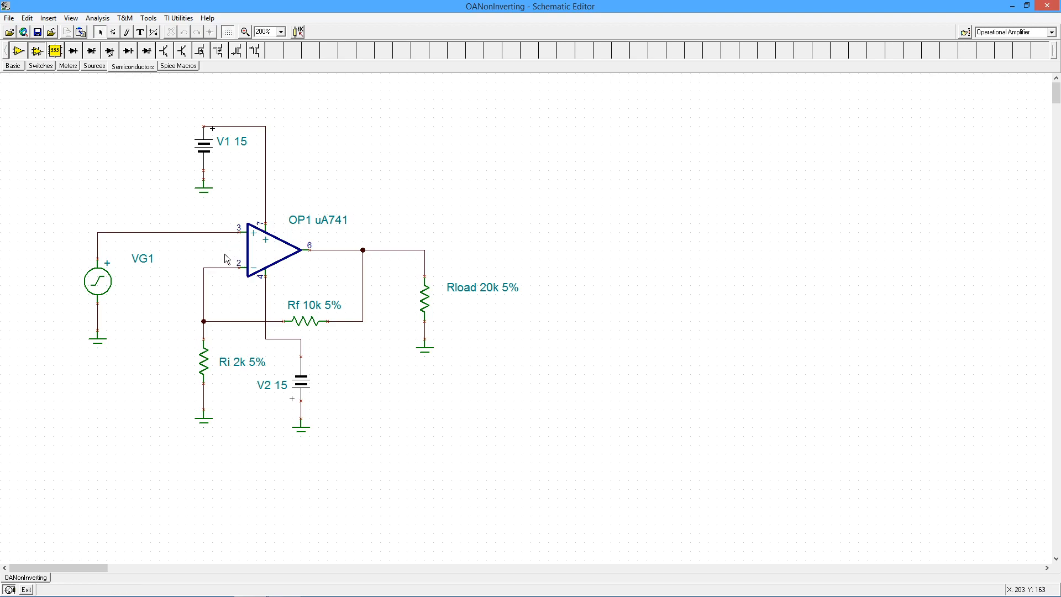
mouse_move(231, 281)
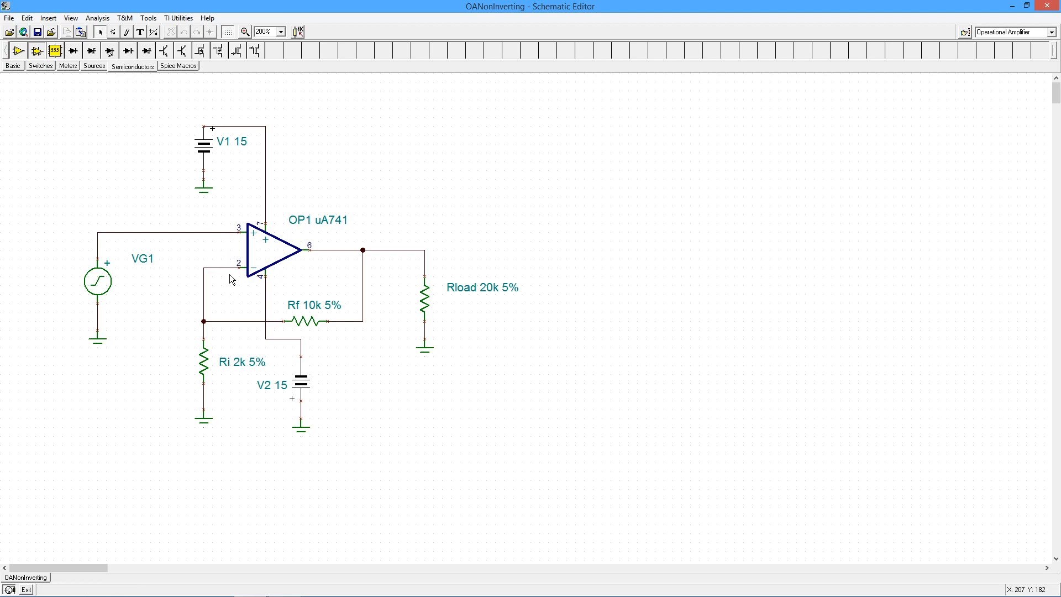
mouse_move(213, 232)
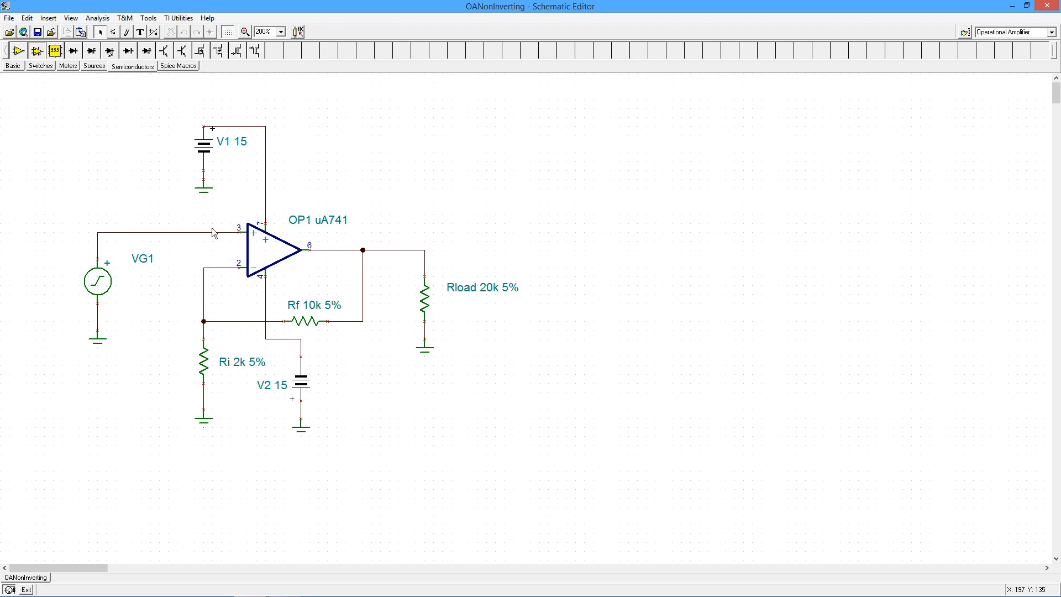
mouse_move(265, 201)
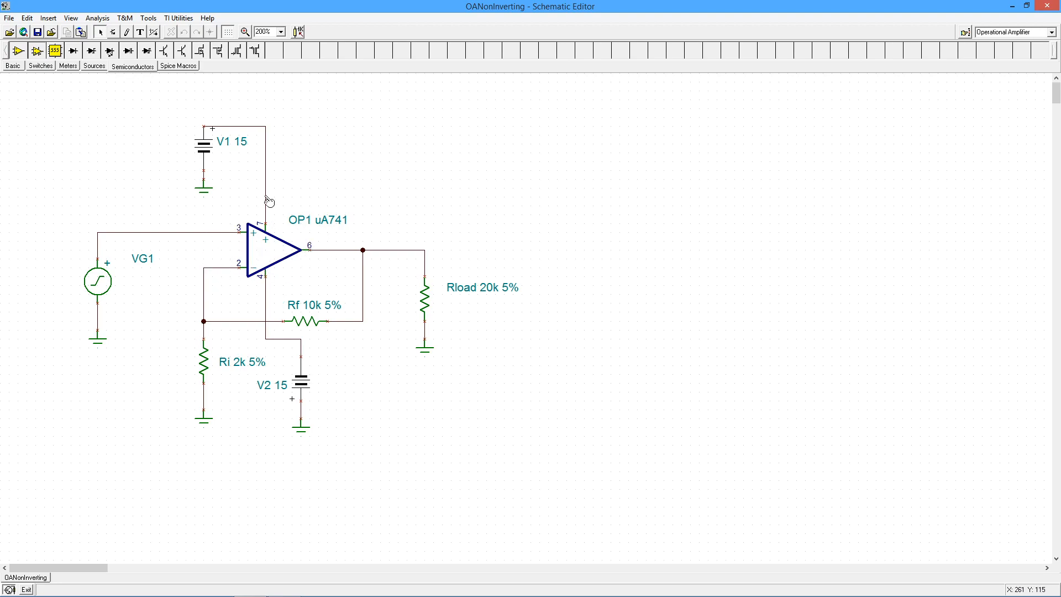
mouse_move(279, 256)
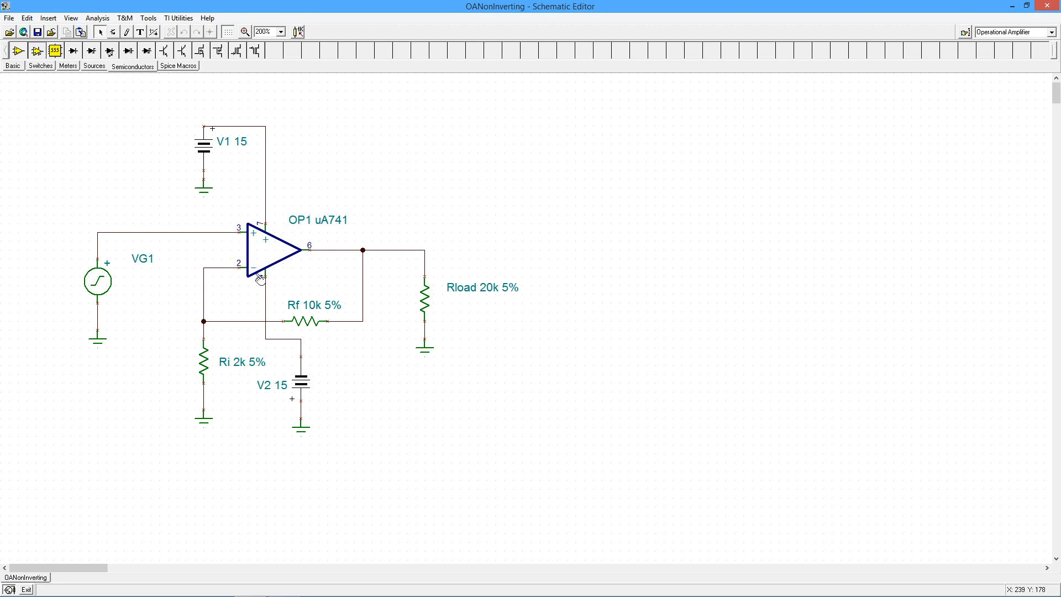
mouse_move(214, 257)
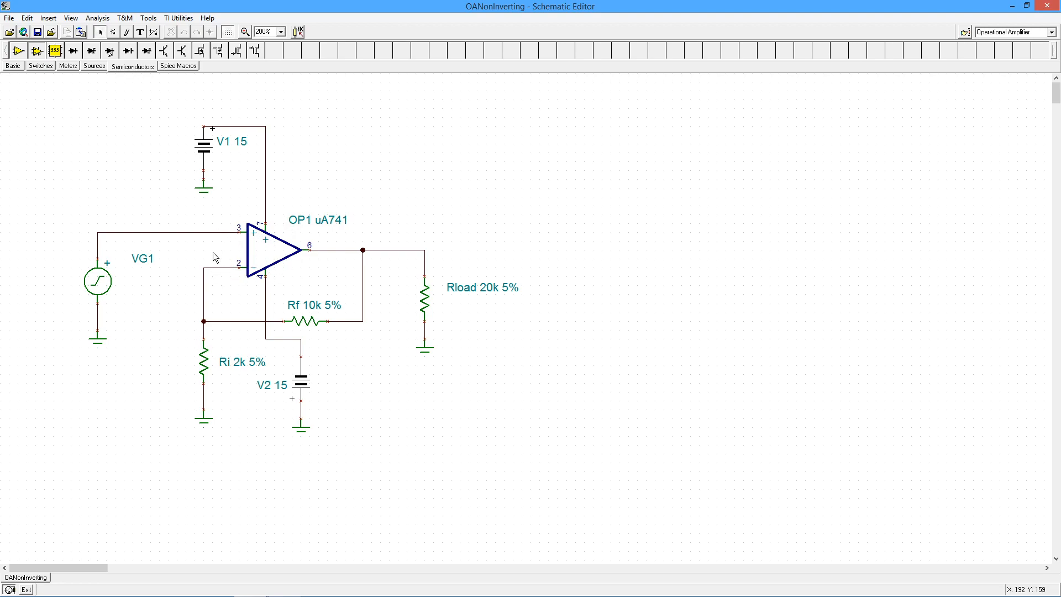
mouse_move(226, 266)
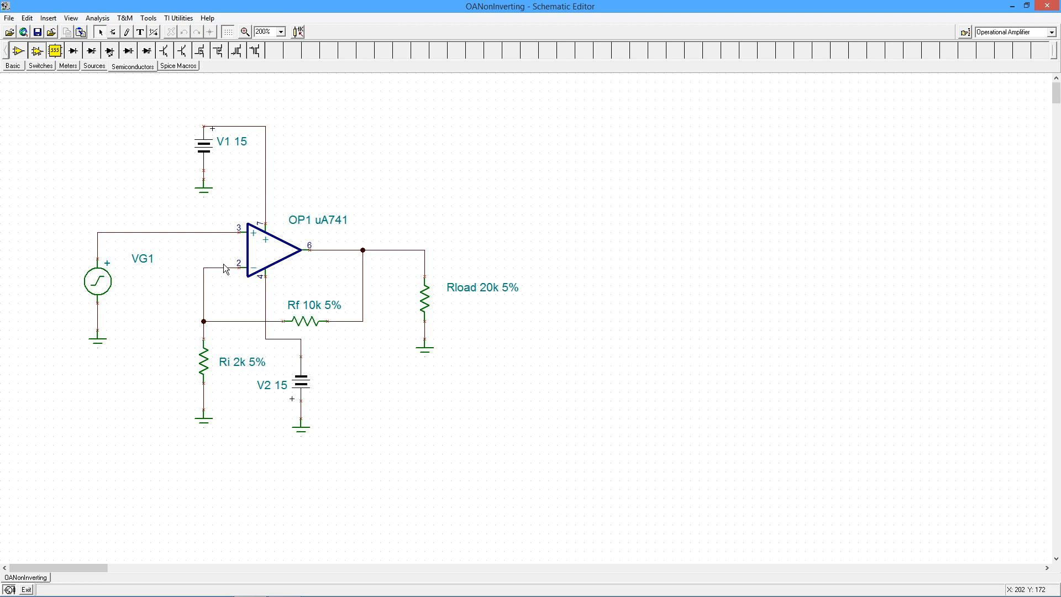
mouse_move(369, 196)
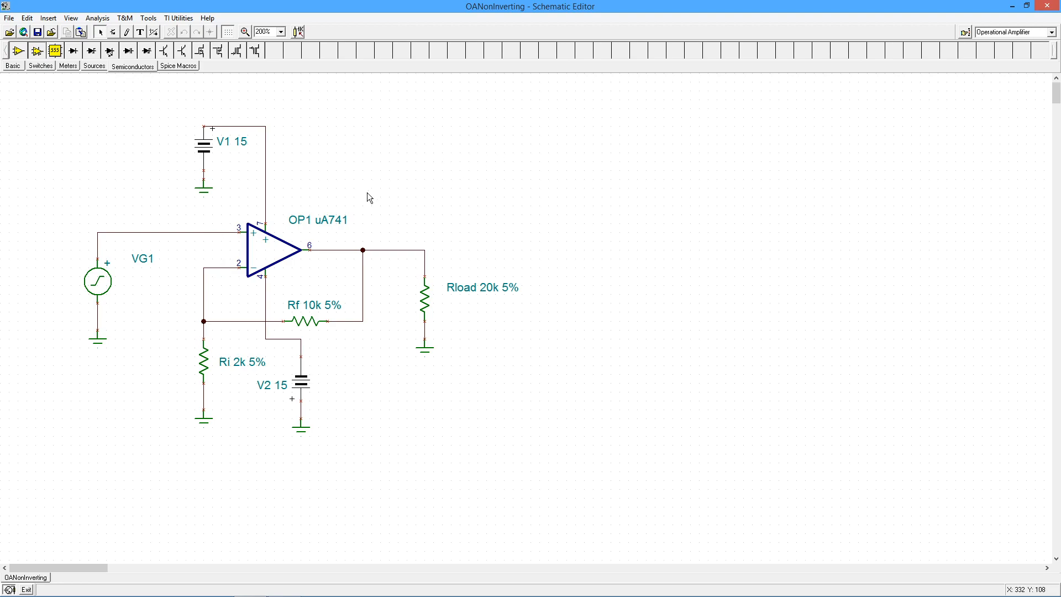
mouse_move(365, 196)
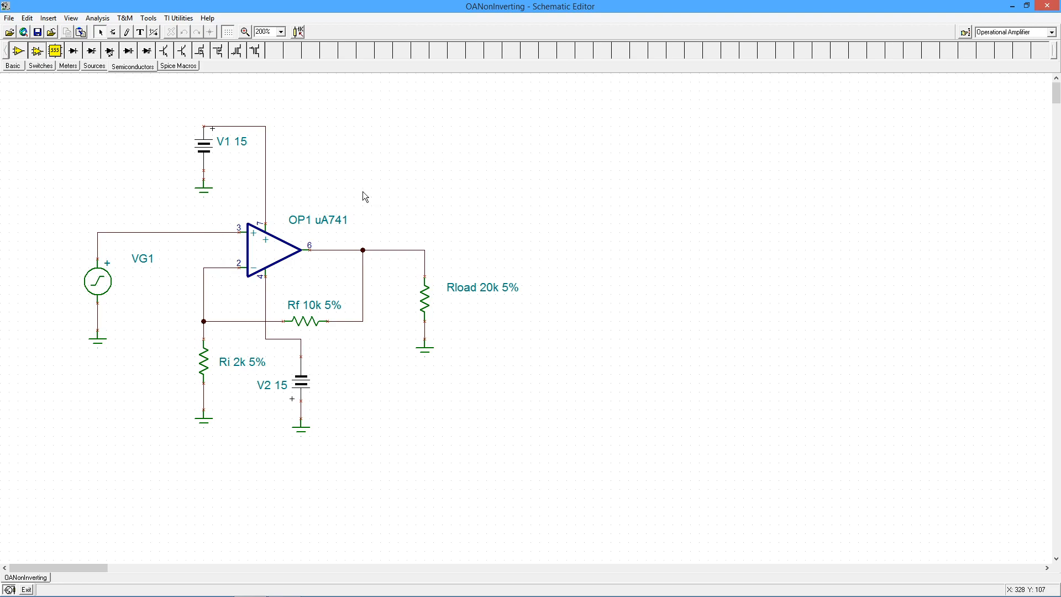
mouse_move(263, 276)
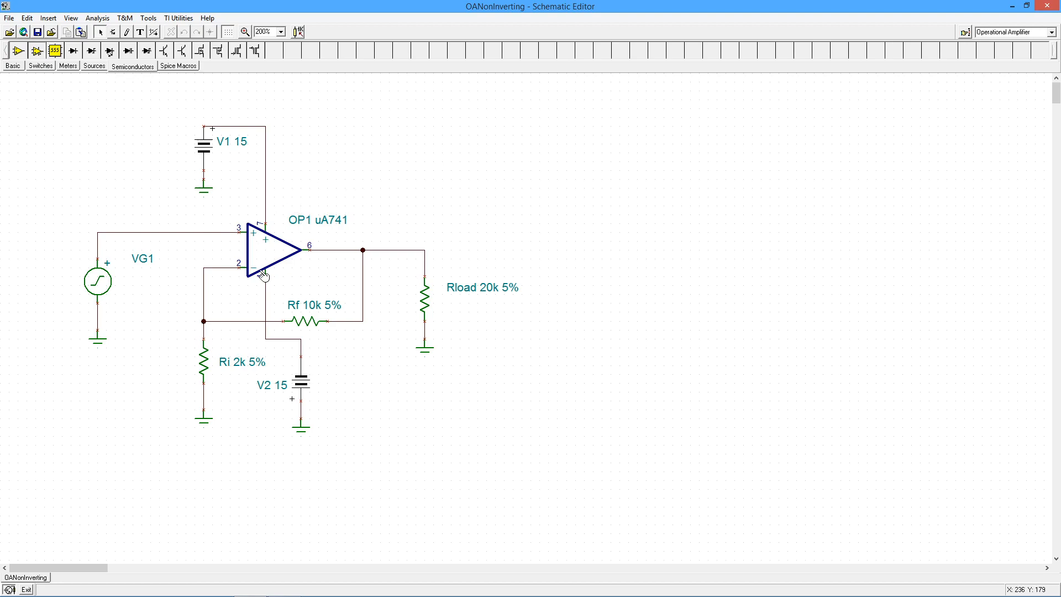
Run AC analysis and show the Table of AC results with node voltages and currents
click(97, 18)
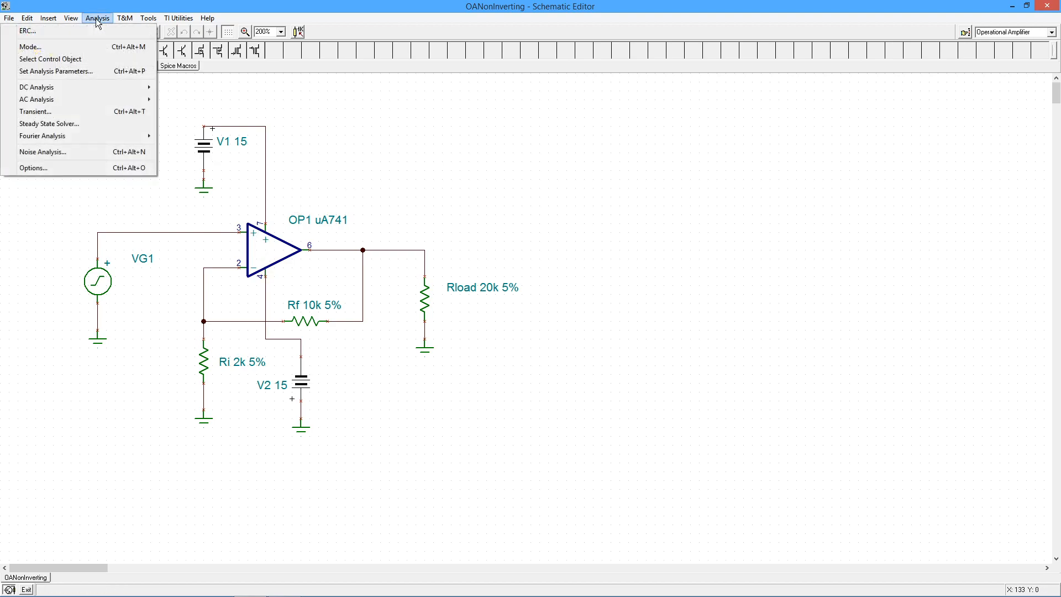
mouse_move(37, 100)
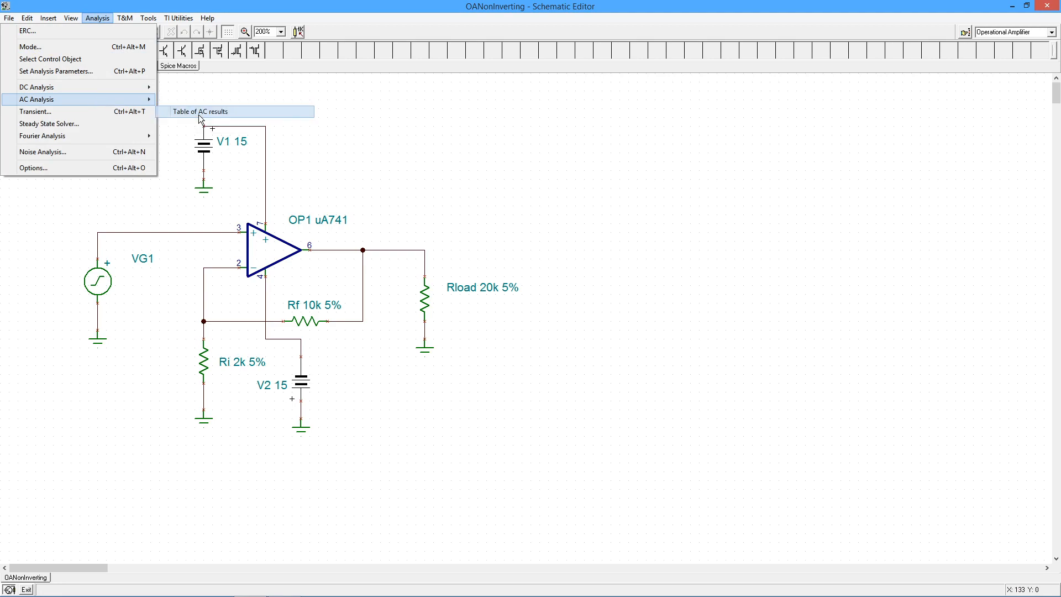
click(202, 110)
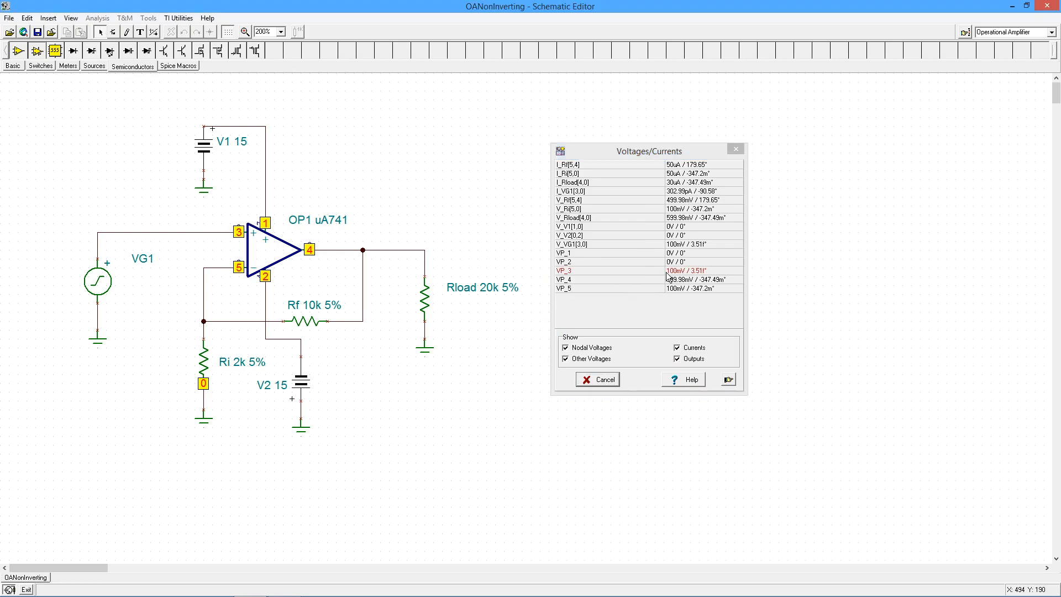
mouse_move(698, 281)
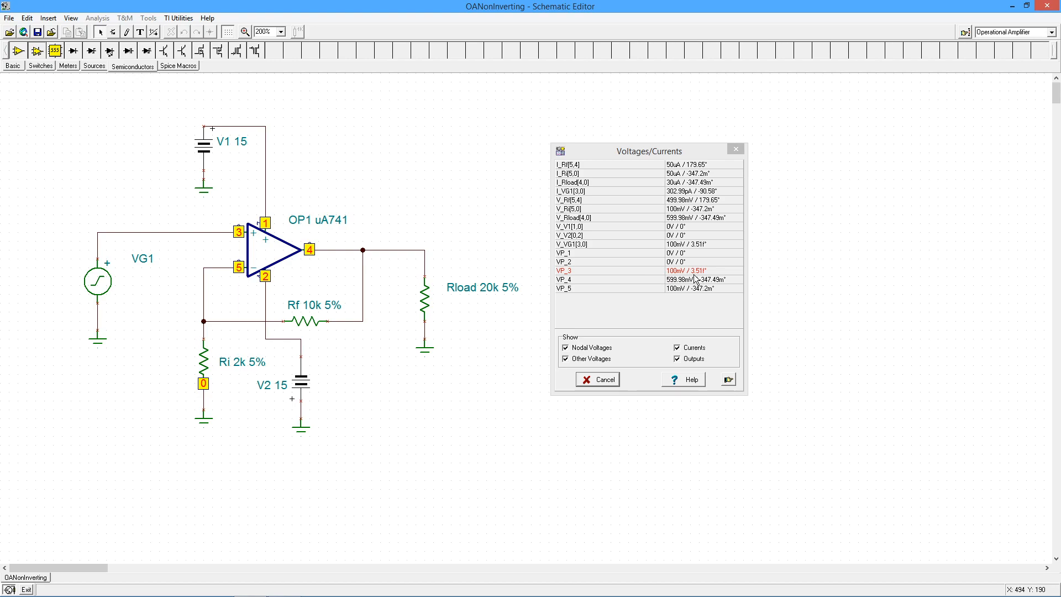
mouse_move(705, 279)
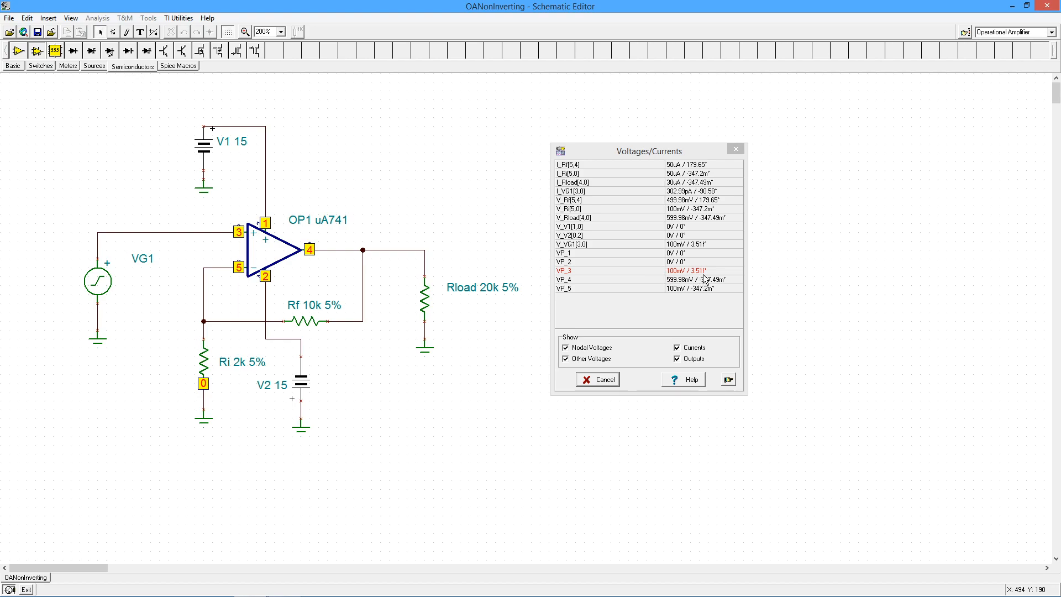
mouse_move(710, 271)
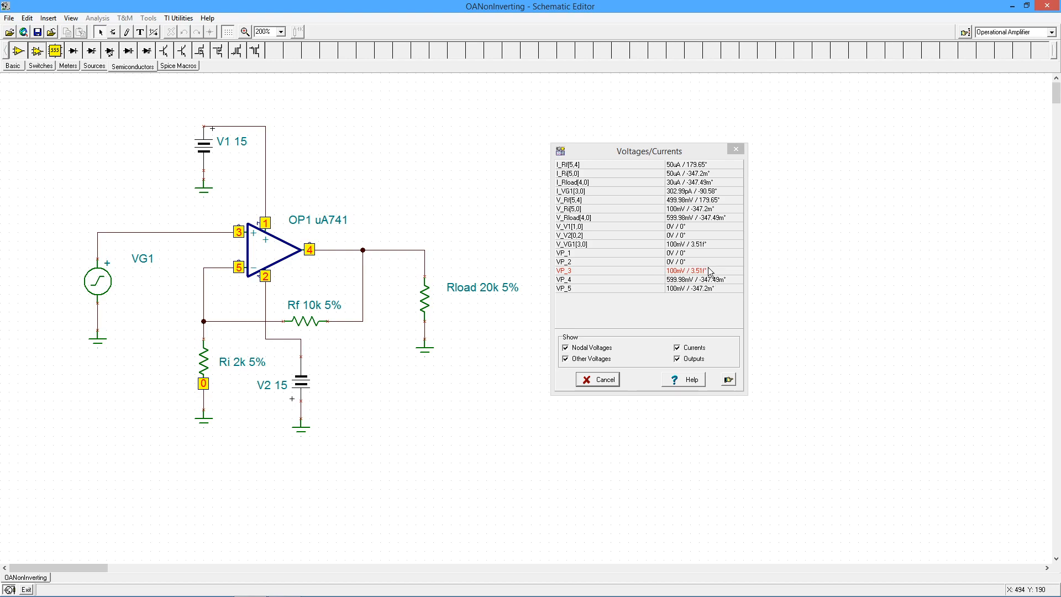
mouse_move(702, 289)
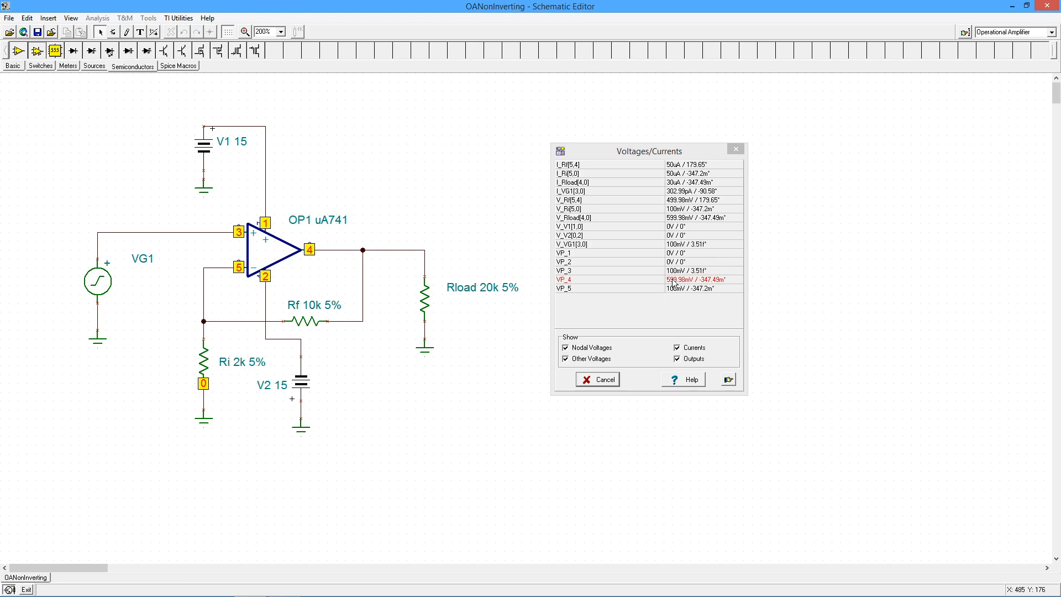
mouse_move(682, 288)
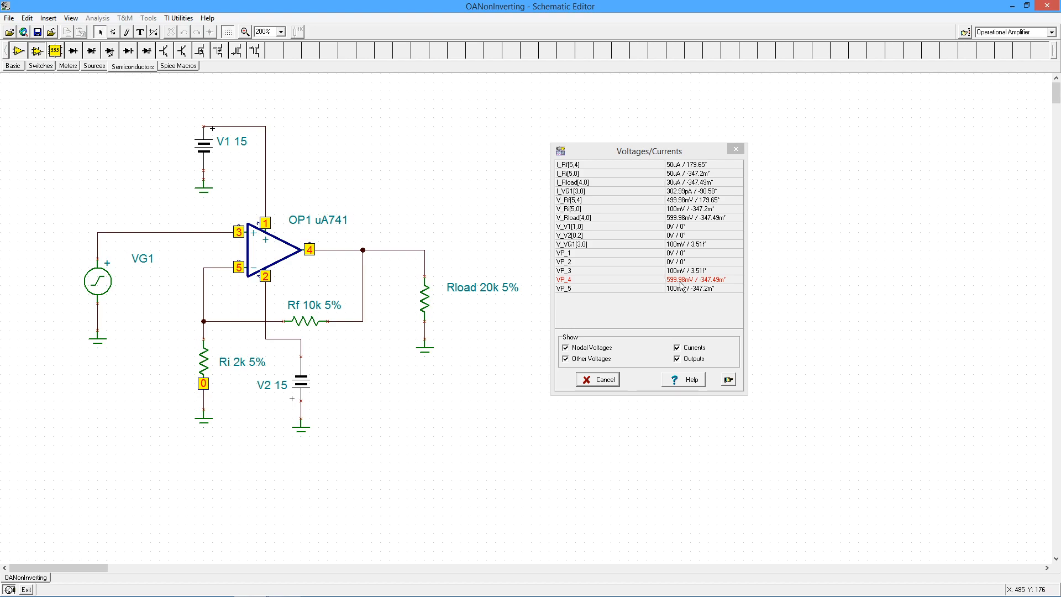
mouse_move(698, 290)
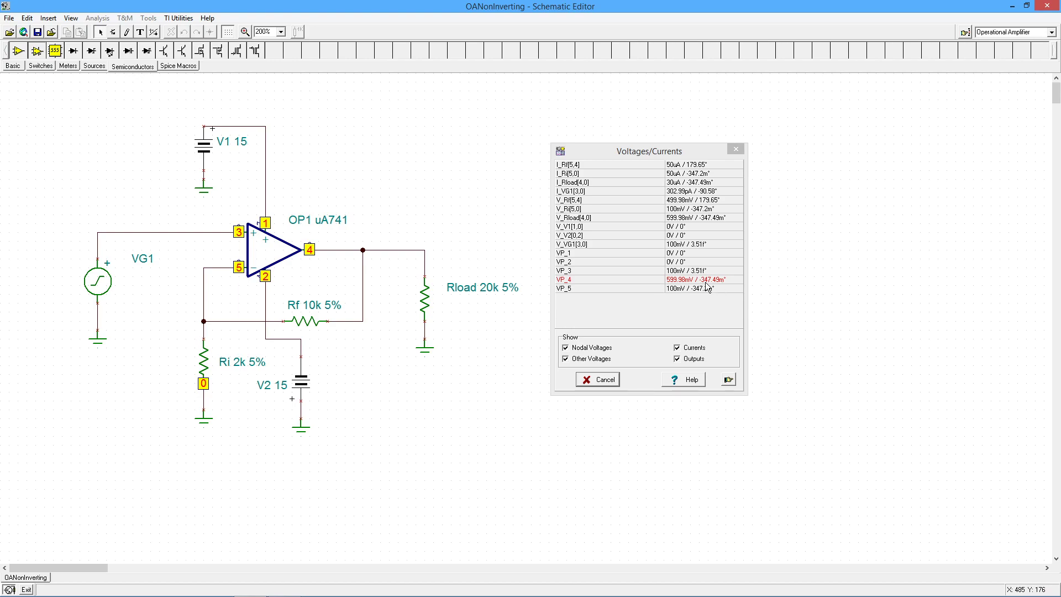
mouse_move(726, 282)
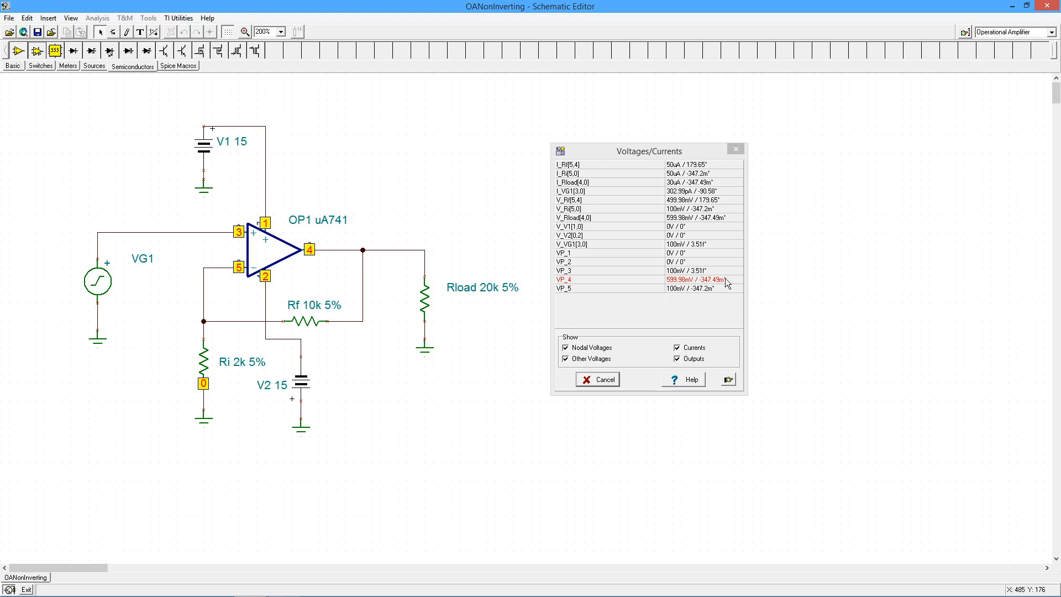
mouse_move(253, 294)
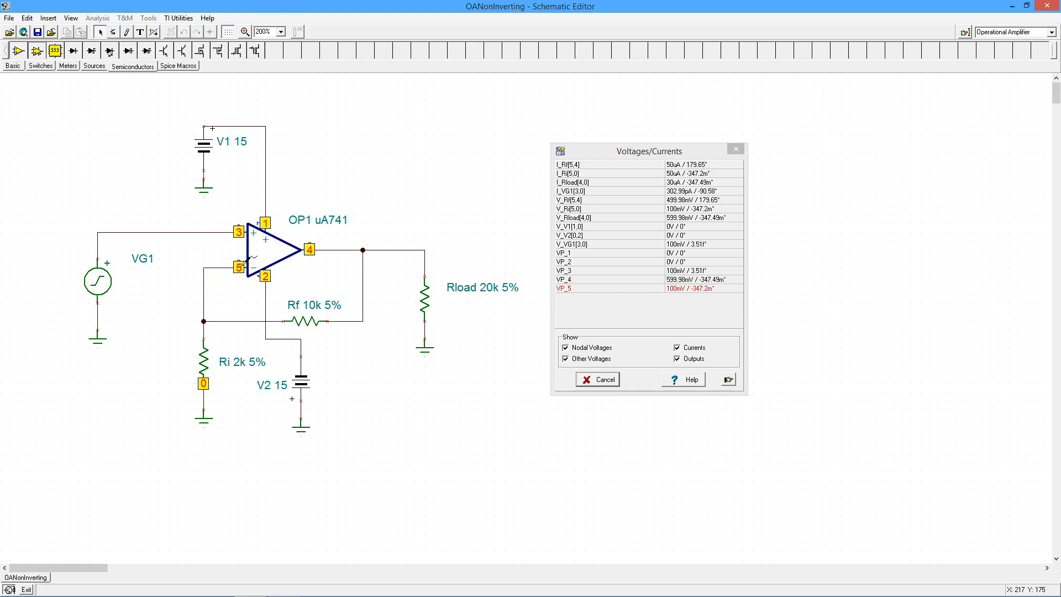
mouse_move(693, 293)
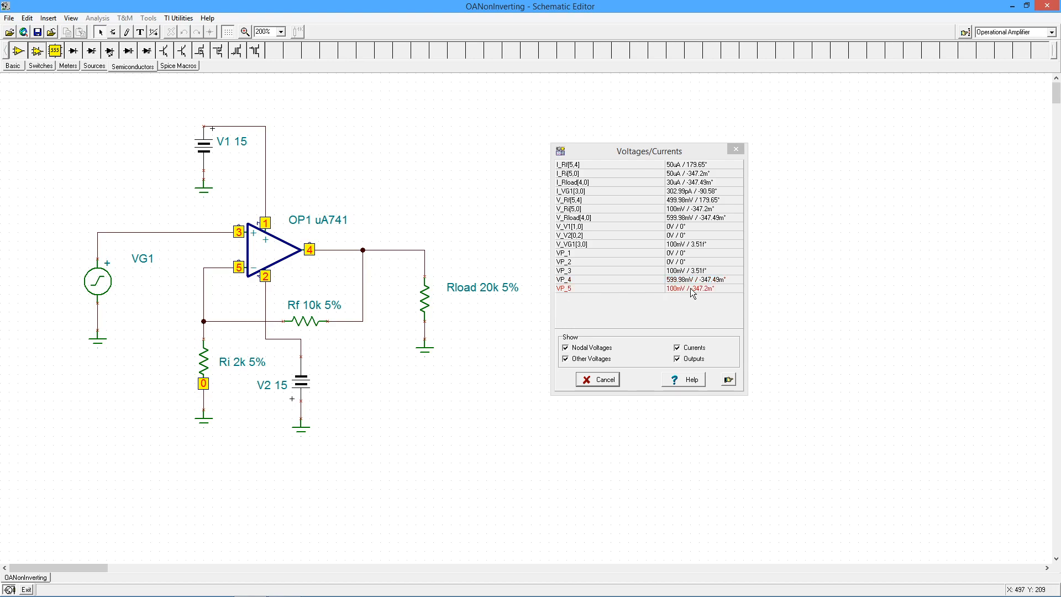
mouse_move(190, 299)
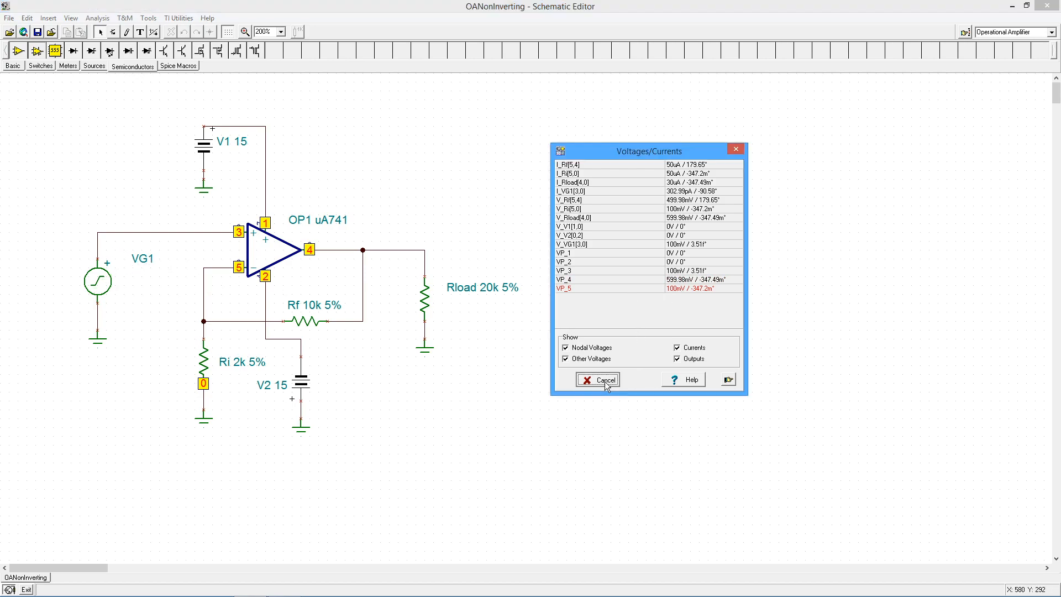
Close the Voltages/Currents table and set feedback resistor Rf to 20k
click(599, 381)
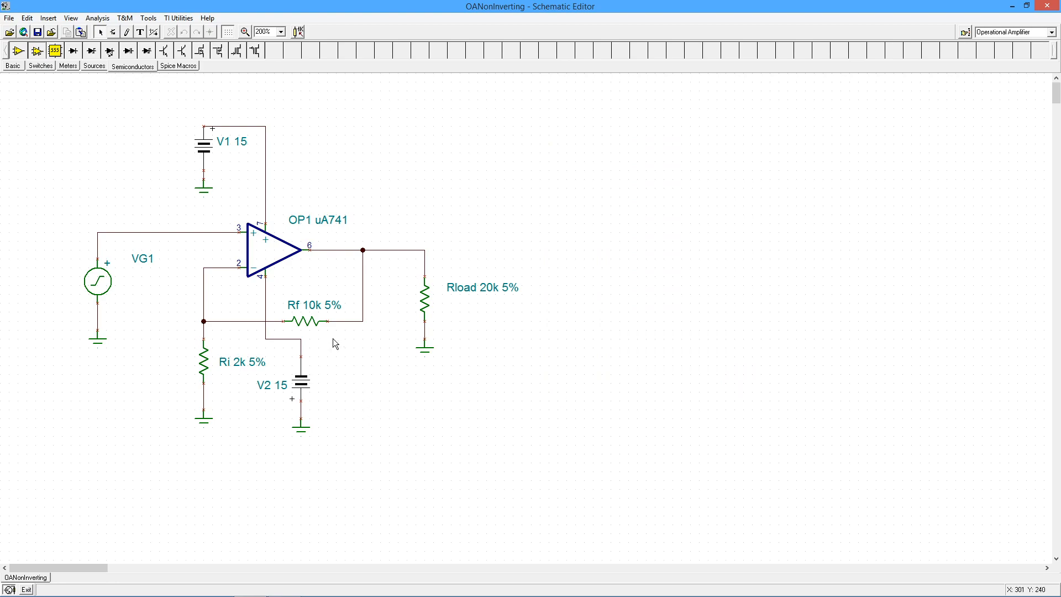
mouse_move(309, 333)
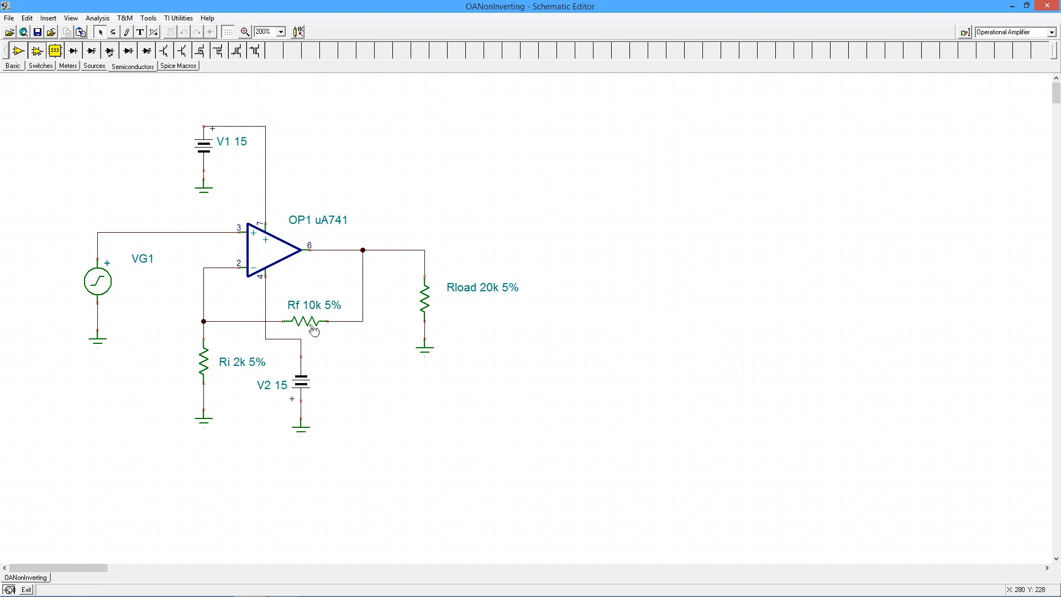
double_click(306, 321)
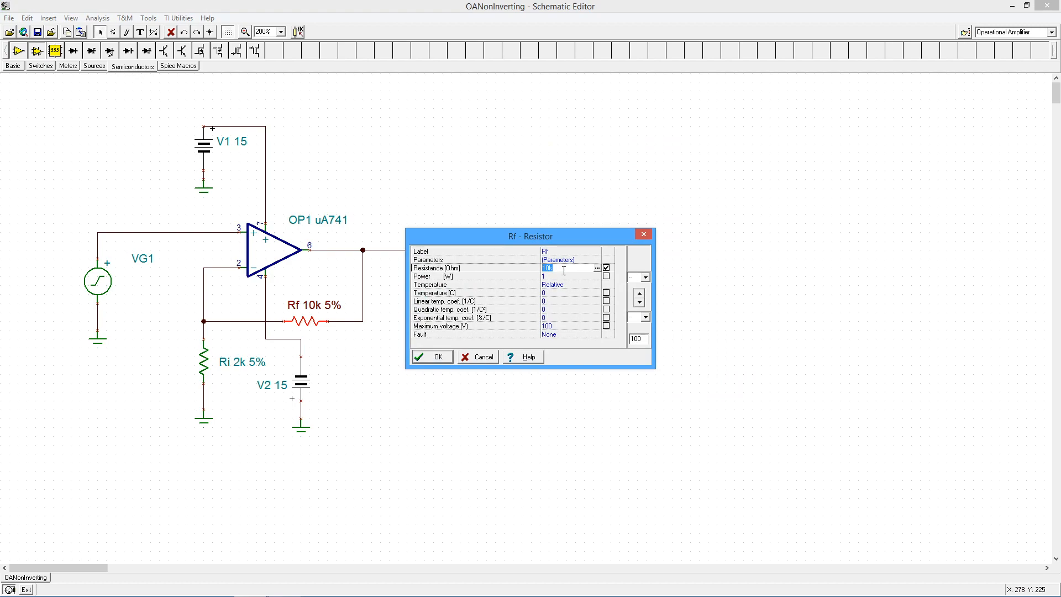
text(20k)
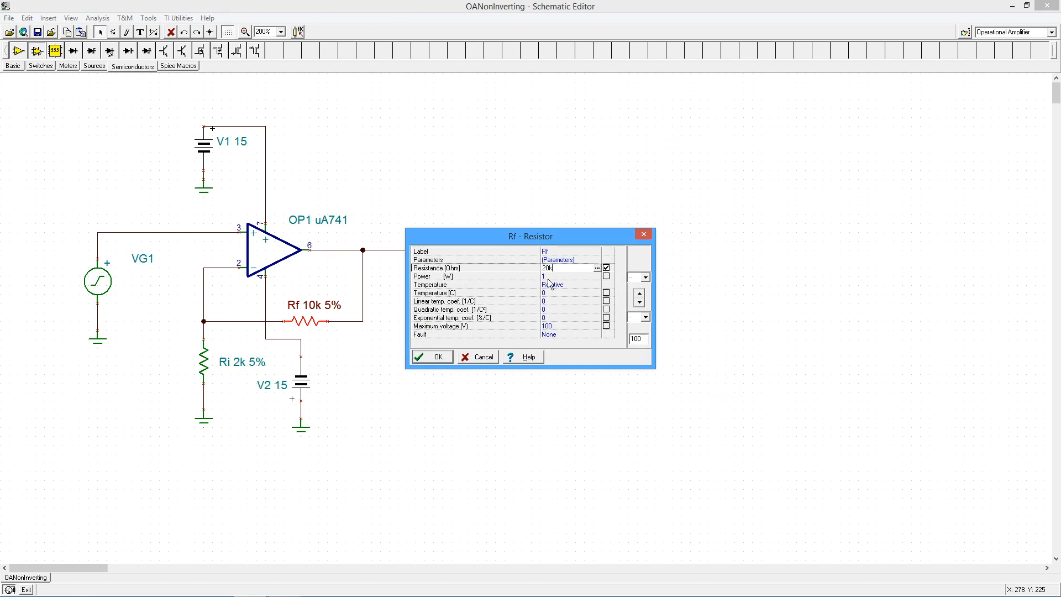
click(431, 356)
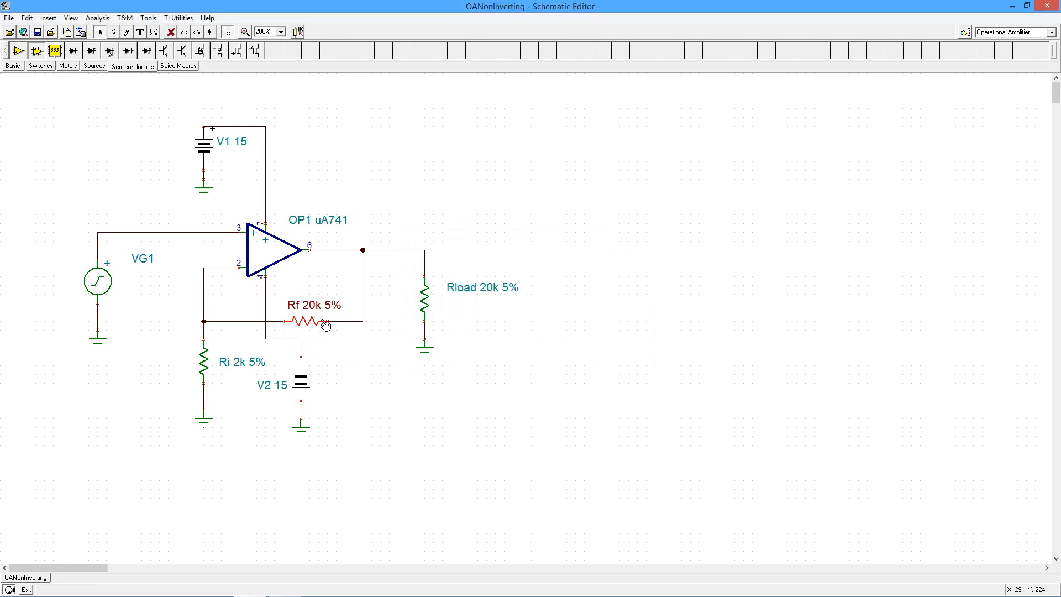
mouse_move(100, 282)
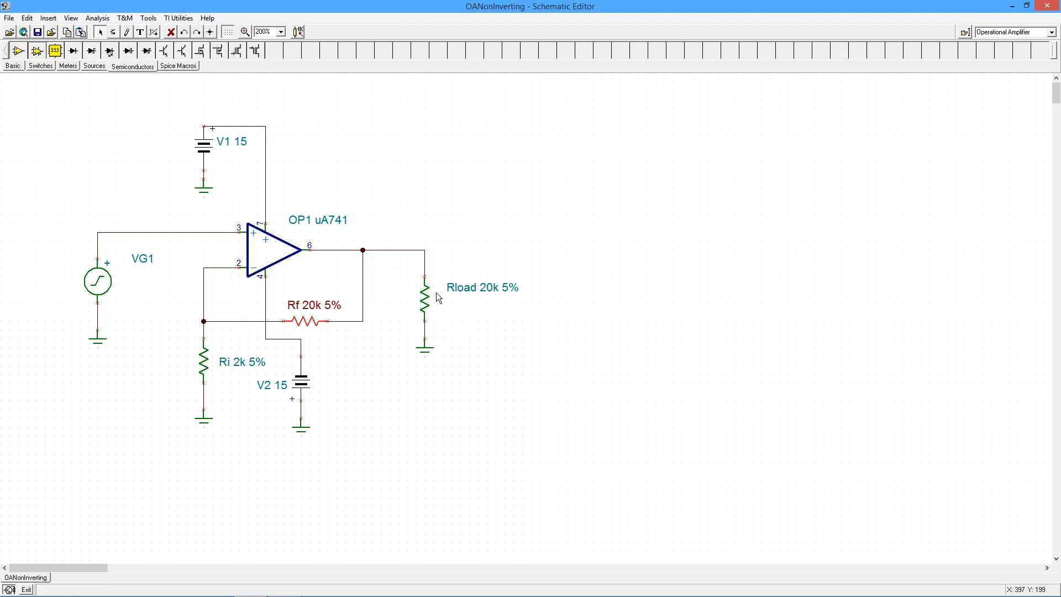
mouse_move(100, 84)
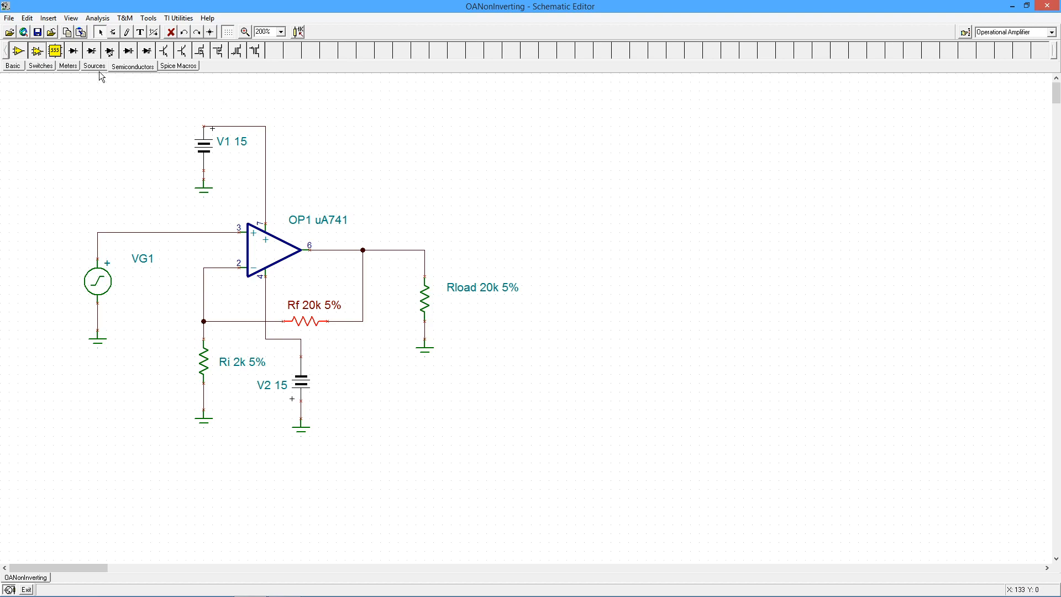
Recompute the AC results table and place it beside the schematic to read ~1.1 V output
click(98, 17)
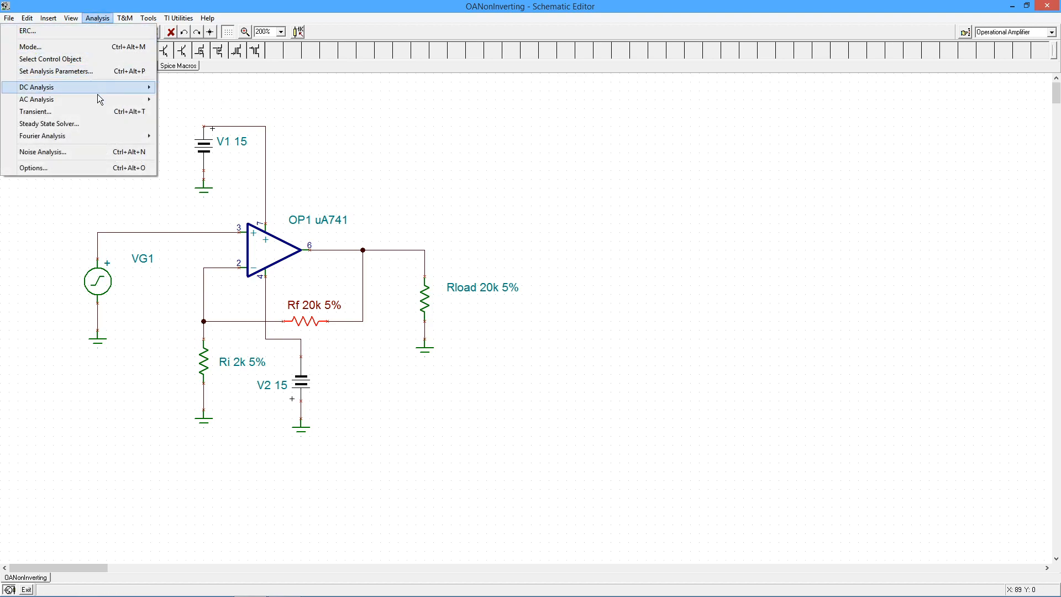
click(50, 86)
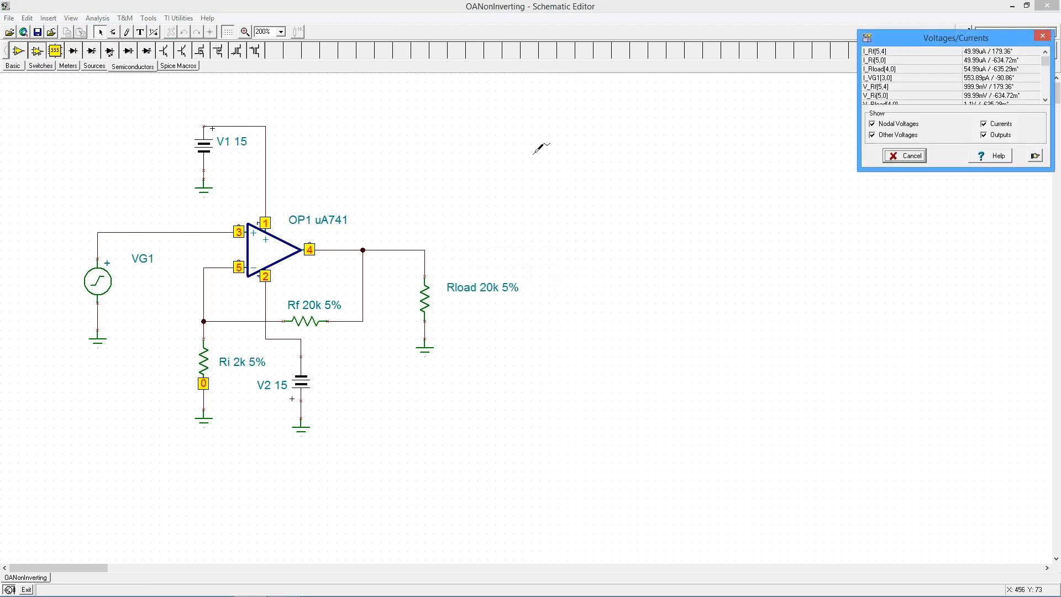
drag(953, 38, 649, 128)
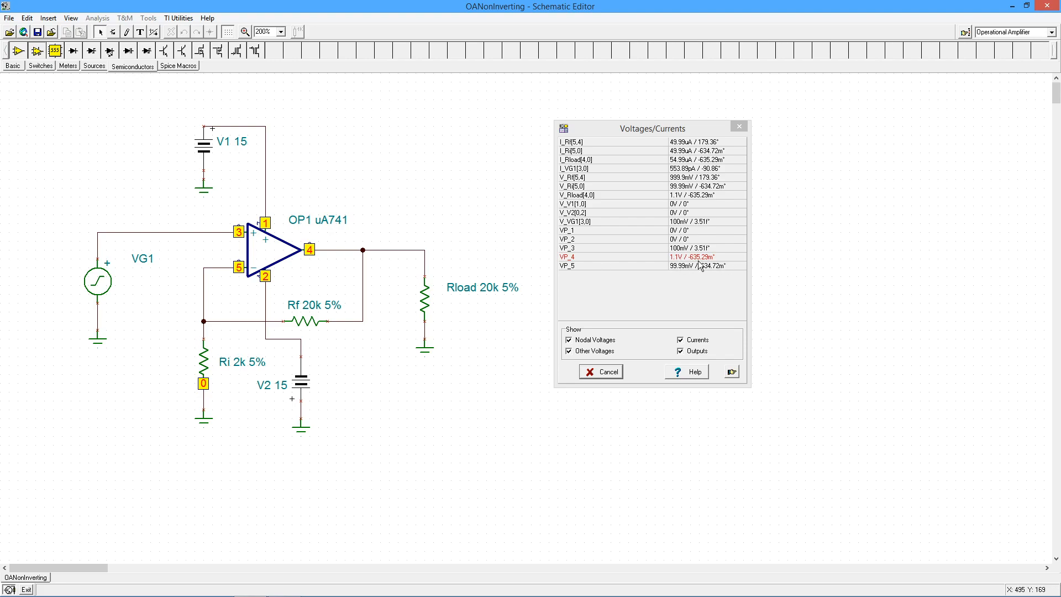
mouse_move(712, 261)
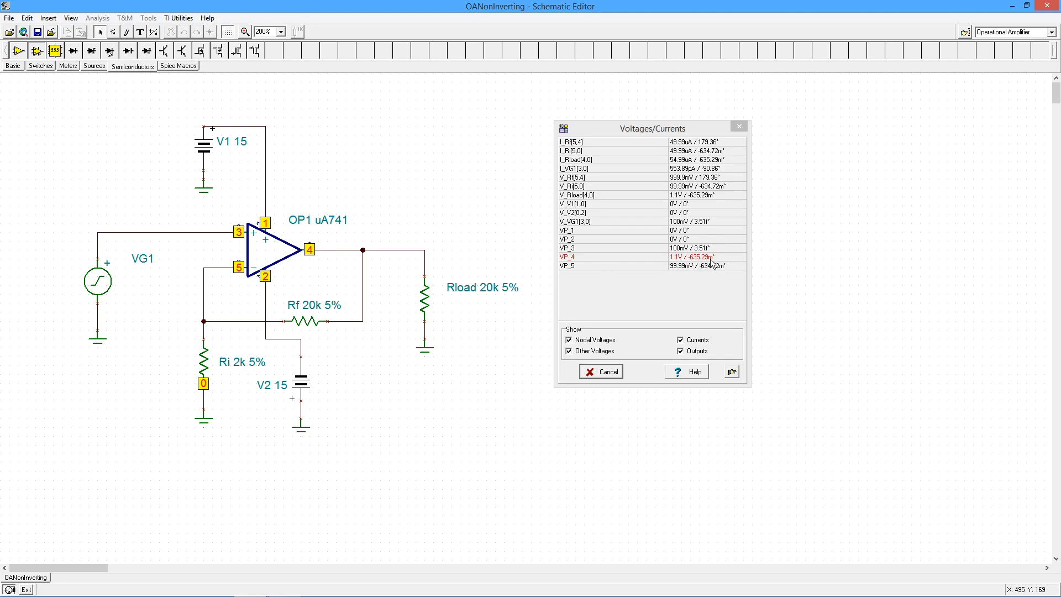
mouse_move(697, 266)
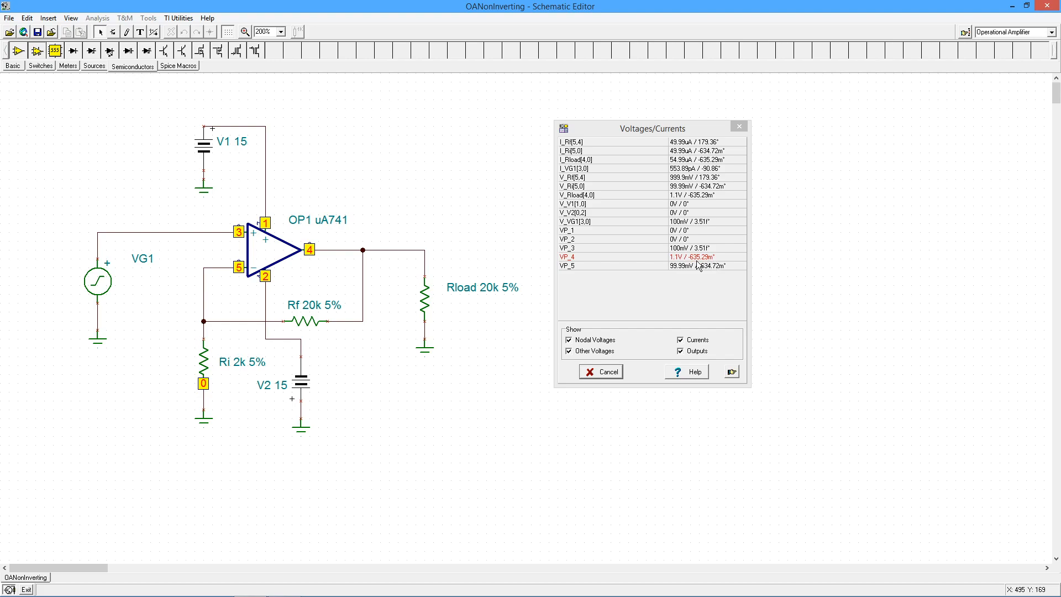
mouse_move(683, 256)
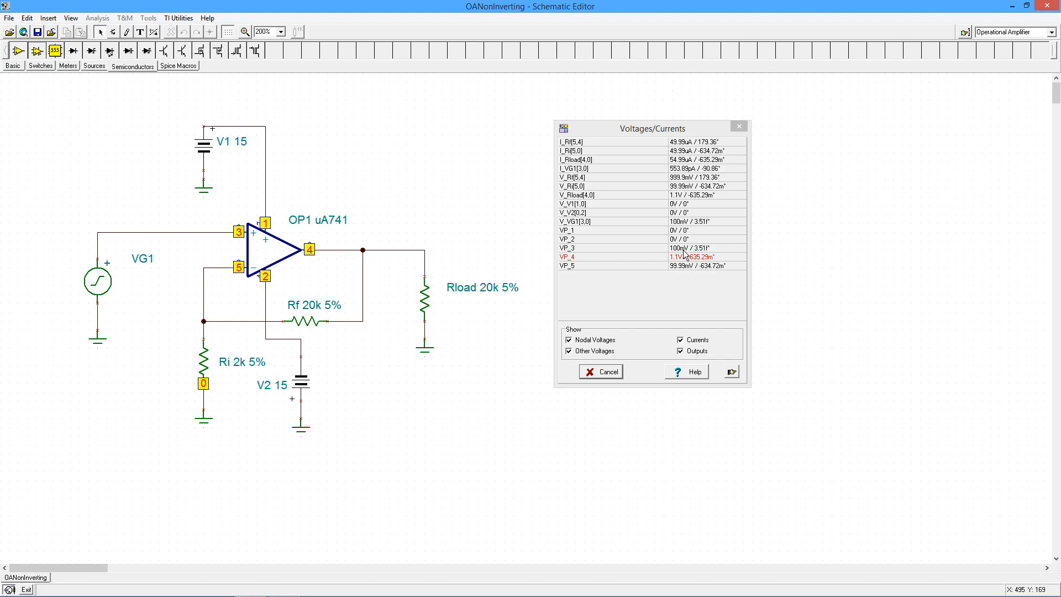
mouse_move(252, 267)
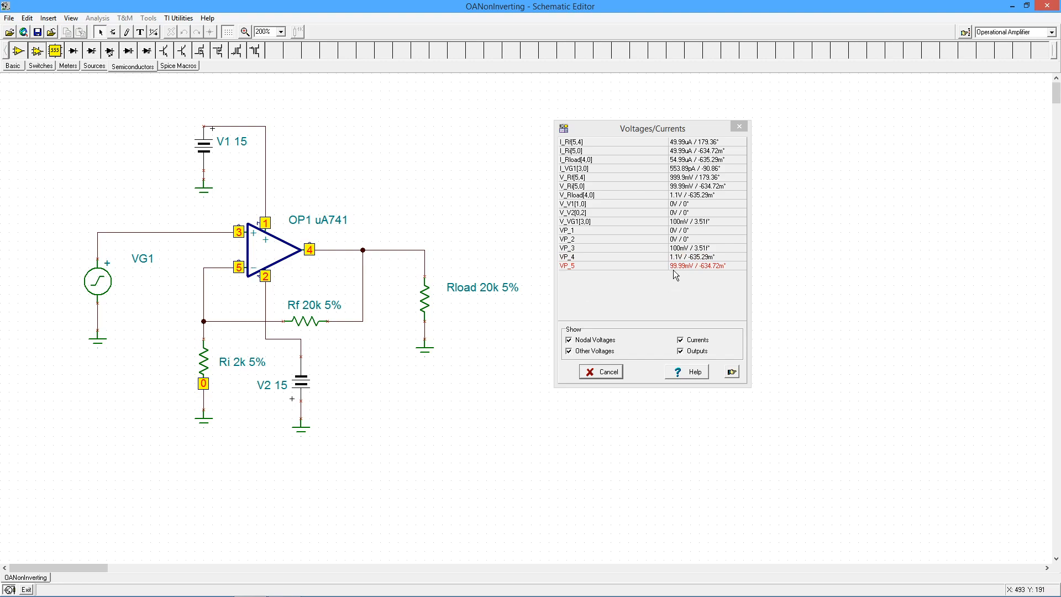
mouse_move(677, 266)
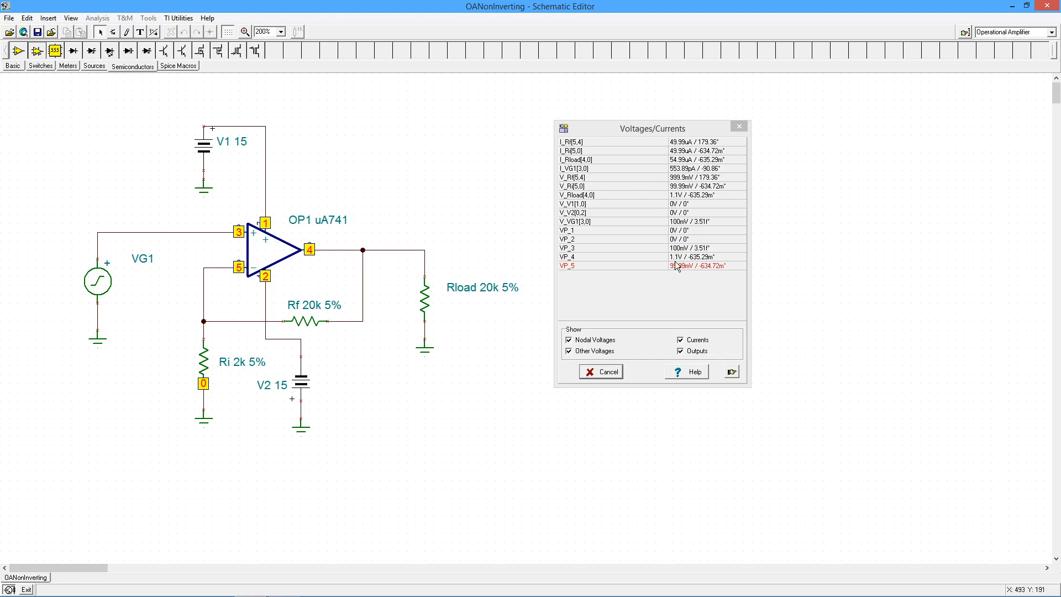
mouse_move(681, 278)
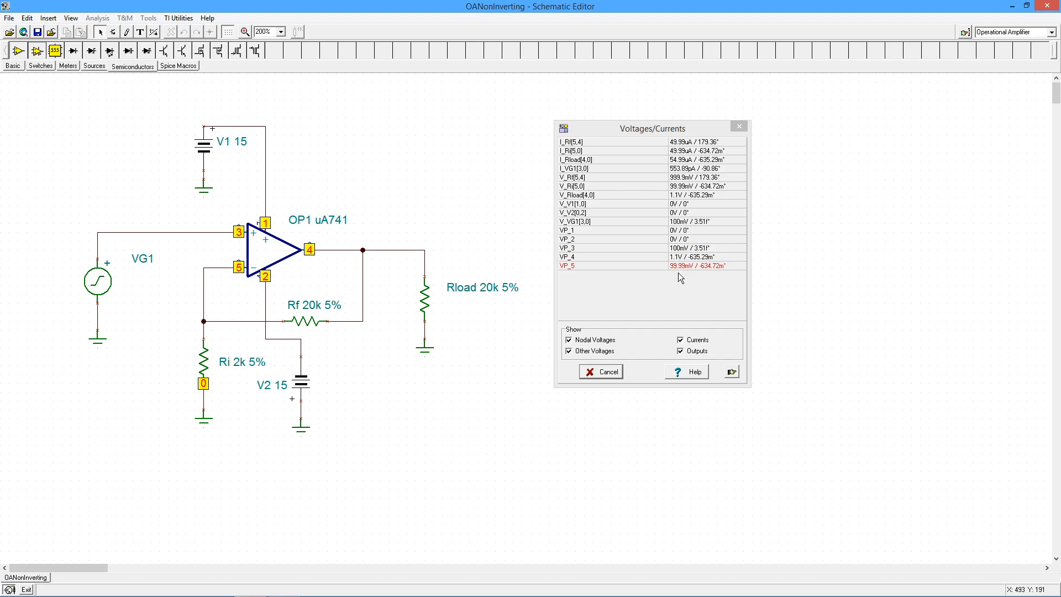
mouse_move(690, 272)
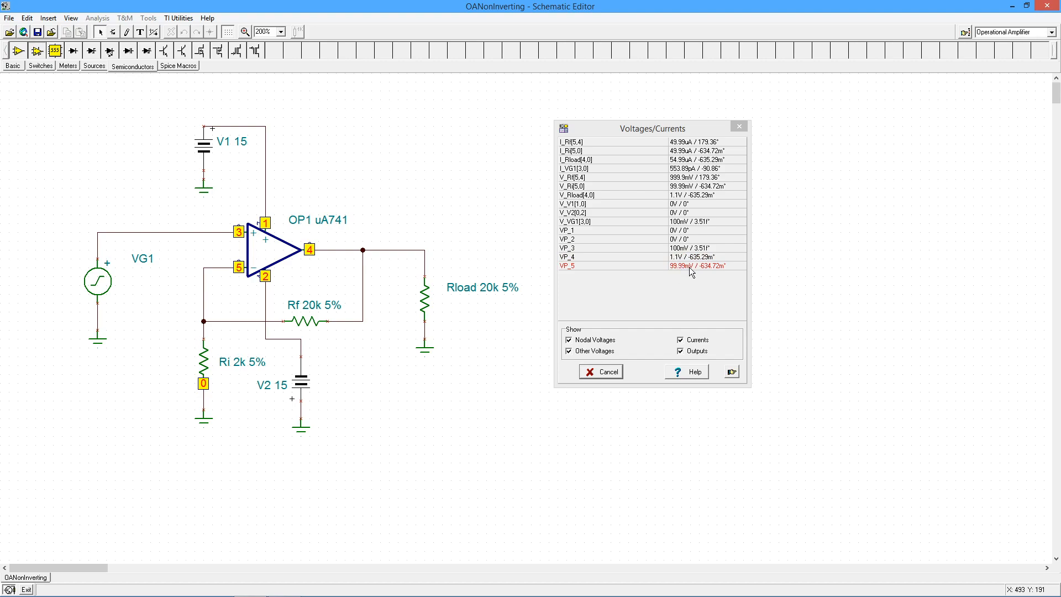
mouse_move(246, 247)
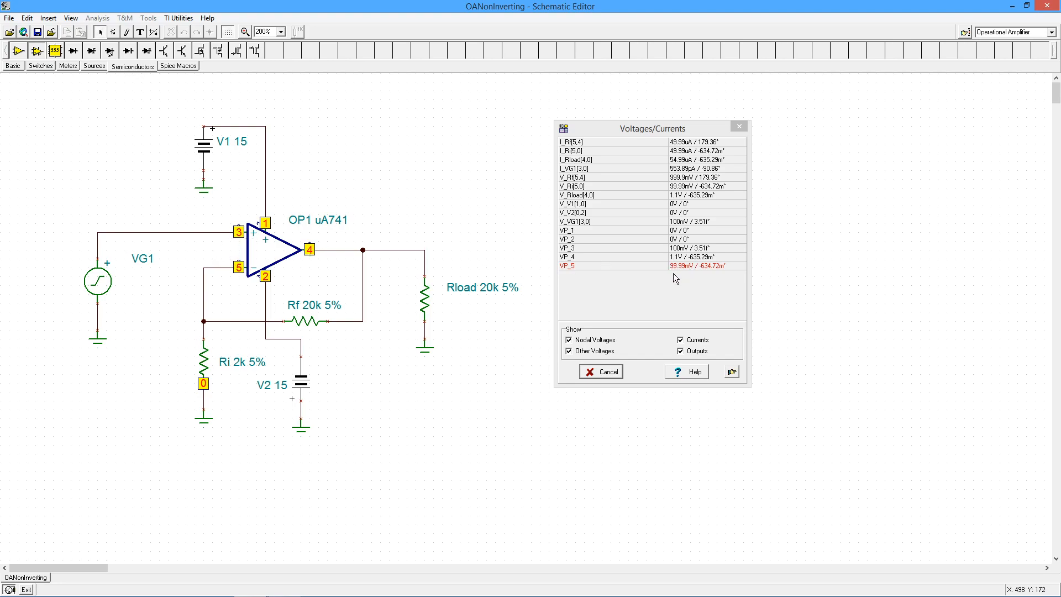
mouse_move(686, 274)
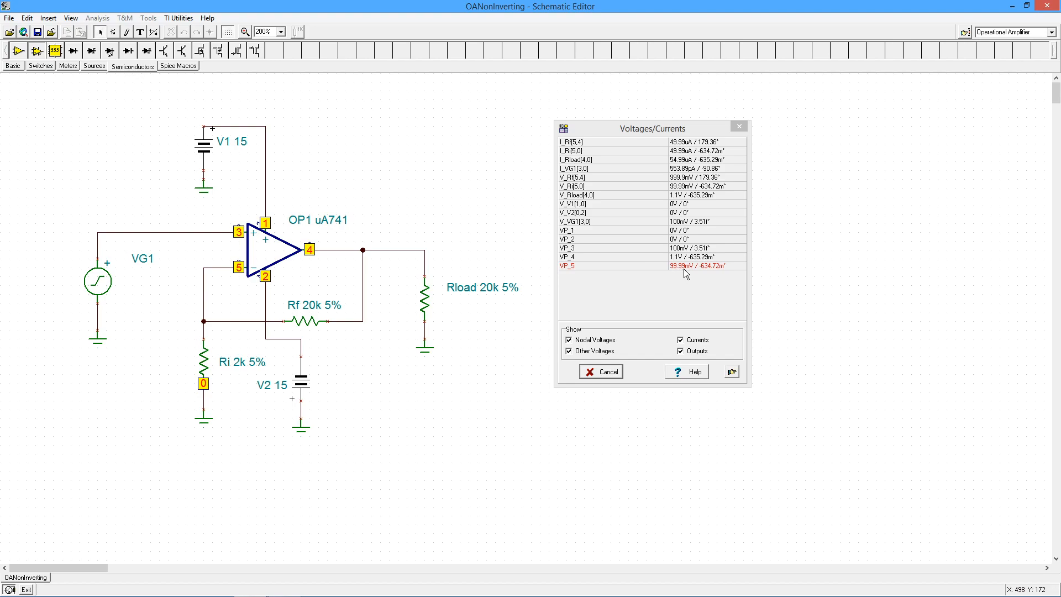
mouse_move(697, 270)
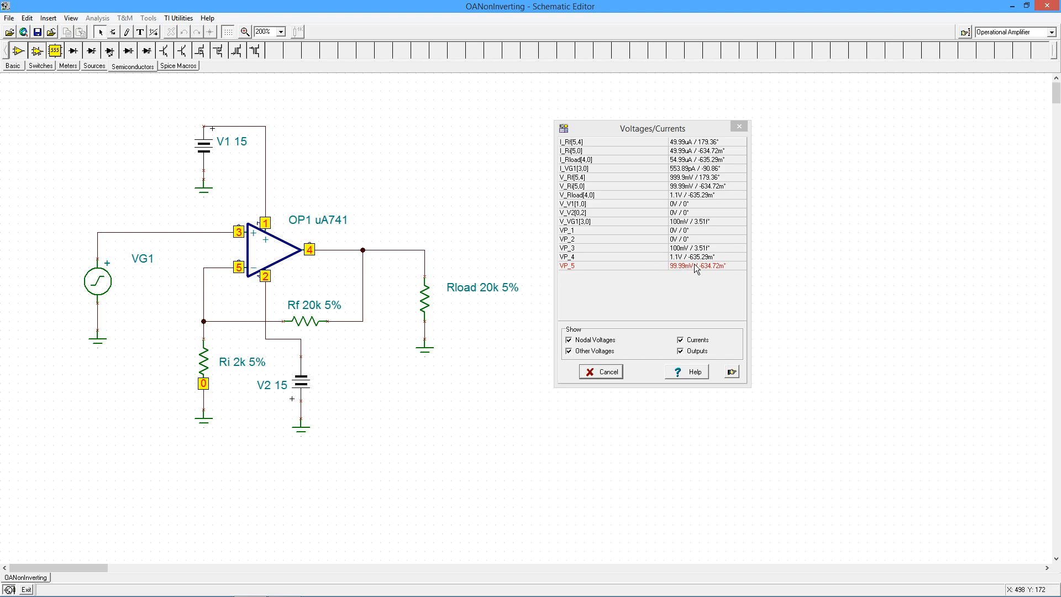
mouse_move(658, 294)
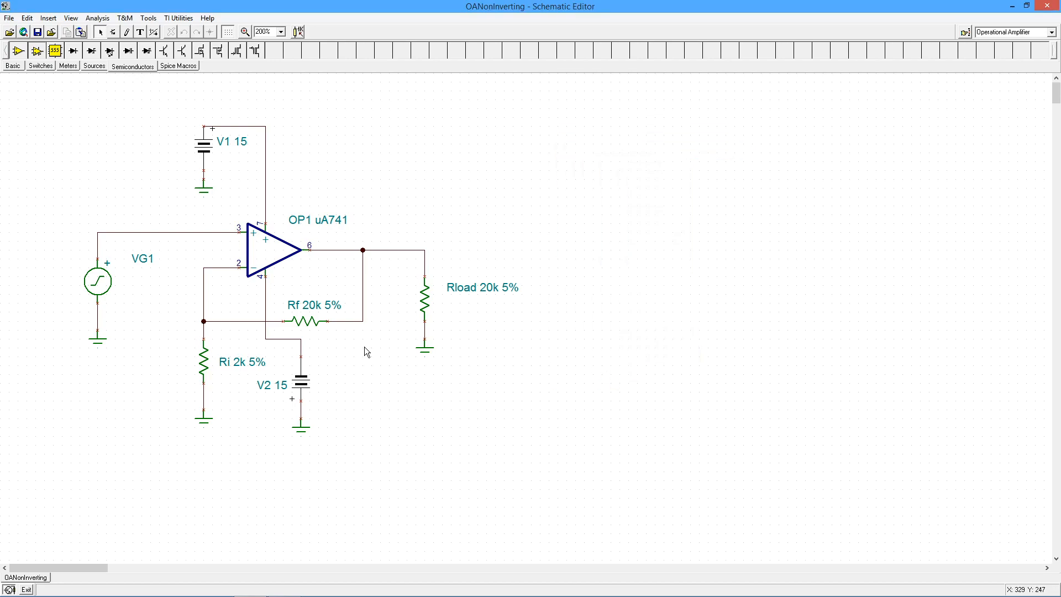
mouse_move(371, 374)
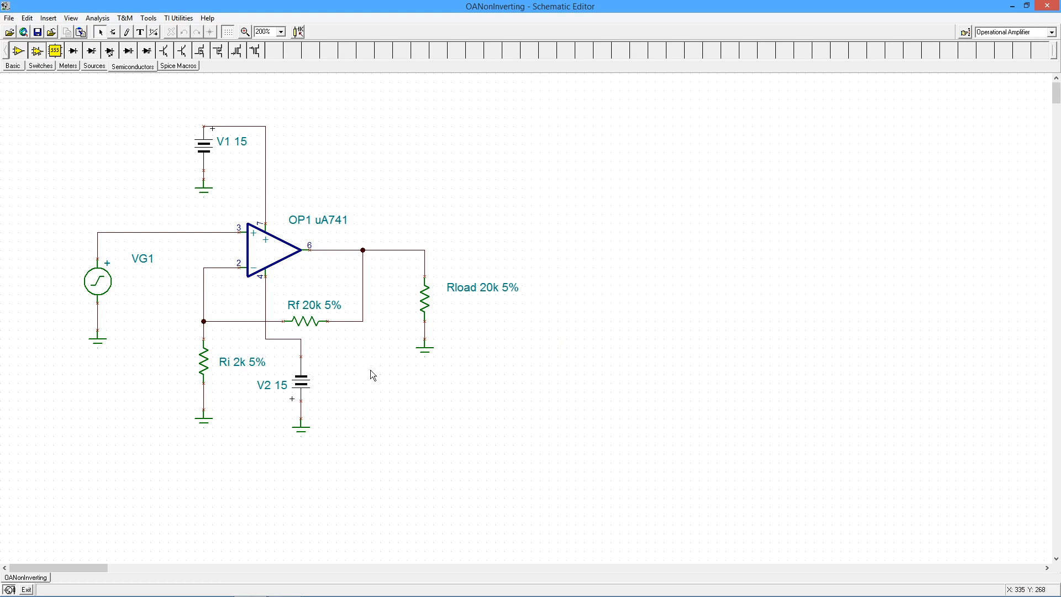
mouse_move(307, 322)
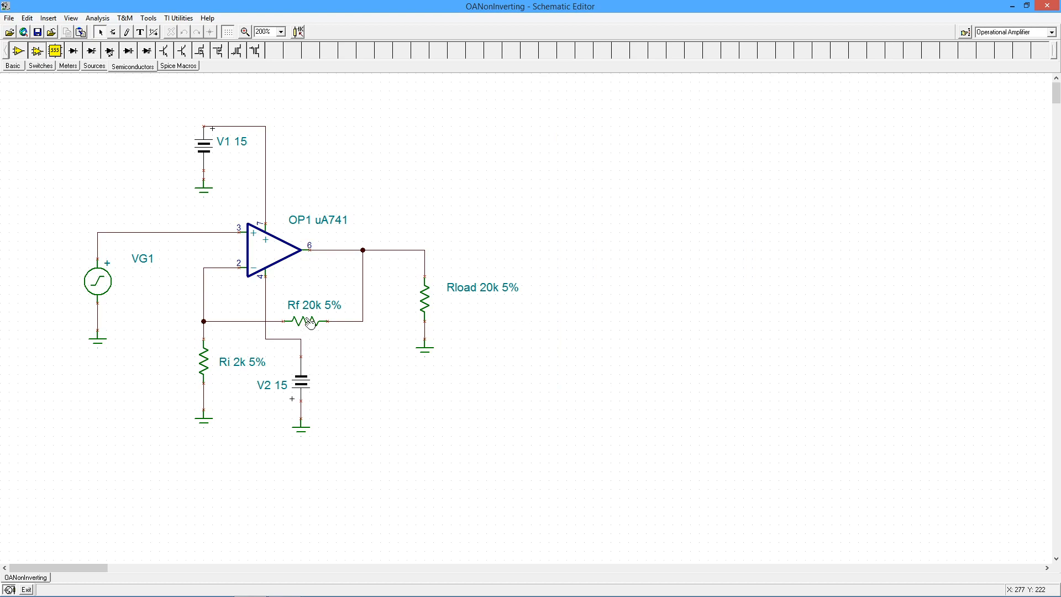
Set Rf back to 10k in its properties dialog and select op-amp OP1
double_click(301, 319)
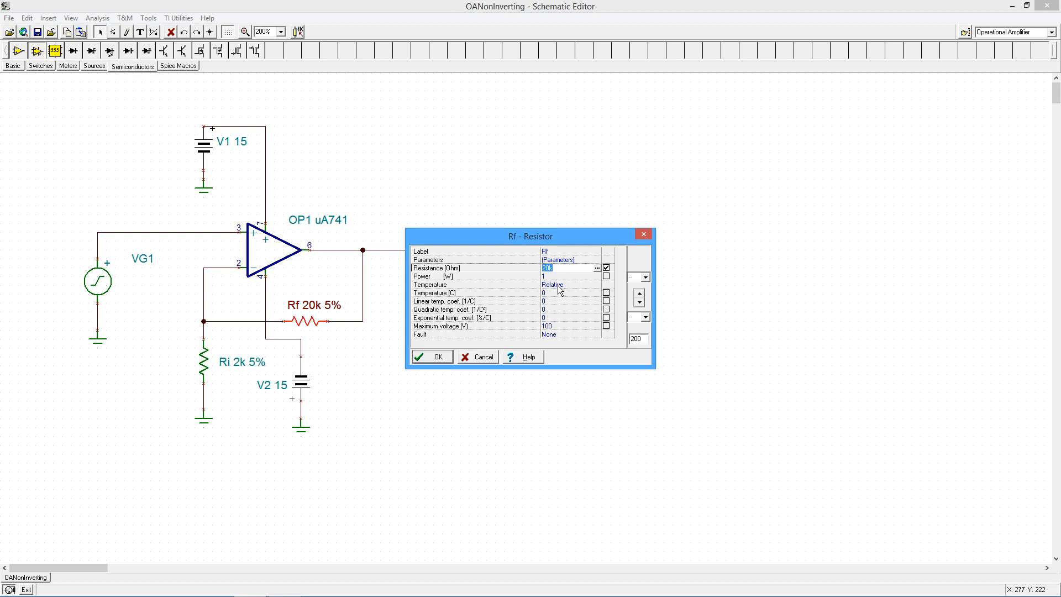
click(431, 356)
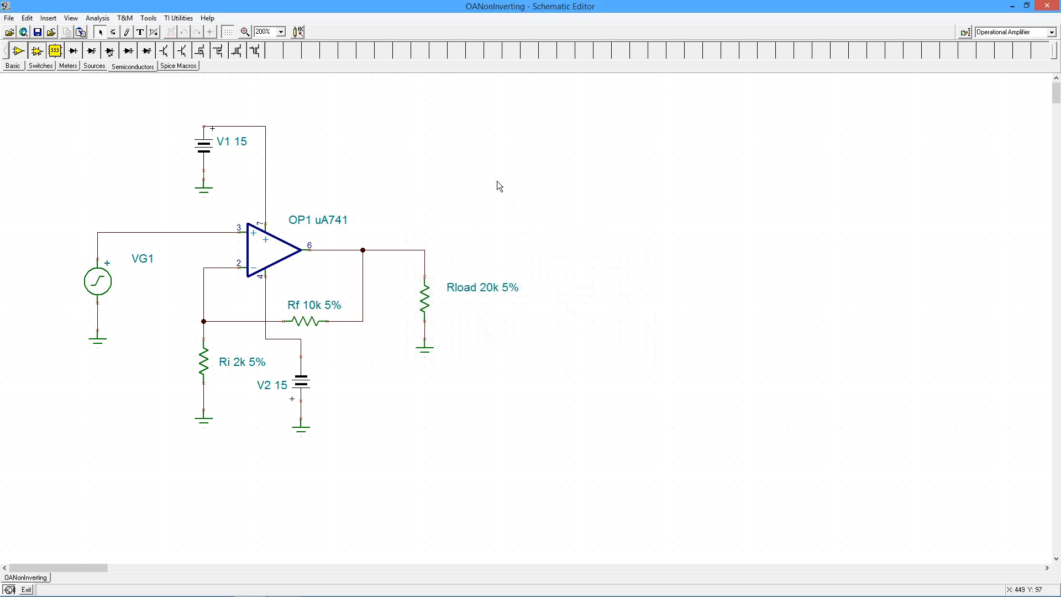
click(268, 258)
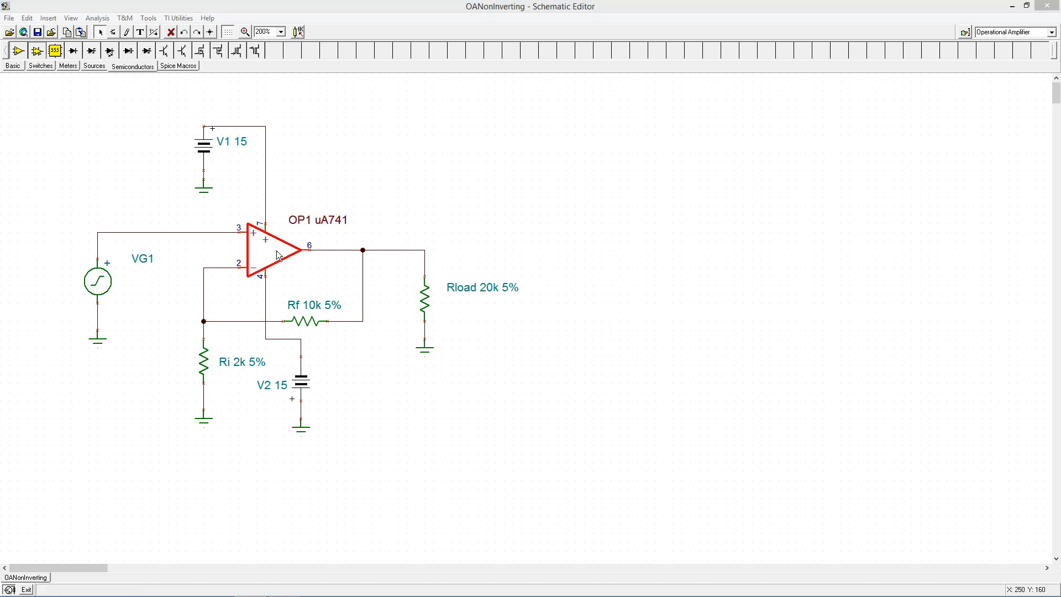
Change OP1's model from uA741 to TL081C via the Catalog Editor
double_click(270, 254)
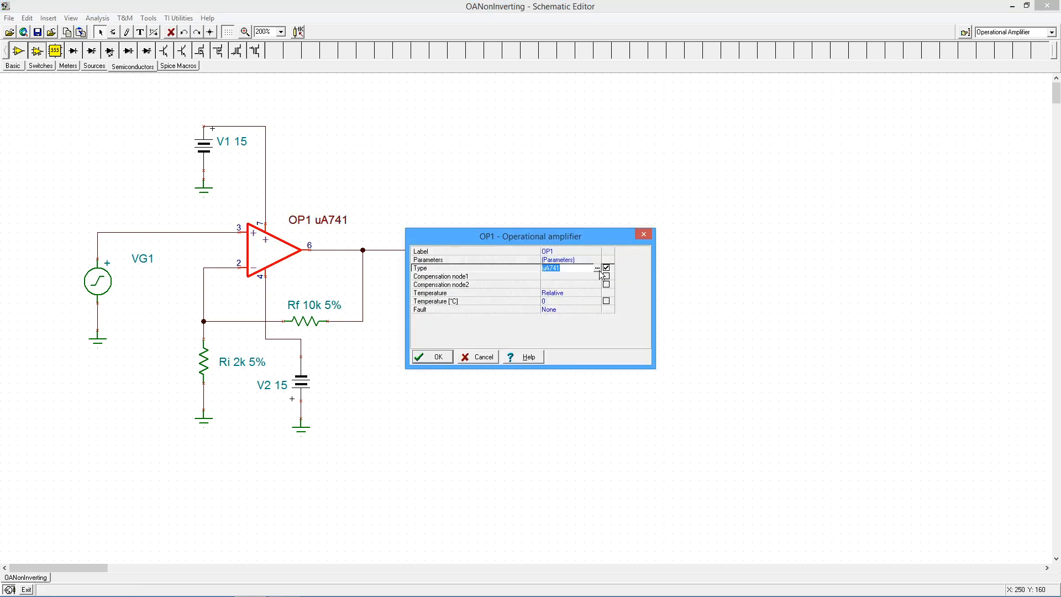
click(596, 268)
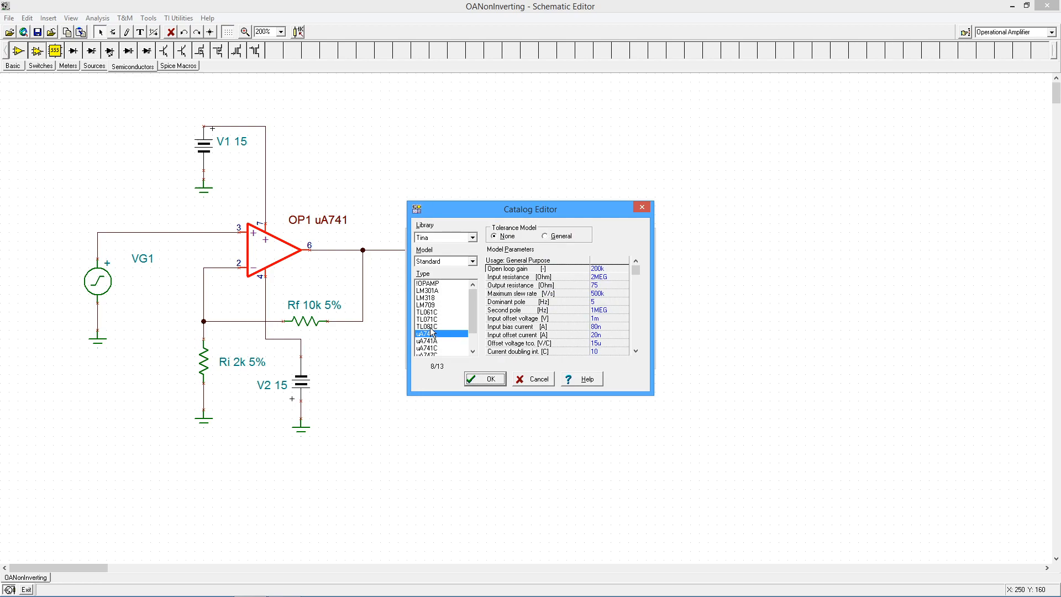
click(428, 326)
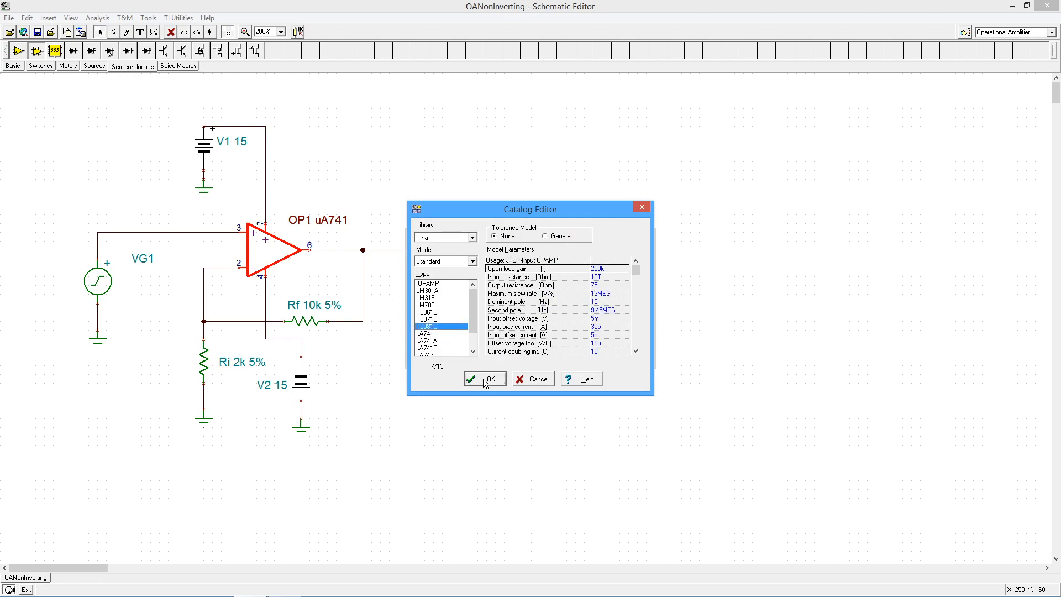
click(484, 378)
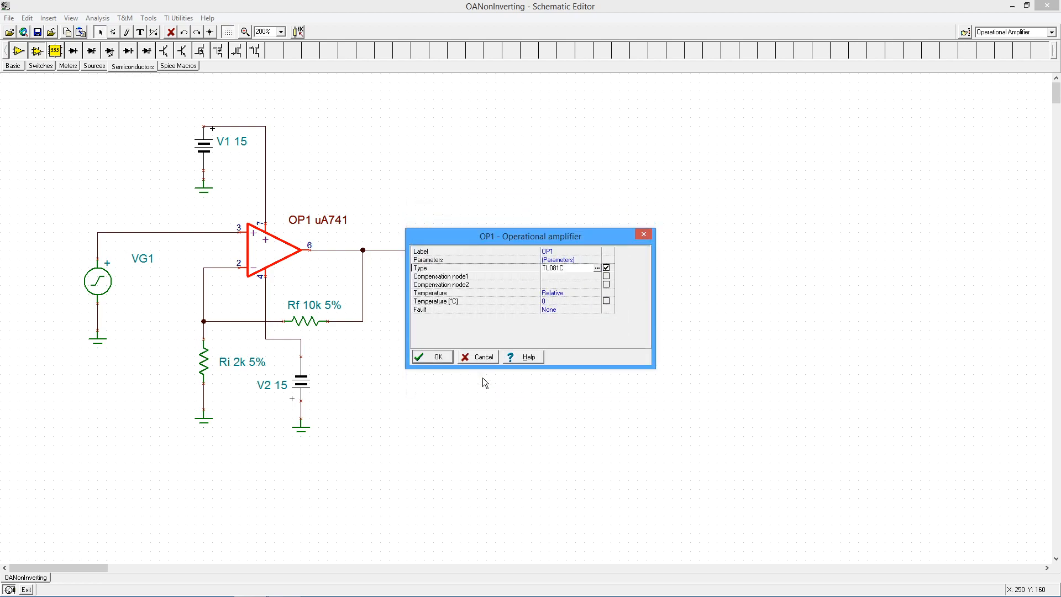
click(432, 355)
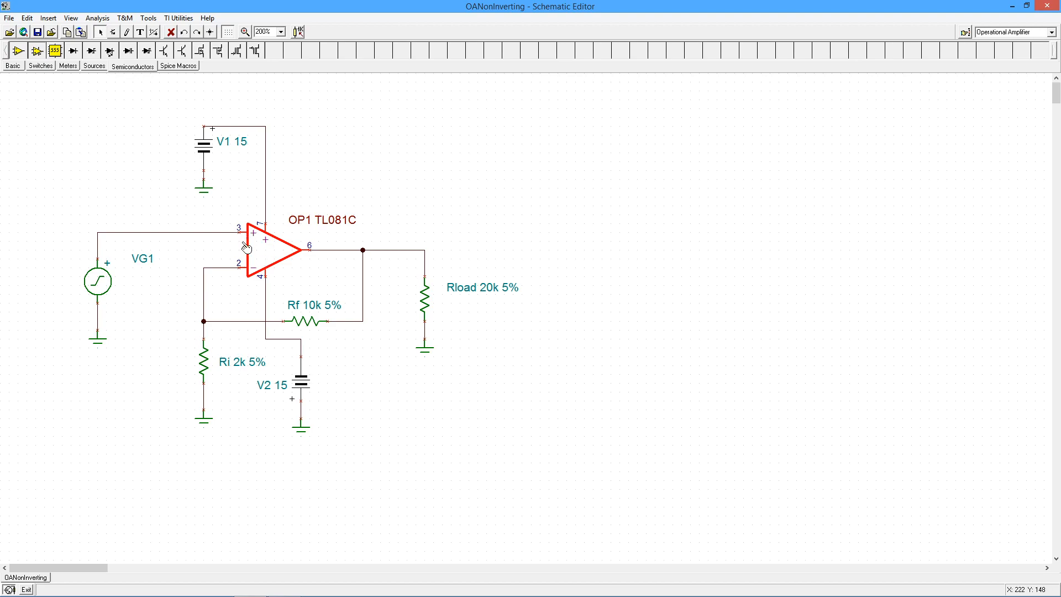
mouse_move(338, 170)
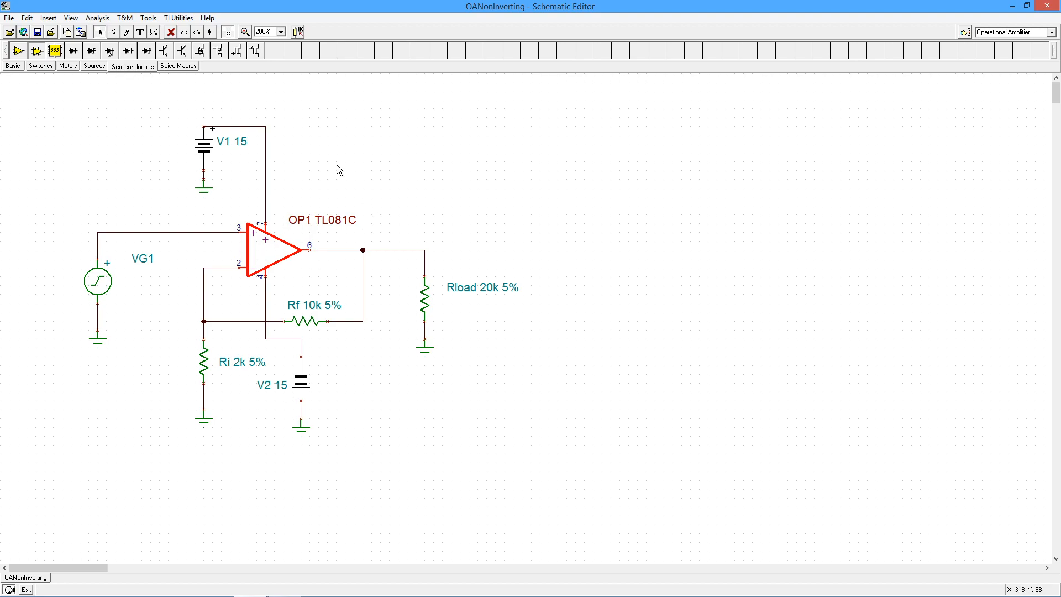
mouse_move(347, 168)
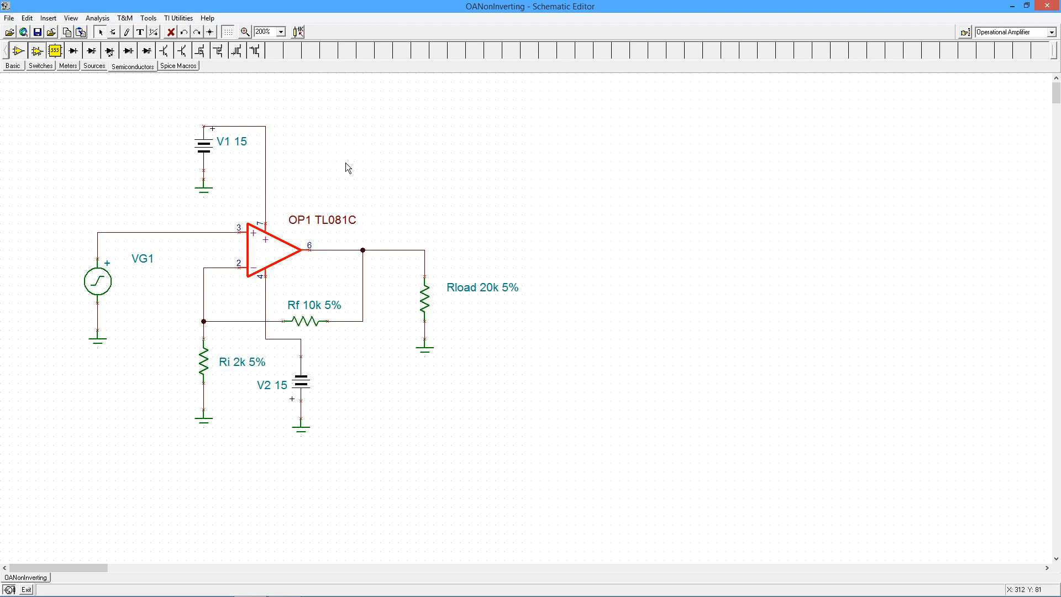
mouse_move(314, 229)
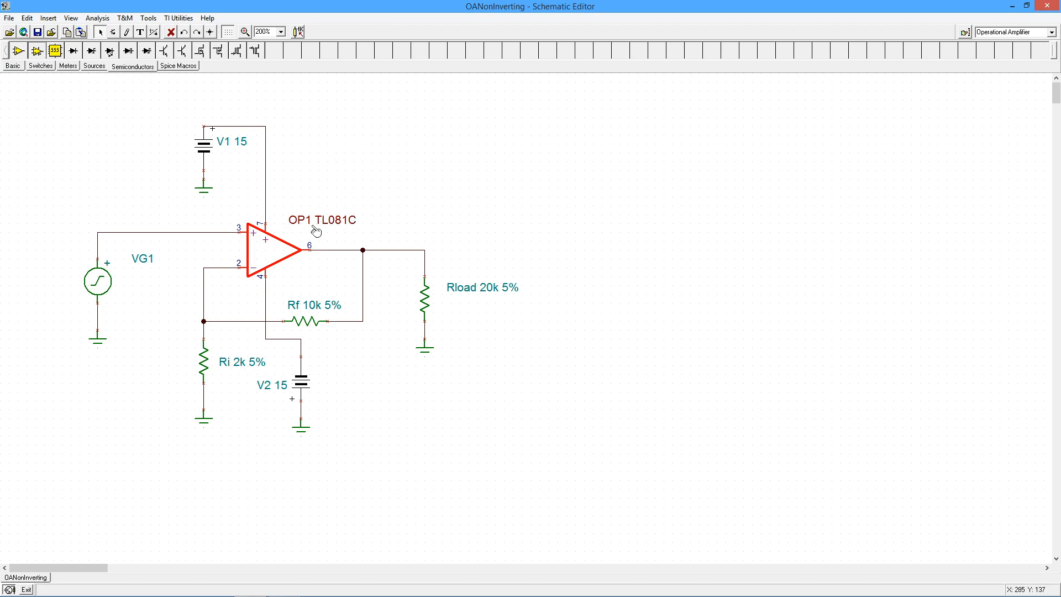
mouse_move(330, 219)
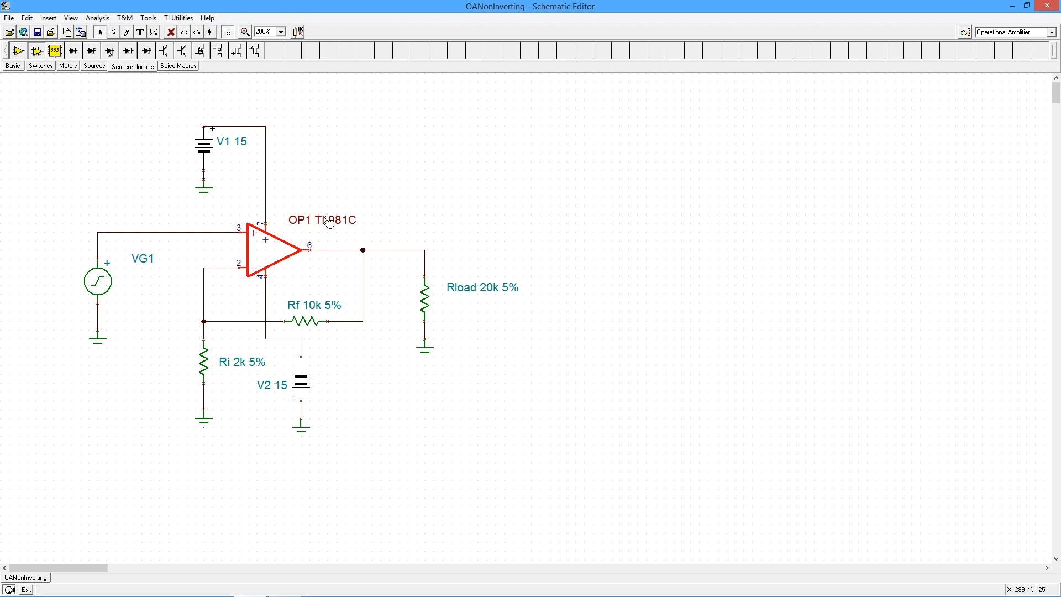
mouse_move(338, 247)
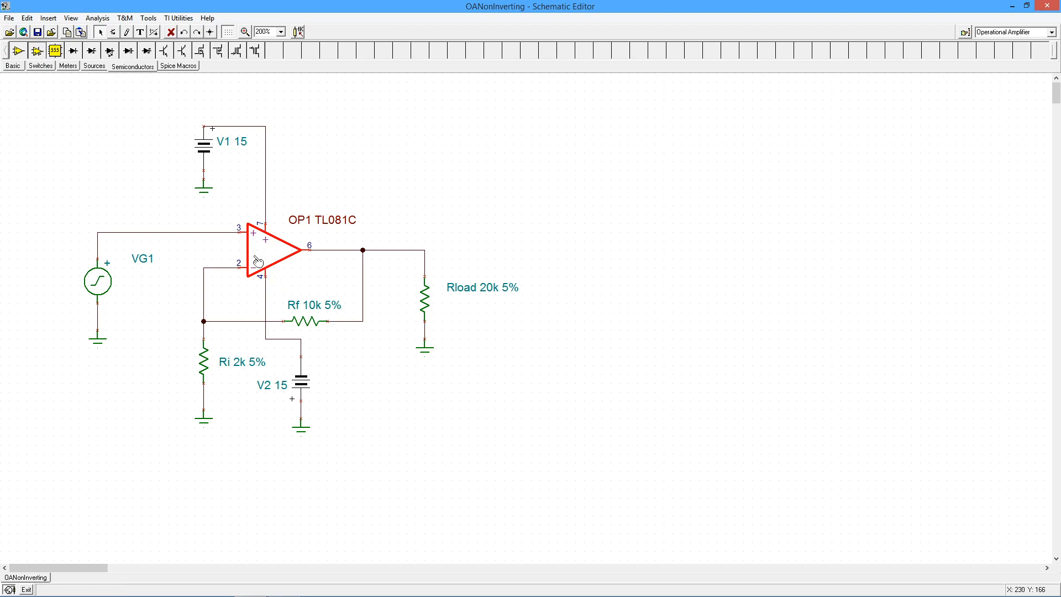
mouse_move(269, 274)
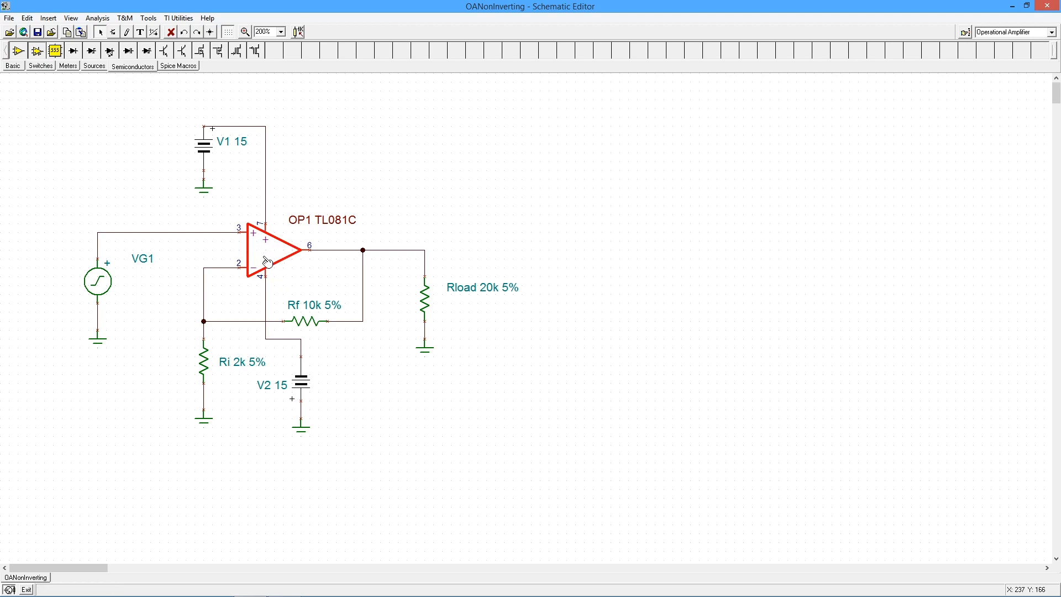
mouse_move(249, 221)
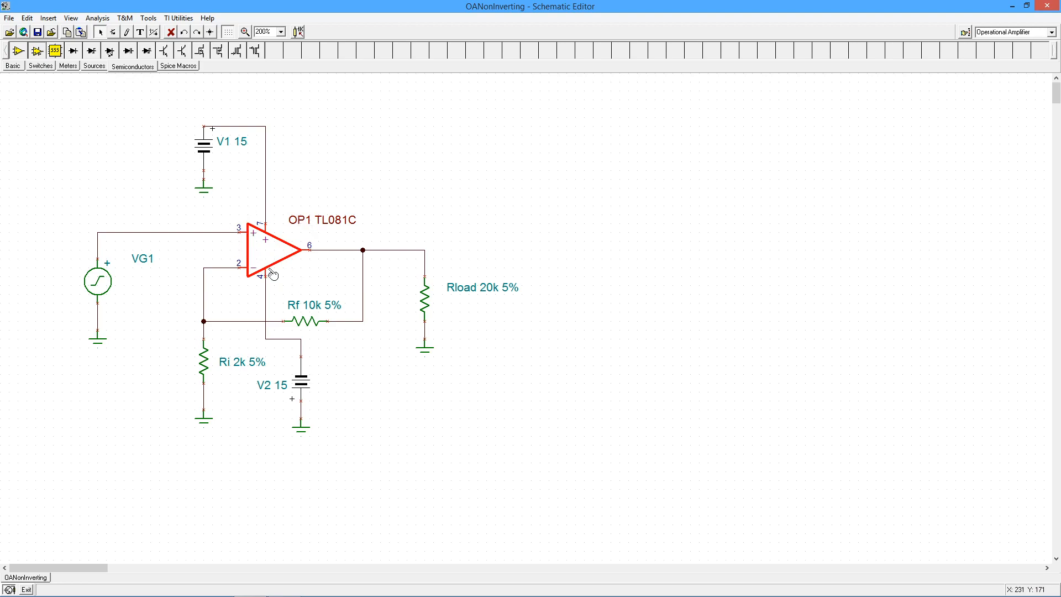
mouse_move(393, 279)
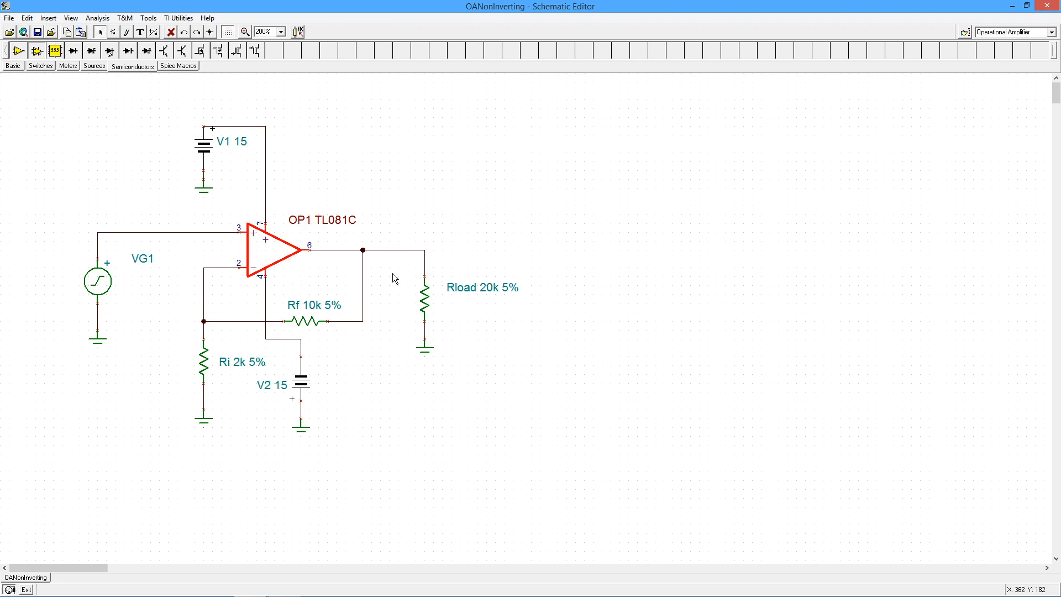
mouse_move(319, 326)
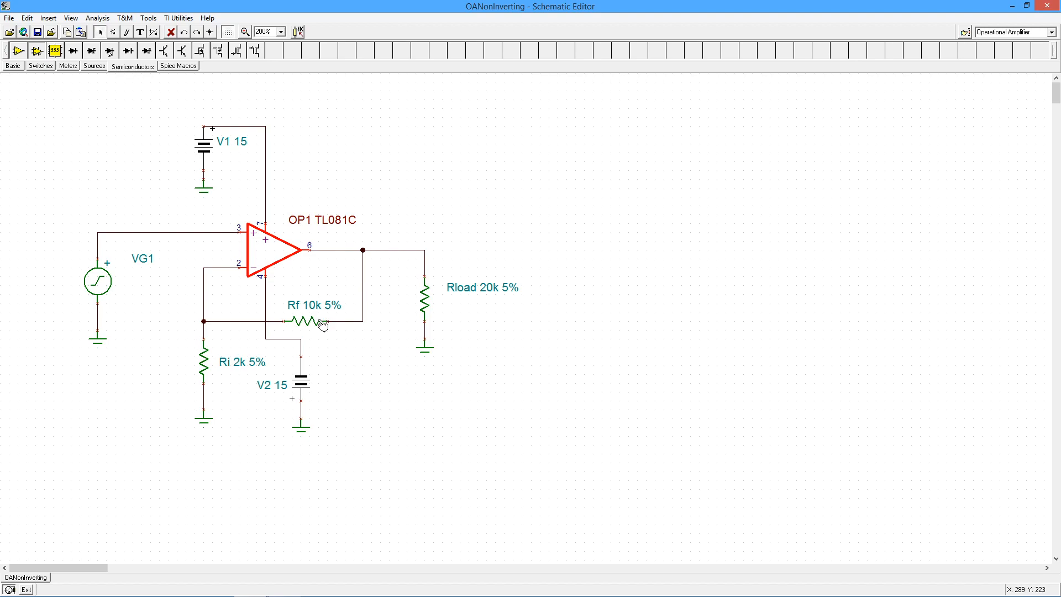
mouse_move(310, 320)
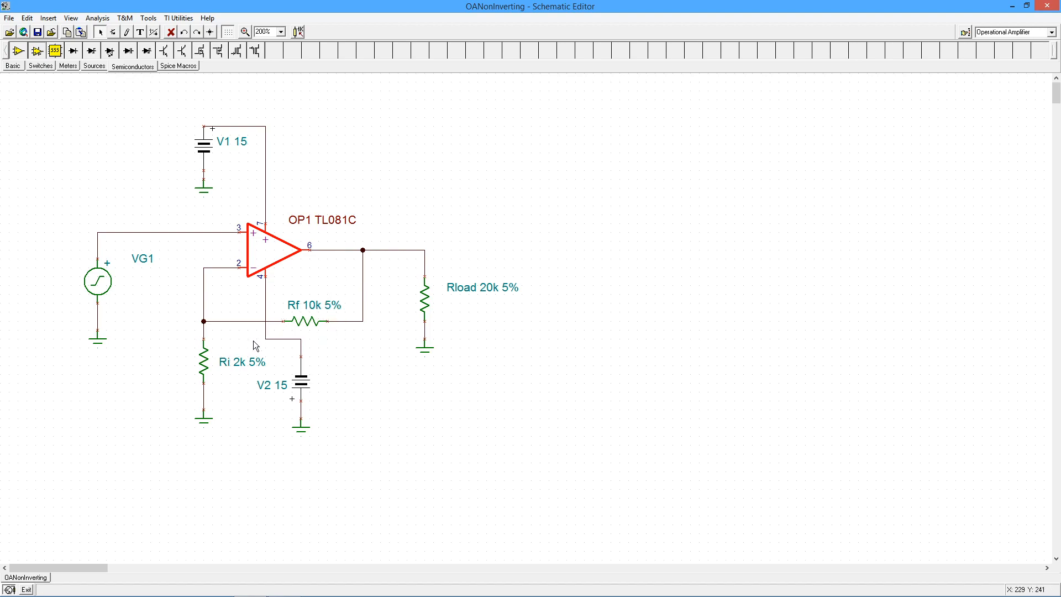
mouse_move(145, 66)
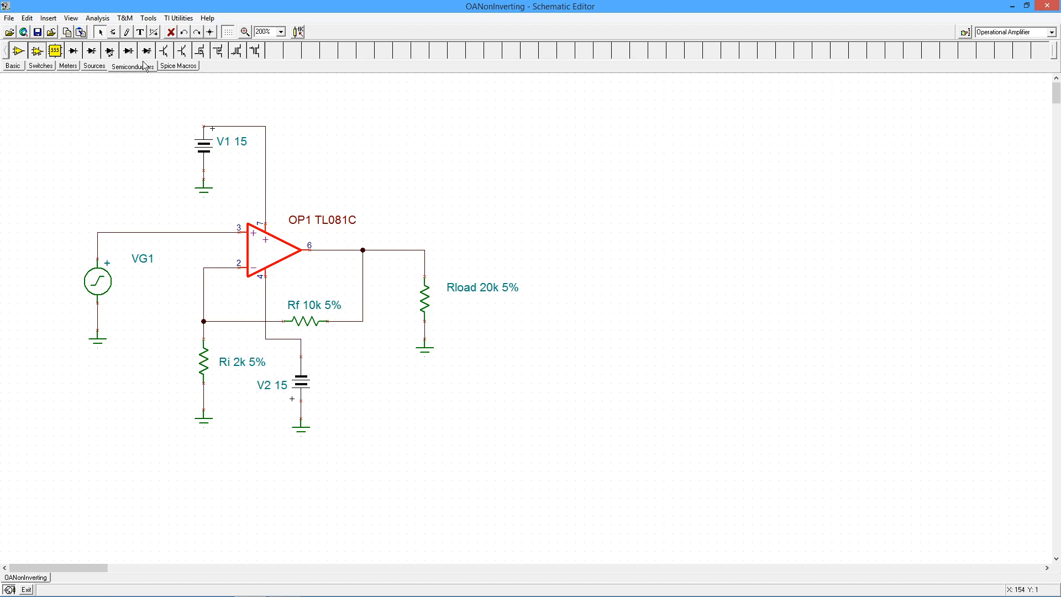
Calculate node voltages and currents (~600 mV output), enlarge the table to read it, then close it
click(97, 17)
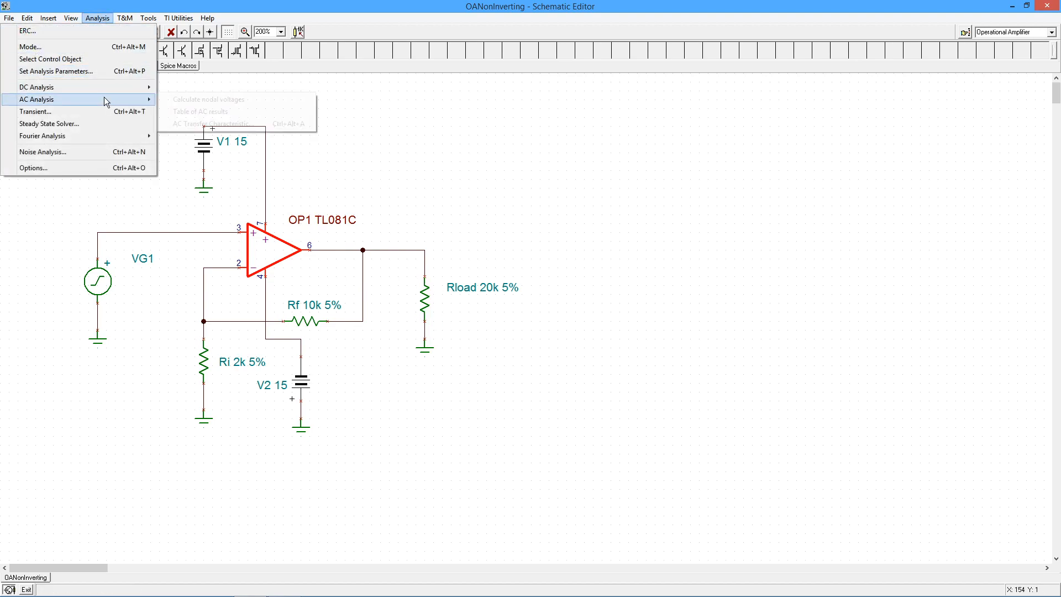
click(200, 110)
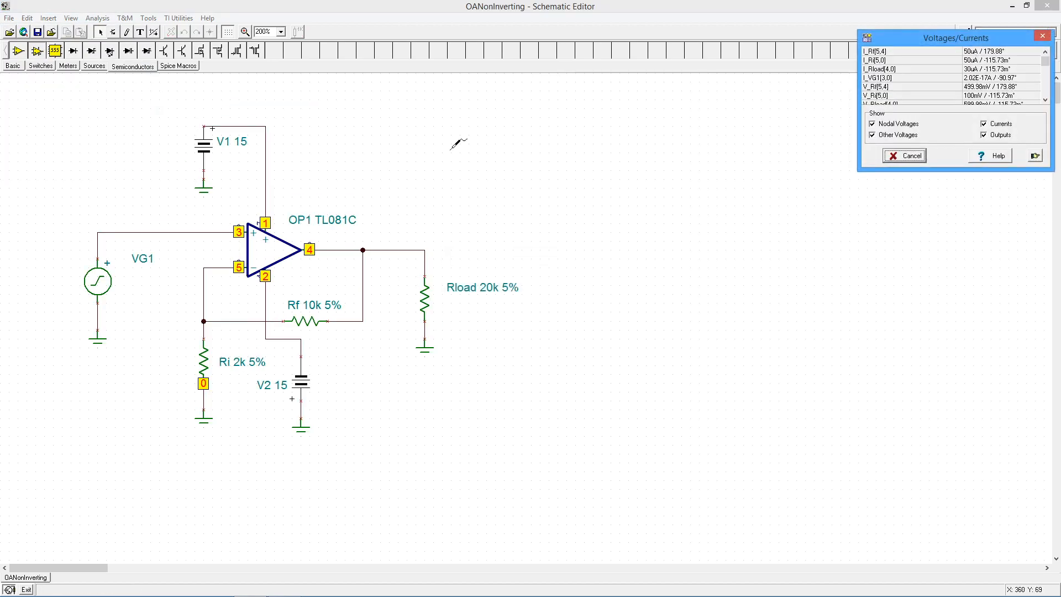
drag(954, 38, 654, 152)
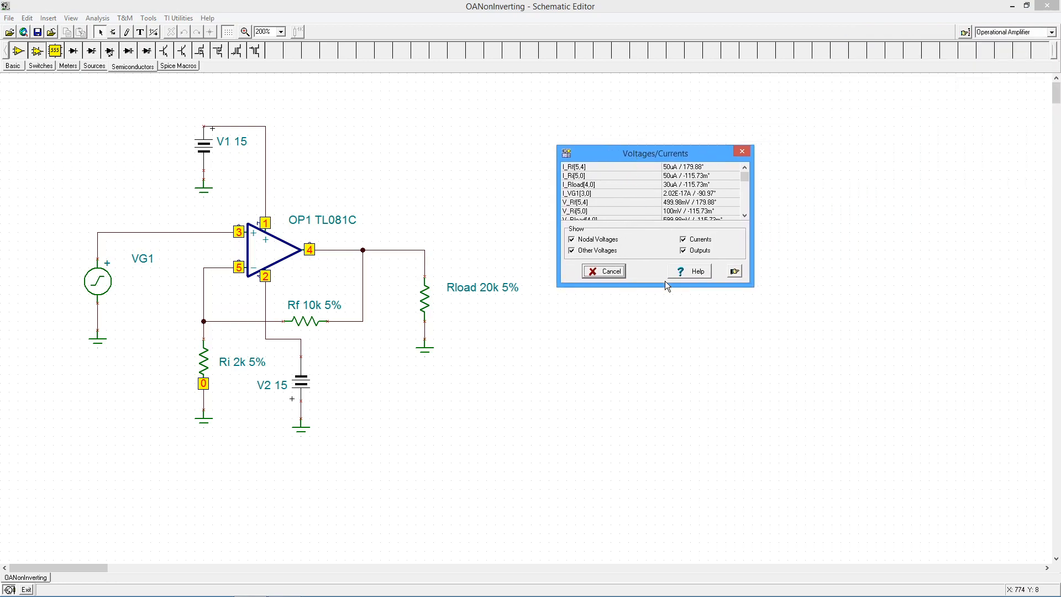
drag(635, 294, 634, 399)
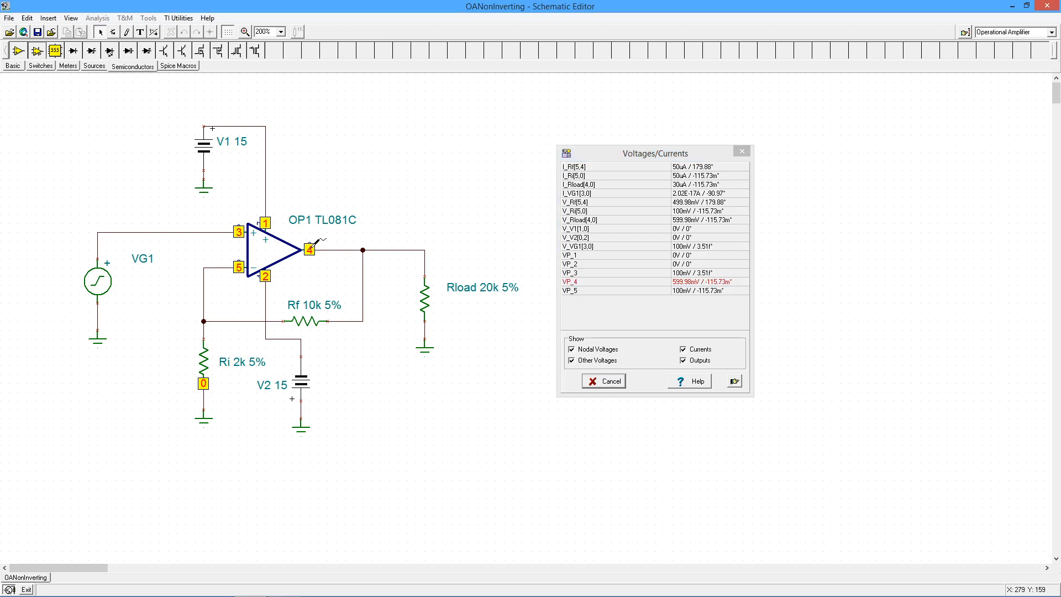
mouse_move(678, 291)
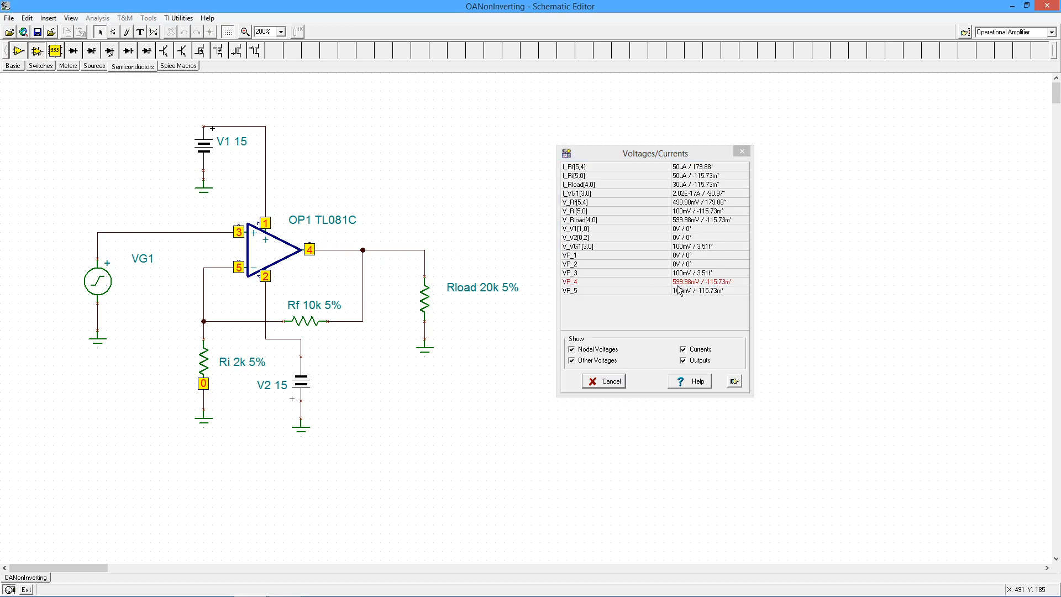
mouse_move(707, 293)
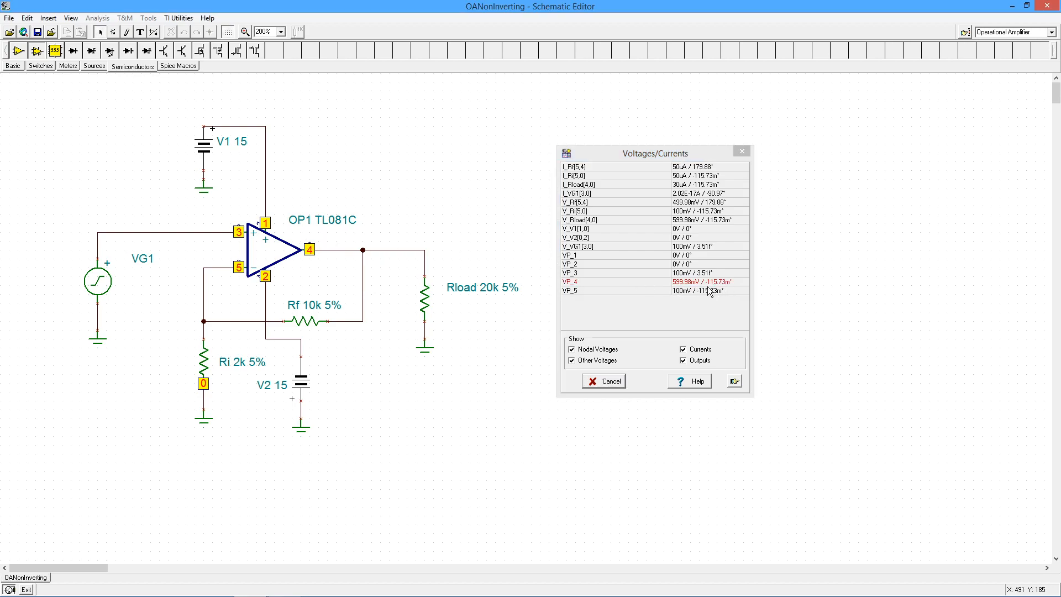
mouse_move(701, 292)
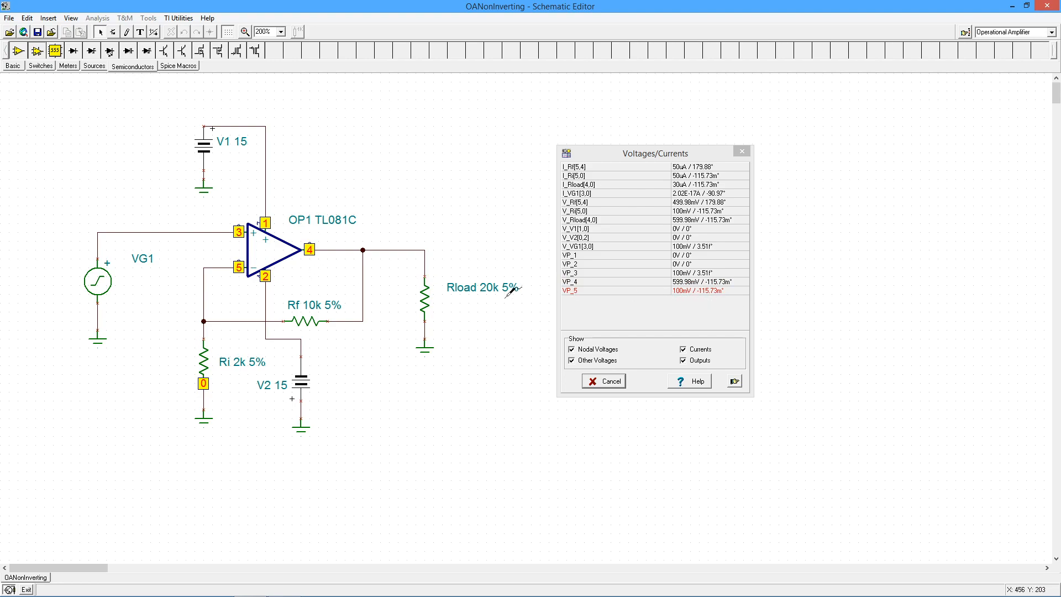
click(603, 381)
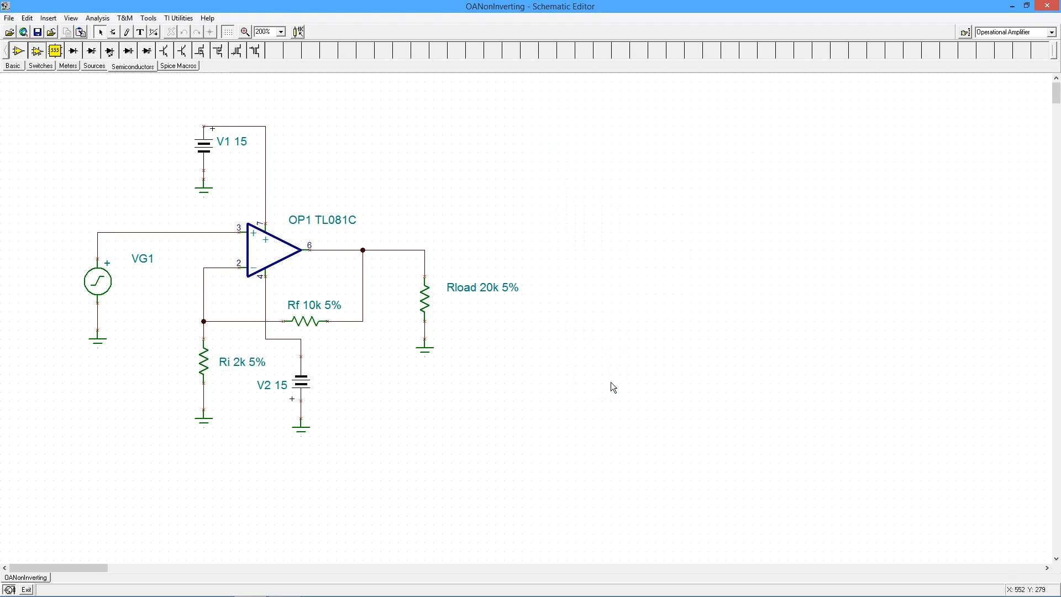
mouse_move(437, 213)
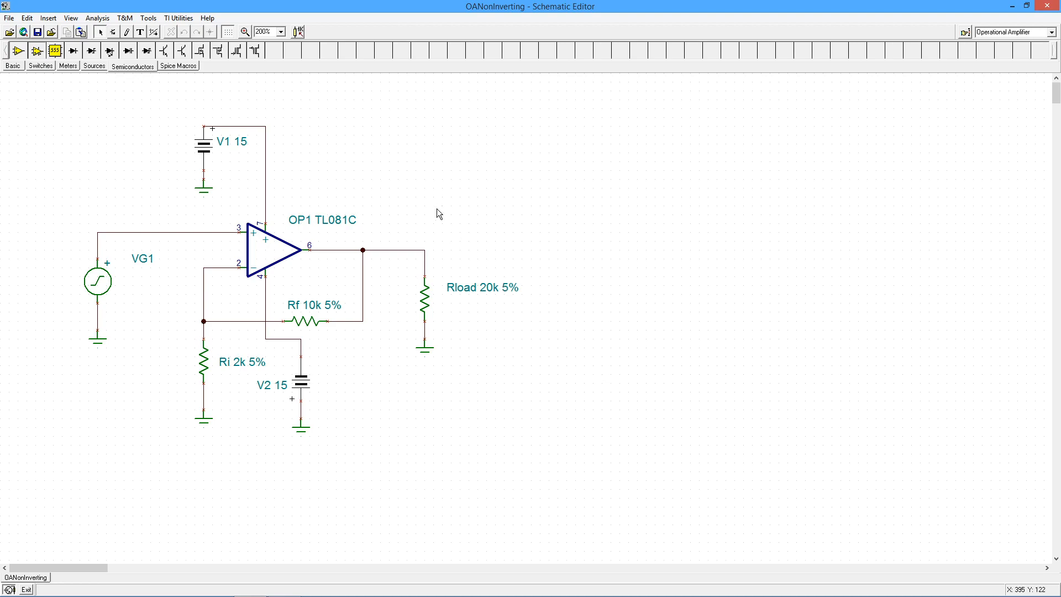
Change OP1's model from TL081C back to uA741 via the Catalog Editor
double_click(266, 254)
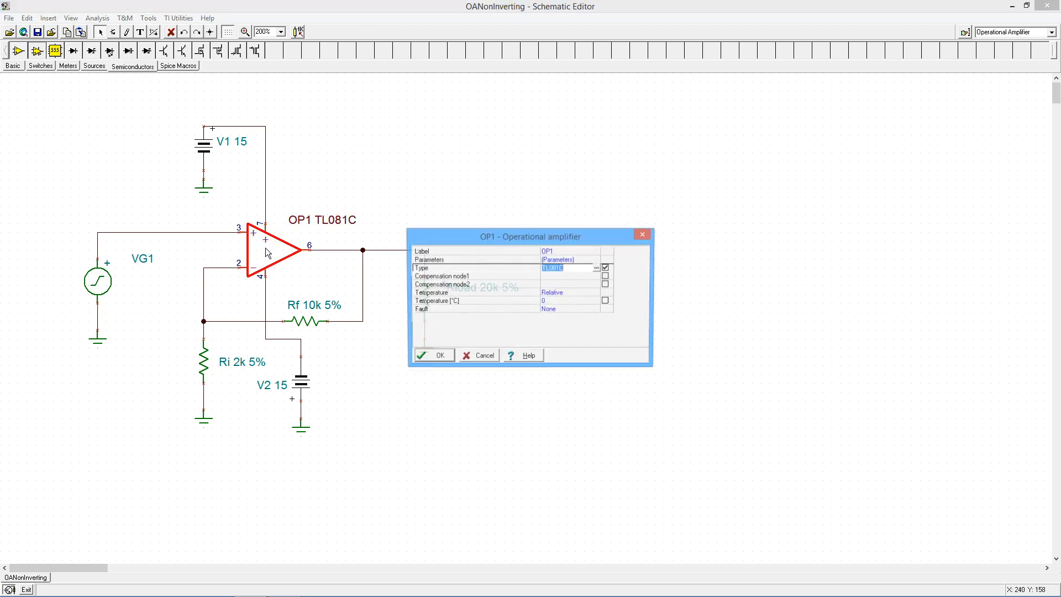
click(595, 268)
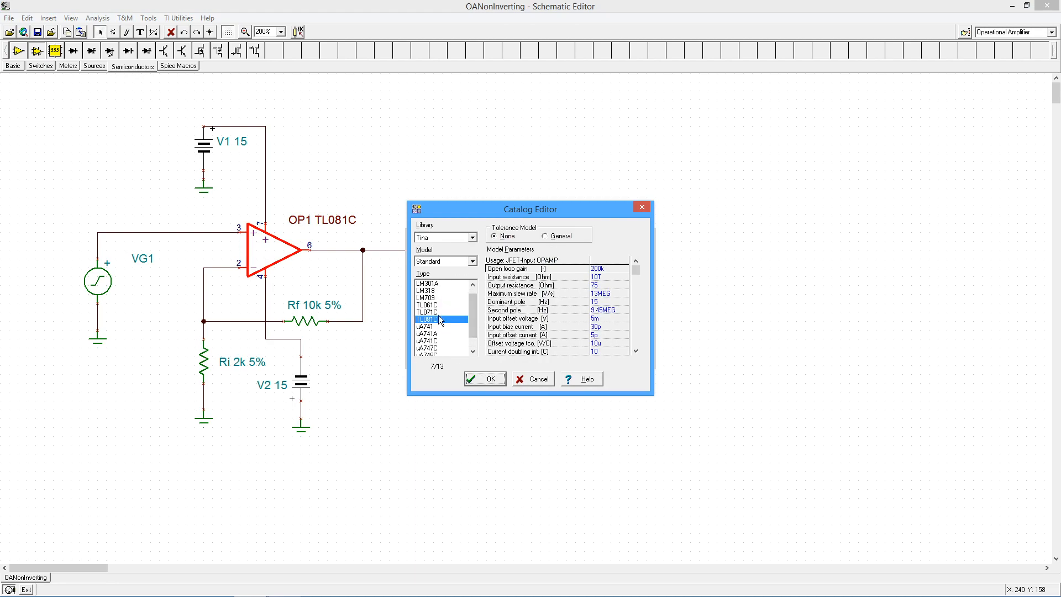
mouse_move(426, 327)
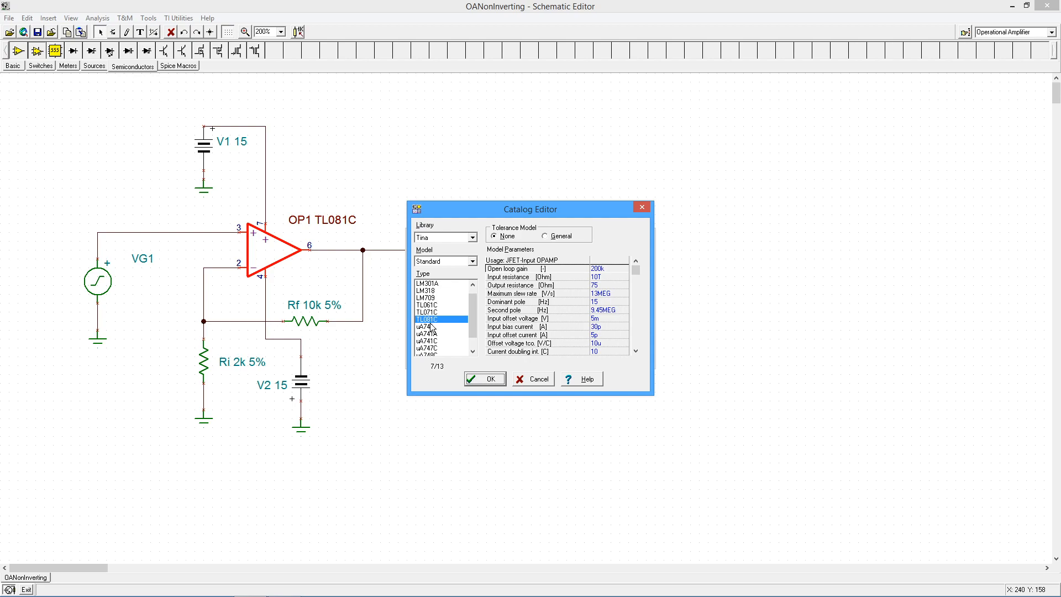
click(427, 326)
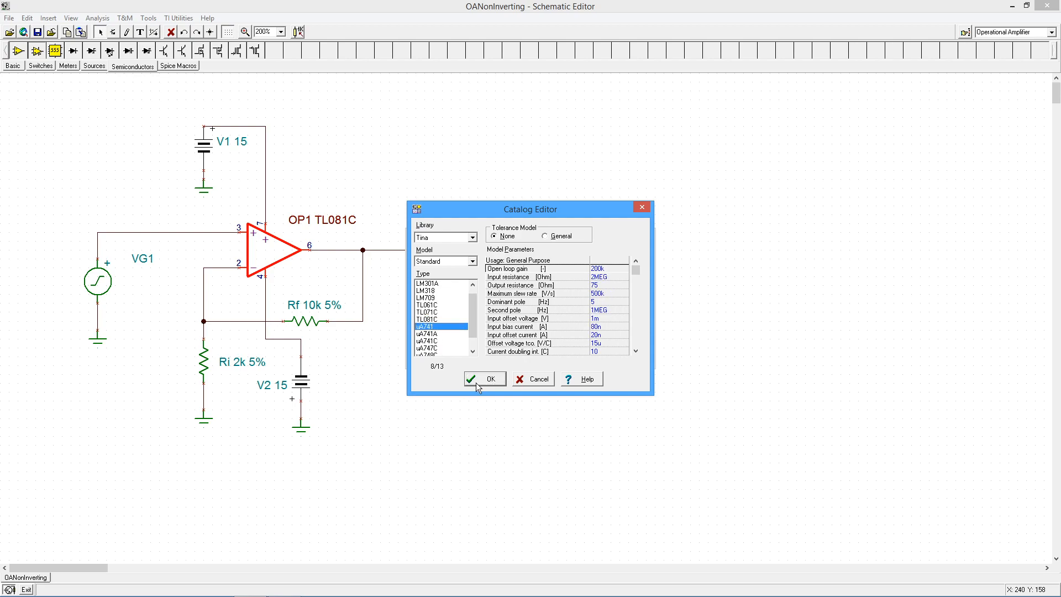
click(485, 378)
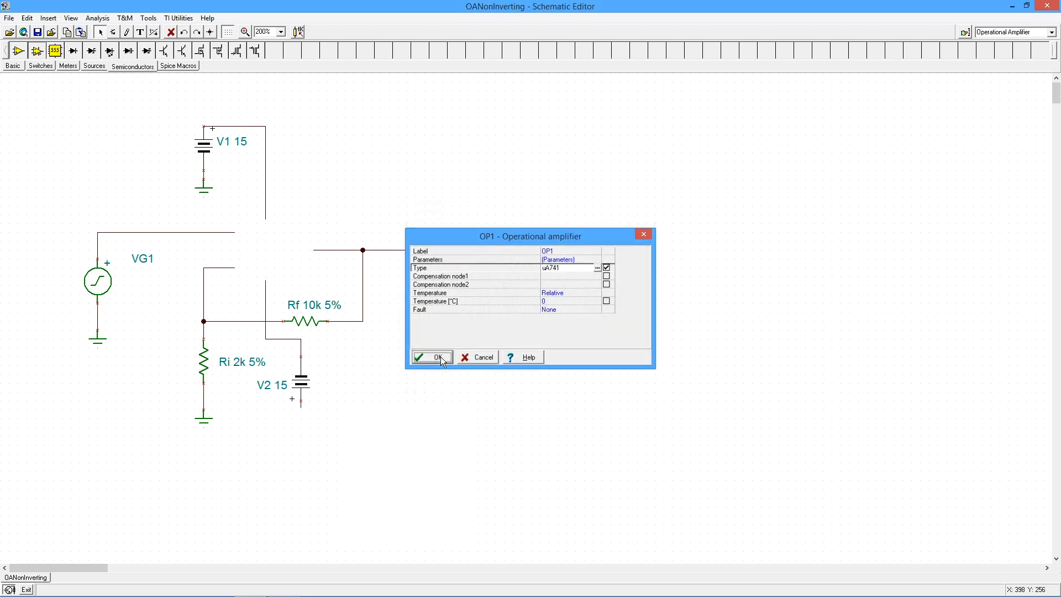
click(433, 357)
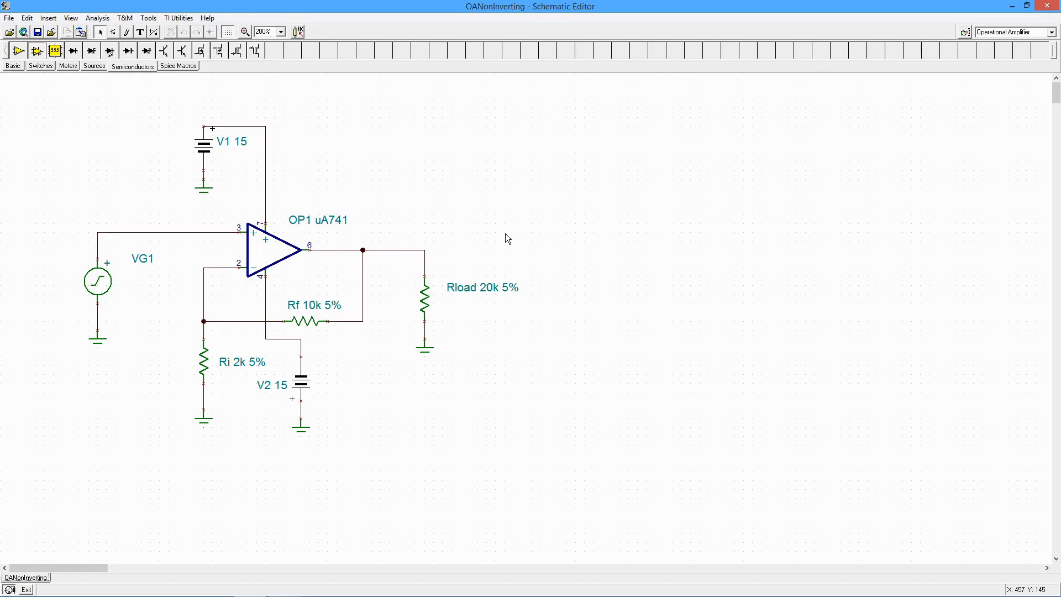
mouse_move(465, 220)
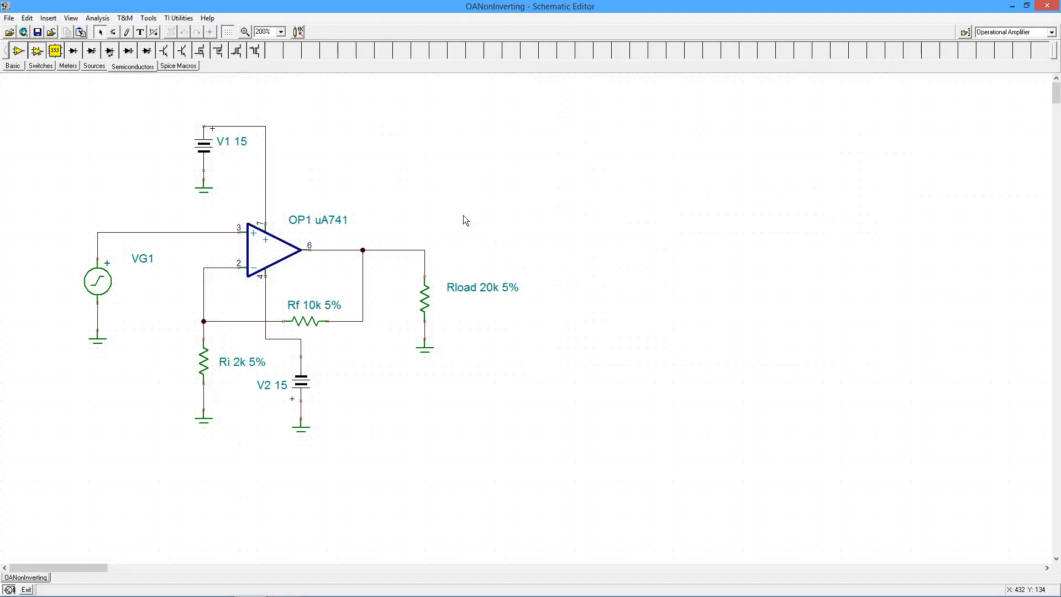
mouse_move(74, 82)
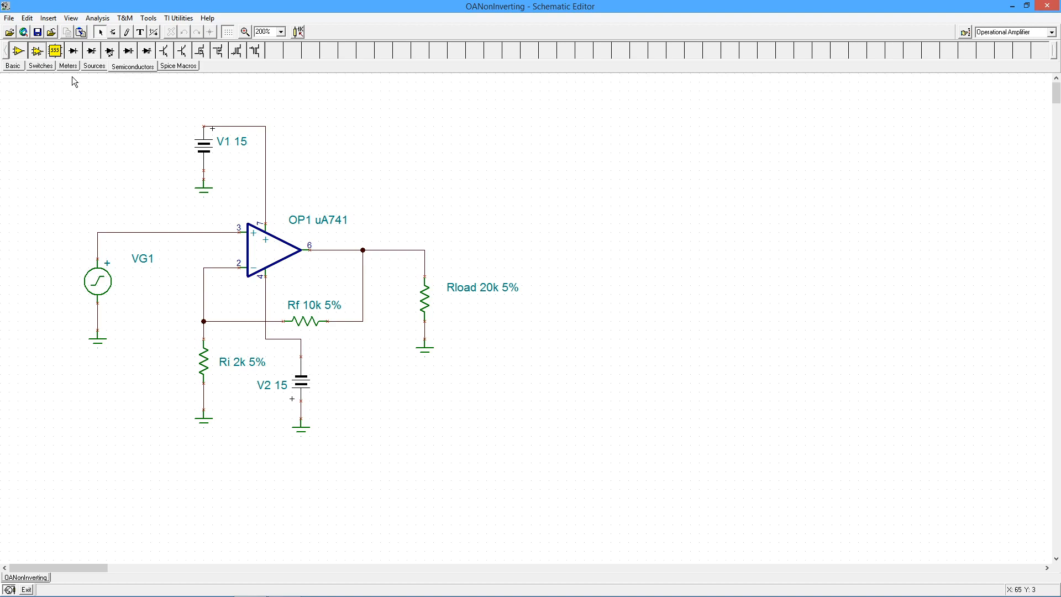
Place a Voltage Pin on the Rload output node and label it Vload
click(68, 66)
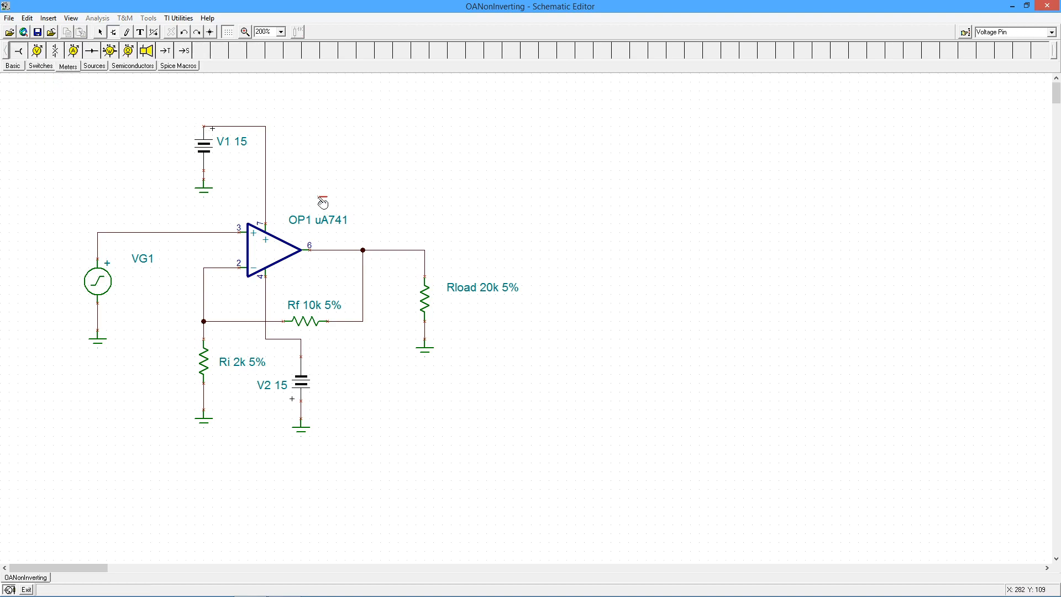
click(425, 250)
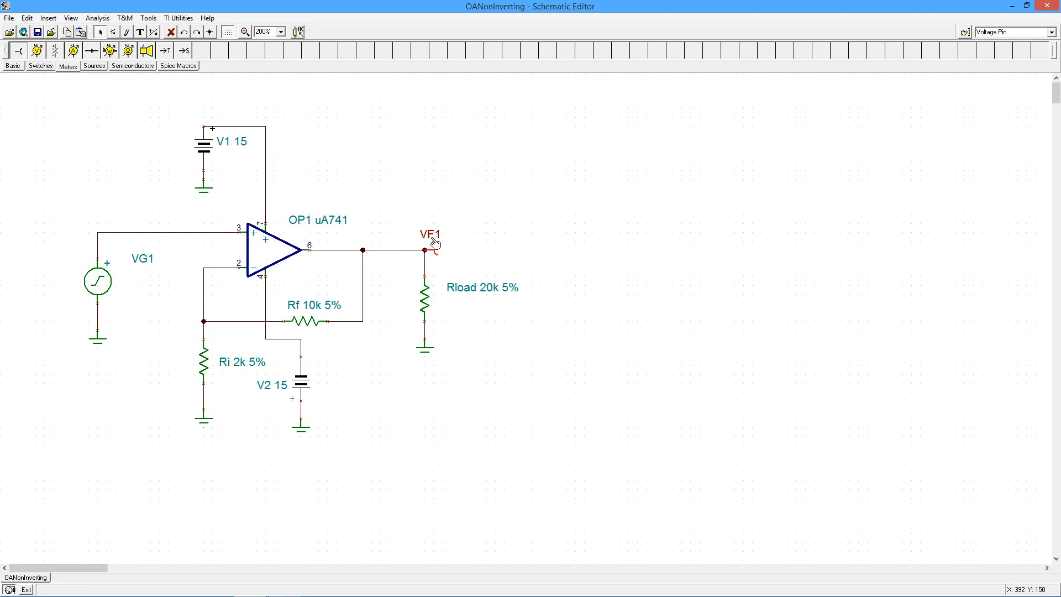
double_click(425, 250)
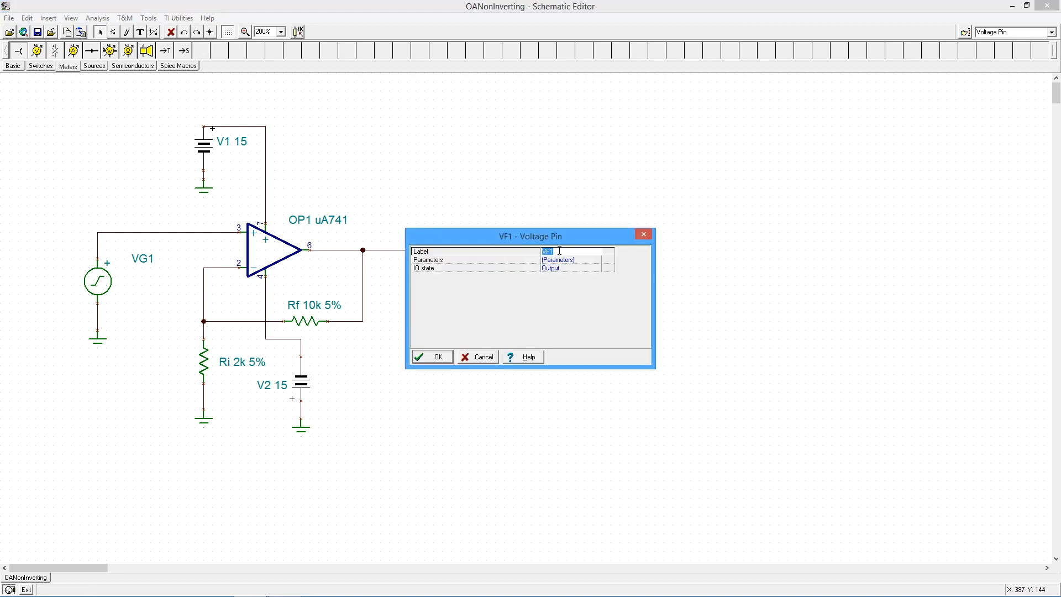
text(Vload)
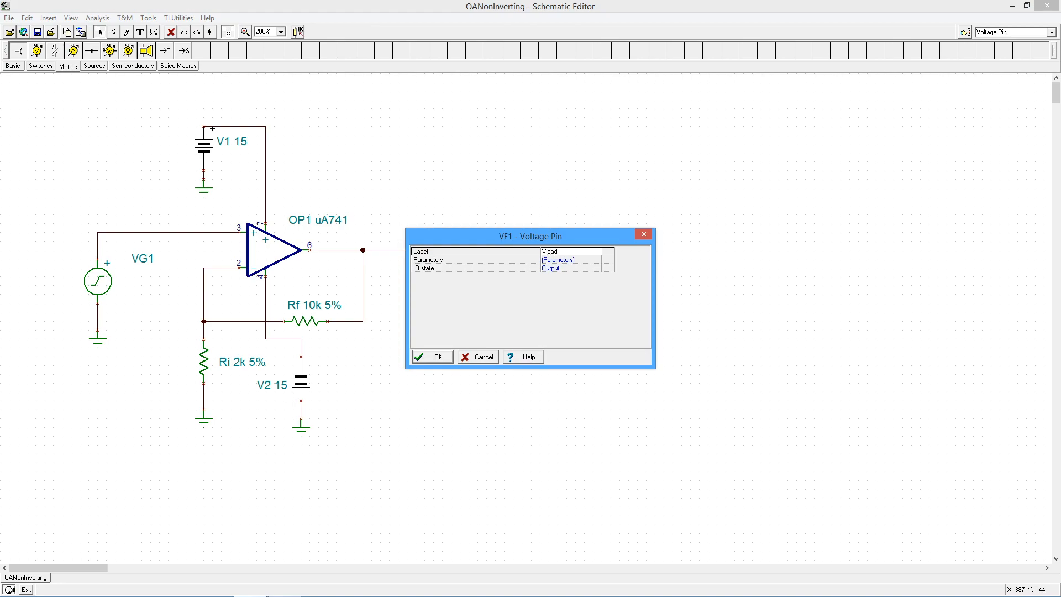
click(432, 356)
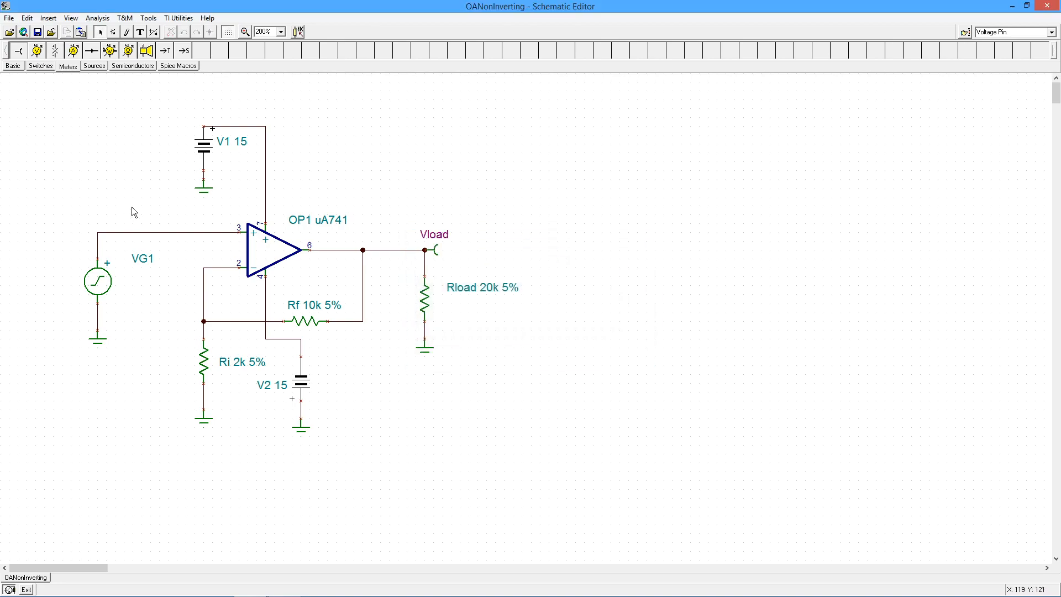
click(97, 18)
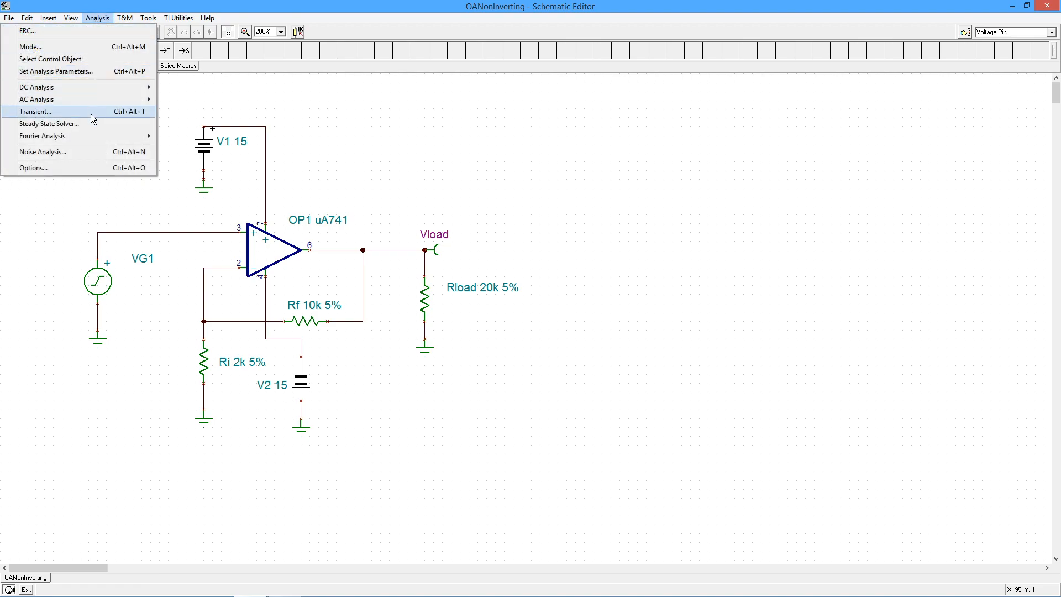
Run a Transient analysis displaying 2m to 4m seconds, keeping the default settings
click(34, 111)
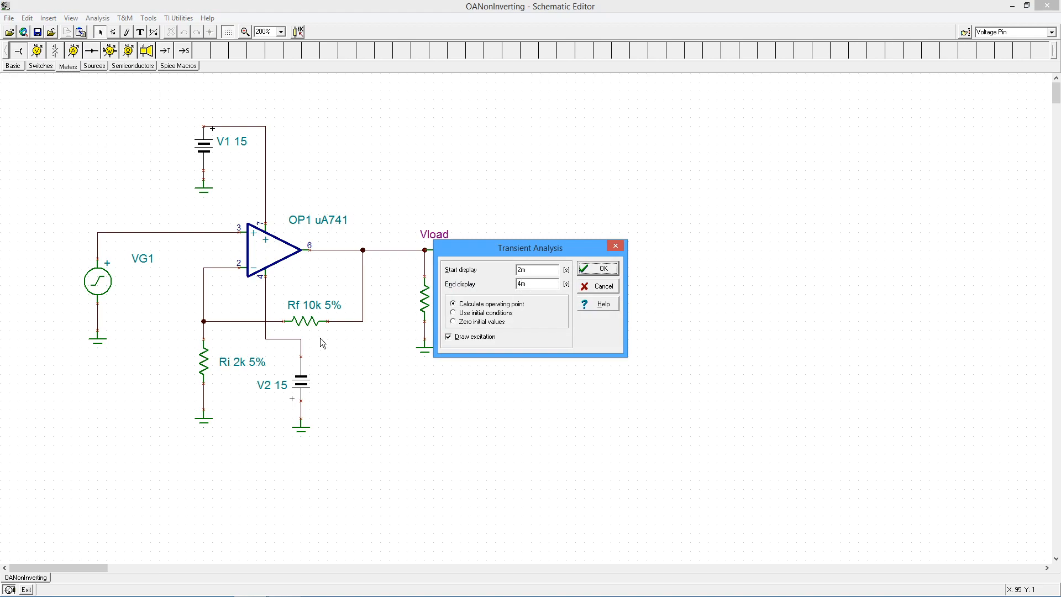
click(535, 268)
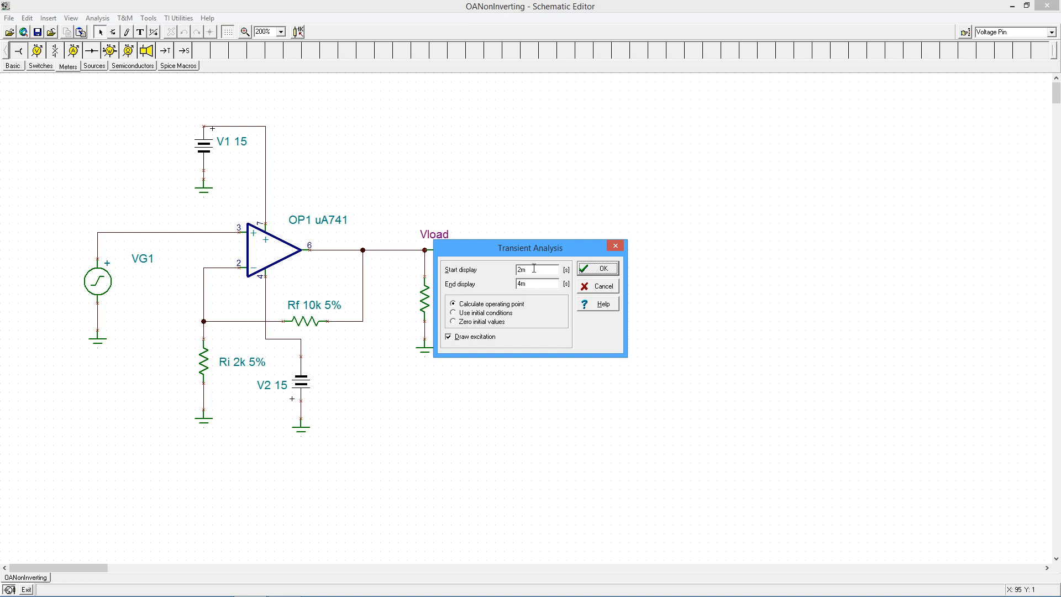
mouse_move(513, 275)
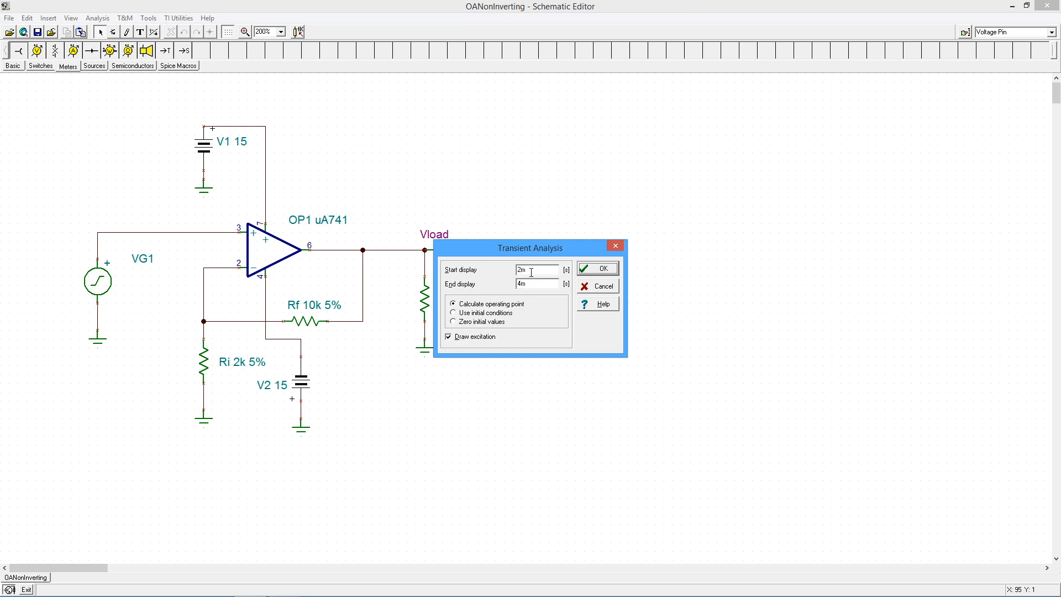
mouse_move(576, 288)
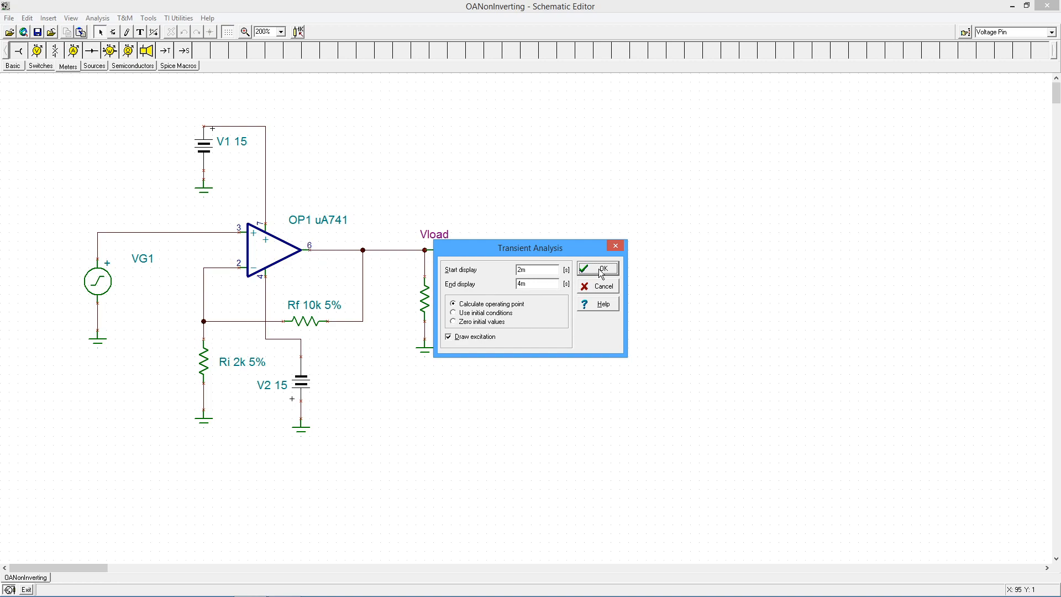
click(602, 268)
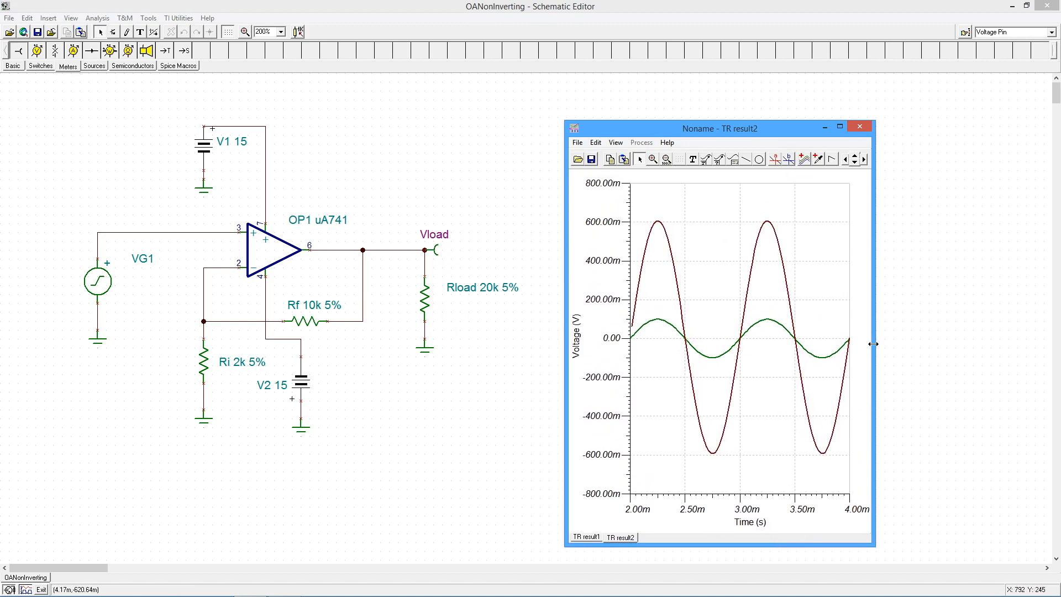
Enlarge the transient results graph beside the schematic to show the 600 mV output and 100 mV input sines
drag(874, 343, 1014, 343)
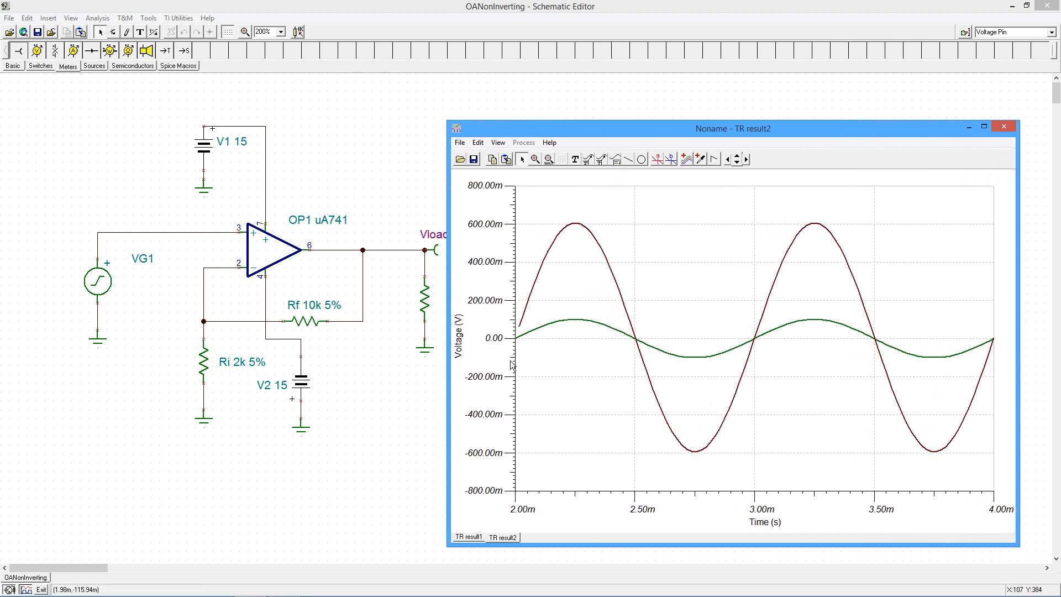
mouse_move(636, 345)
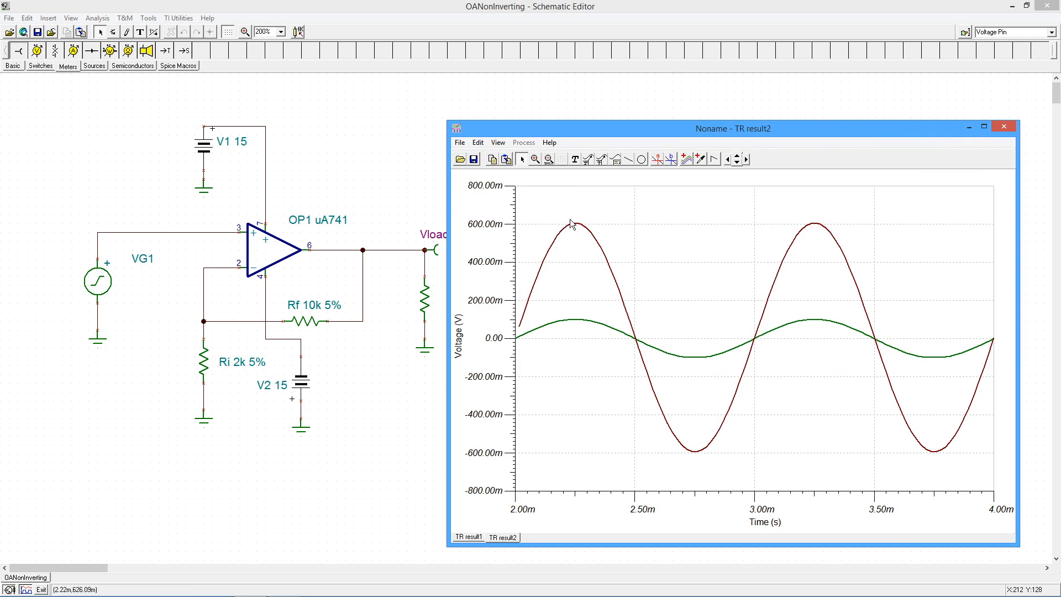
mouse_move(520, 321)
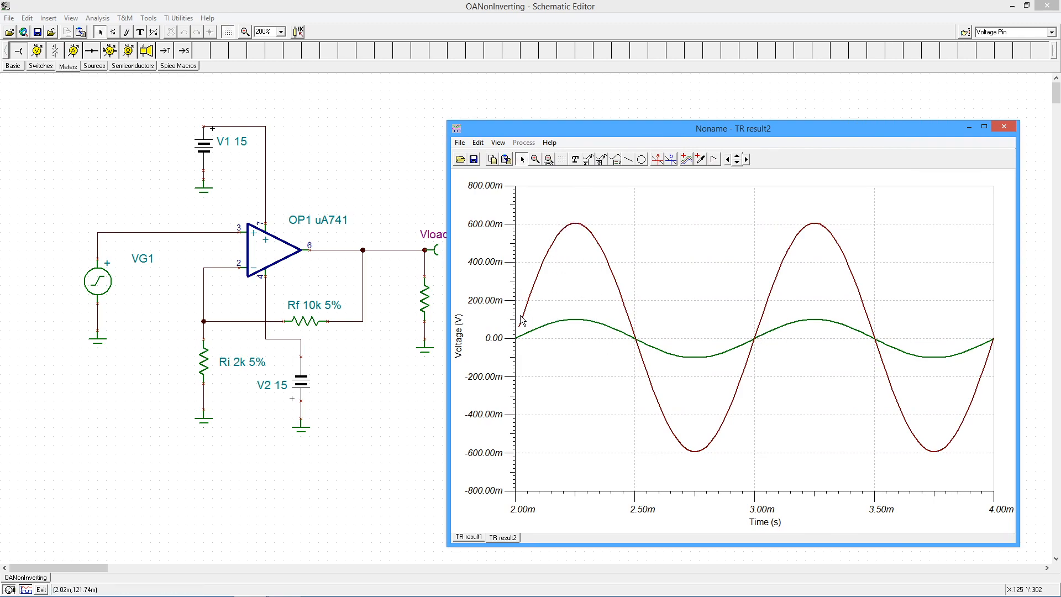
mouse_move(595, 167)
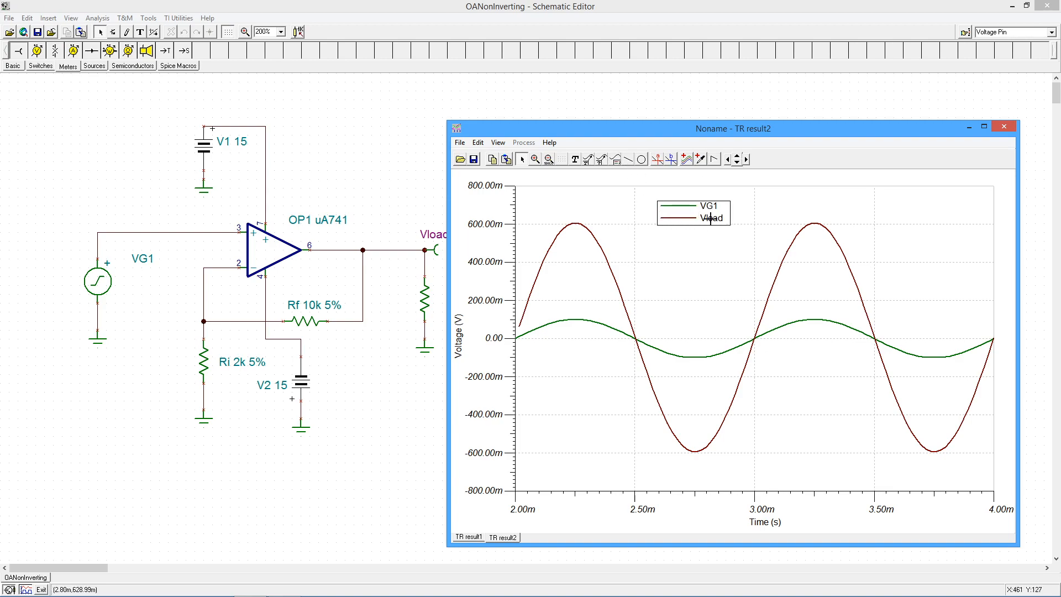
mouse_move(547, 329)
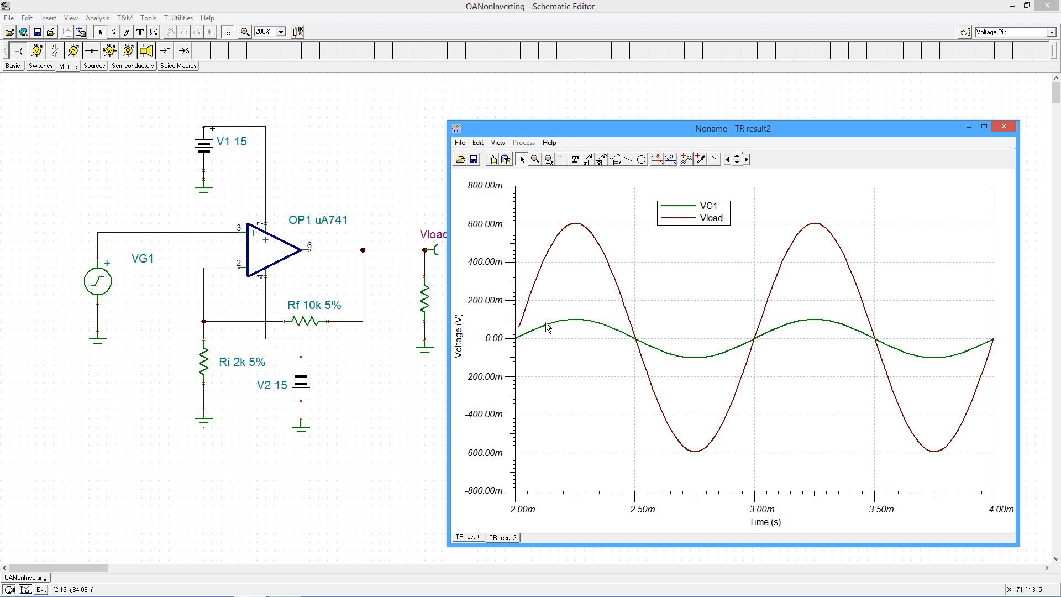
mouse_move(650, 287)
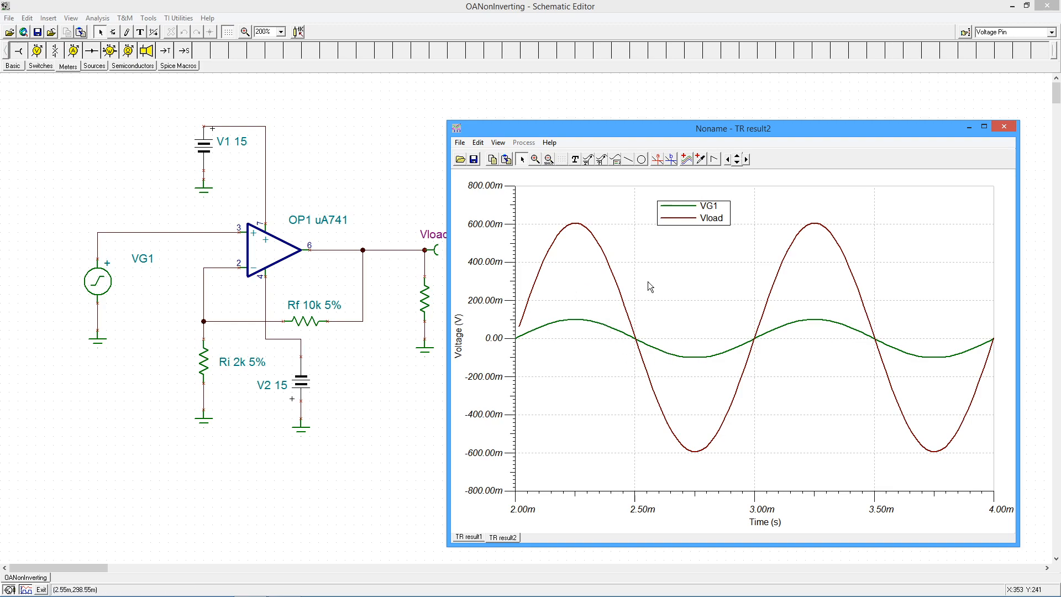